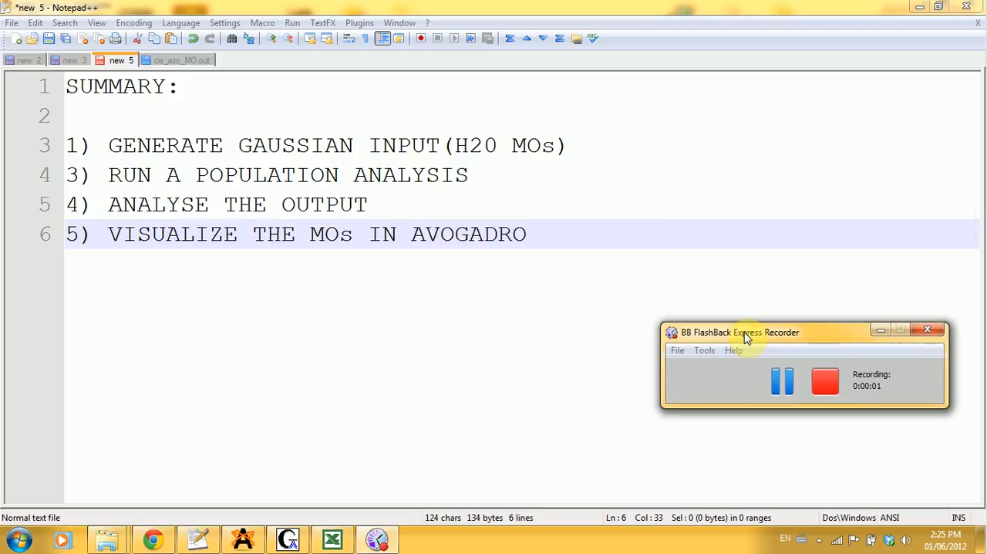
pyautogui.moveTo(552, 235)
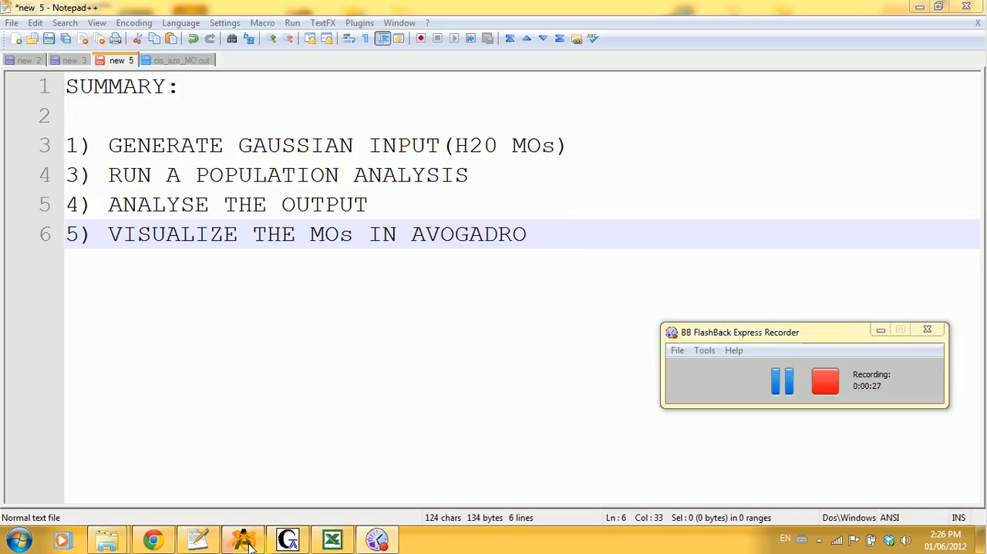
# Bring up the water molecule in Avogadro and start a Gaussian input via Extensions > Gaussian.
pyautogui.click(244, 538)
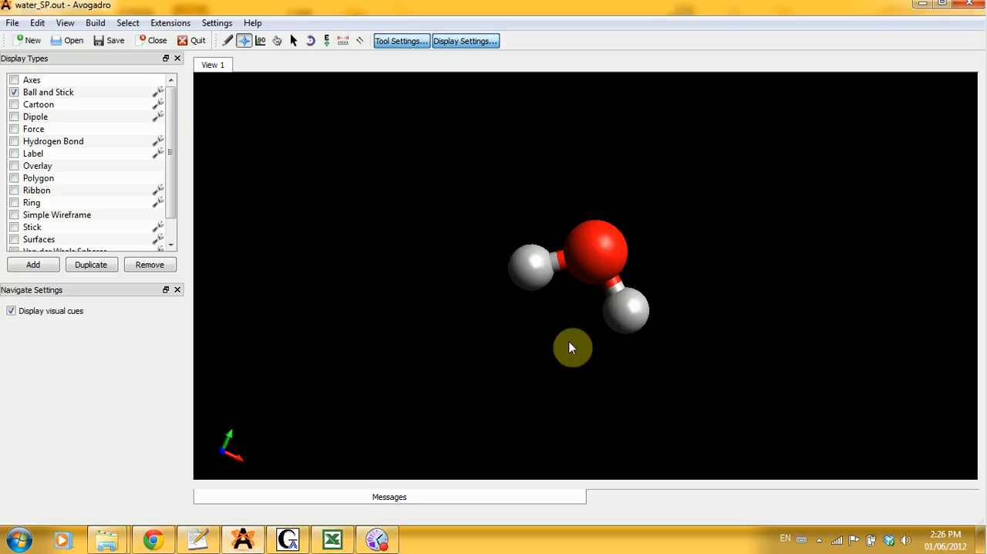
pyautogui.moveTo(676, 172)
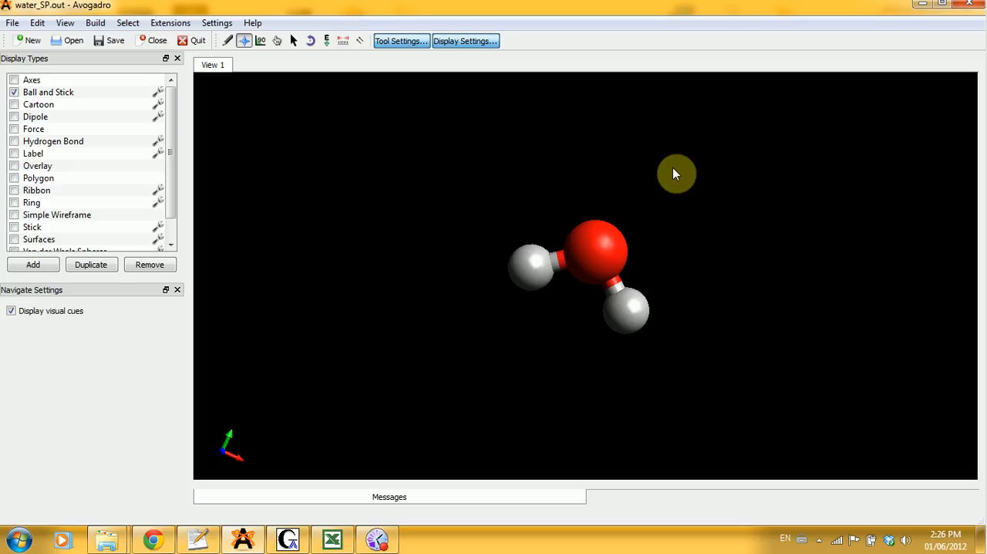
pyautogui.moveTo(260, 61)
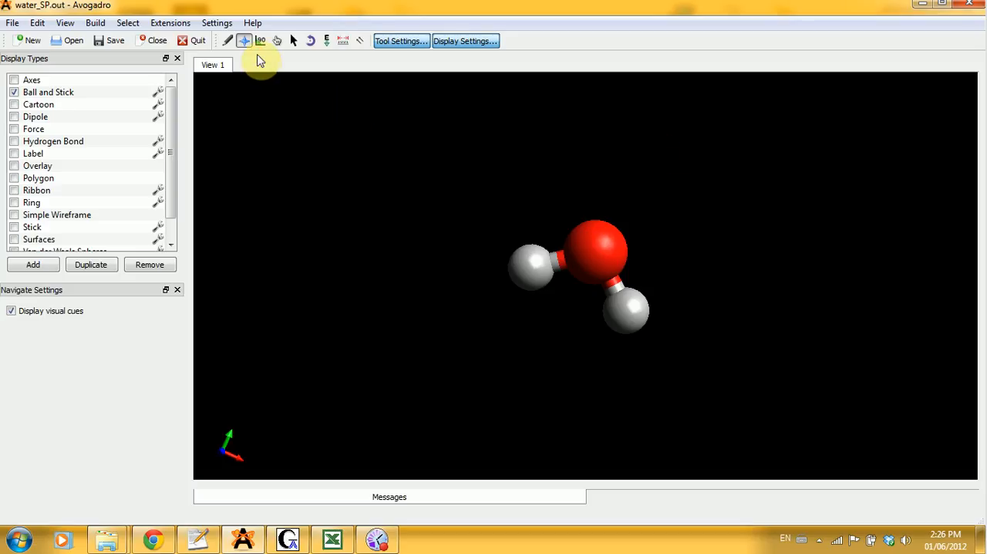
pyautogui.click(170, 22)
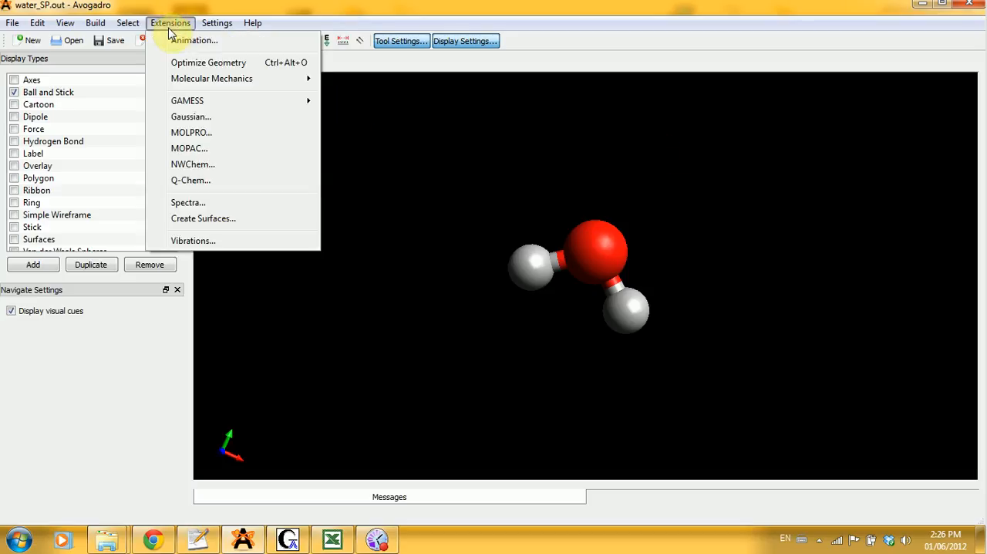
pyautogui.click(191, 117)
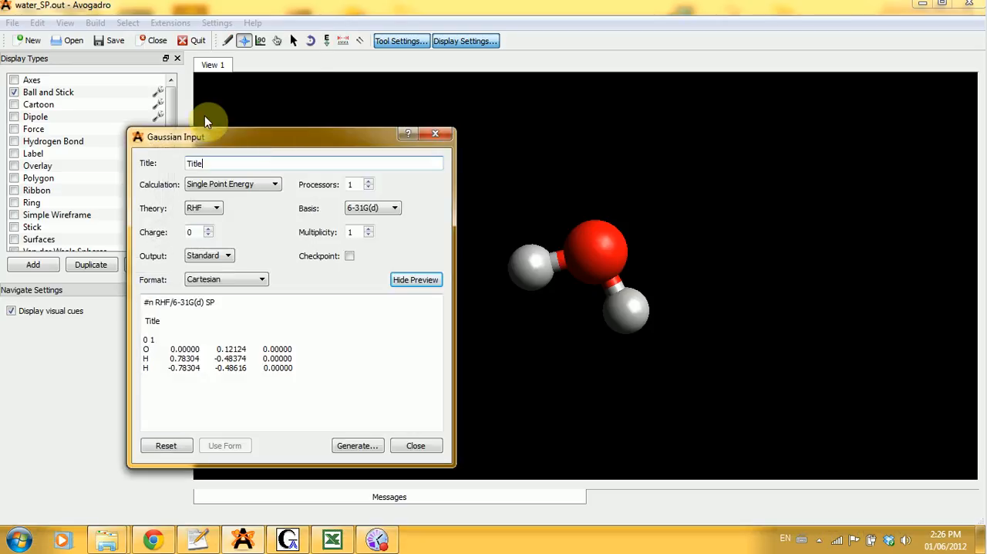
pyautogui.moveTo(176, 136); pyautogui.dragTo(398, 113)
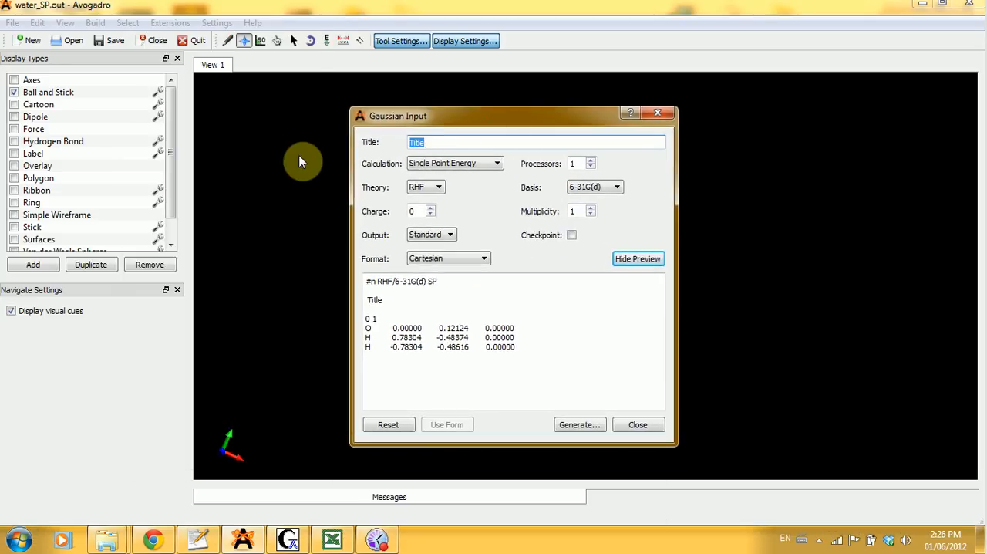
# Title the input WATER MO and set the calculation to Geometry Optimization.
pyautogui.write('WATER m')
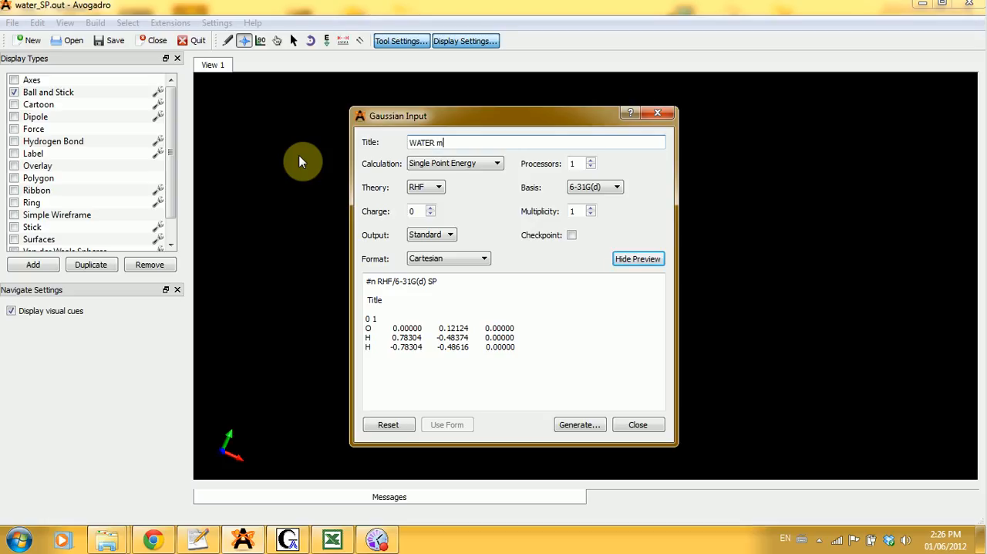
pyautogui.write('MO')
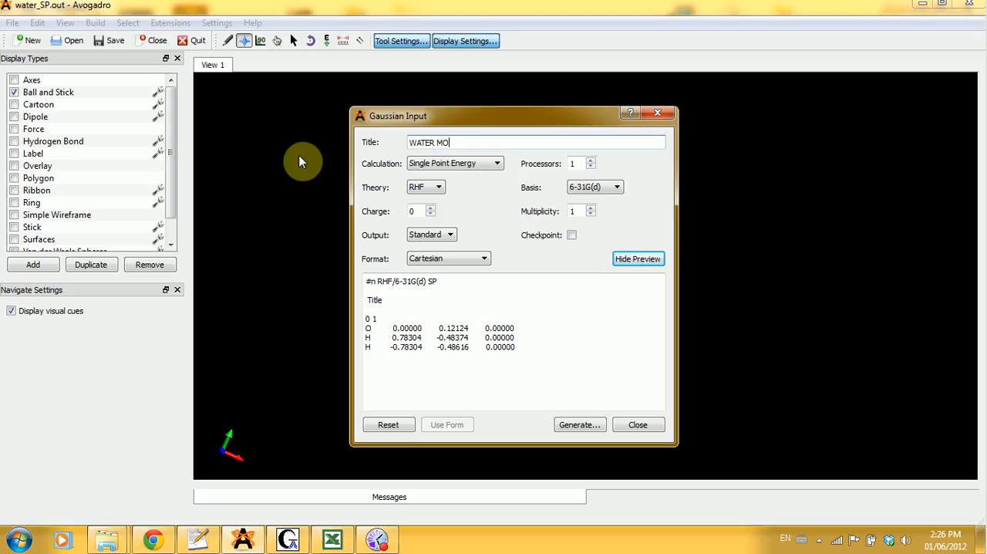
pyautogui.write('S')
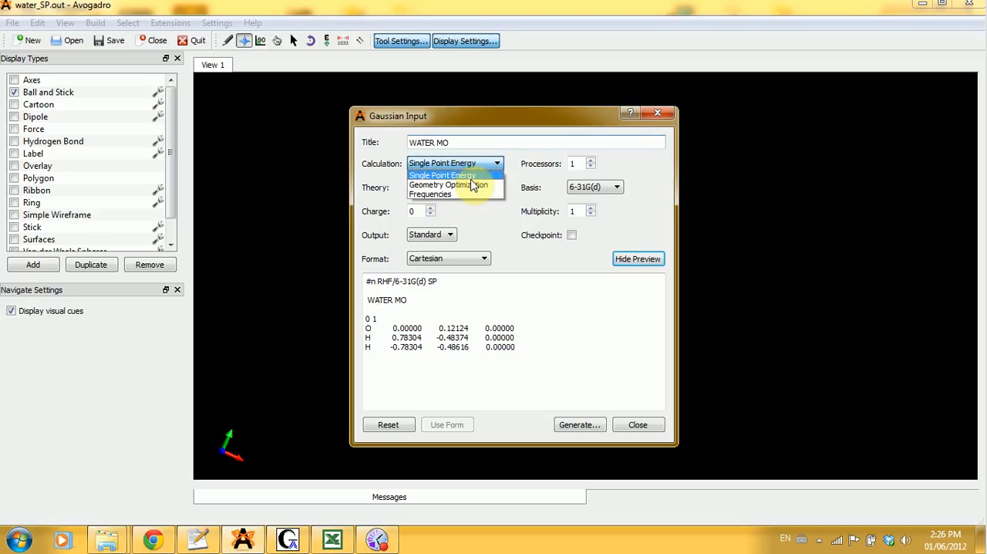
pyautogui.click(454, 185)
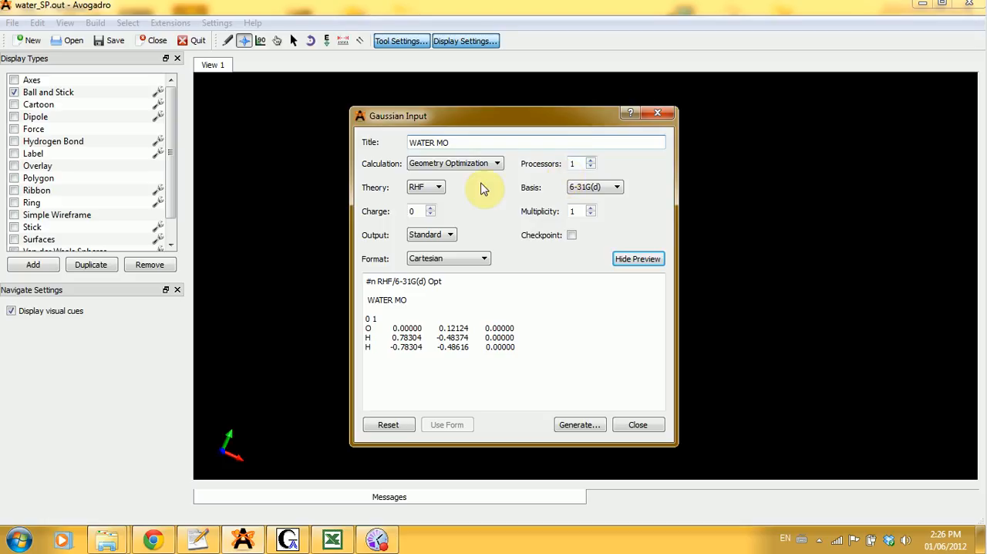
pyautogui.moveTo(617, 187)
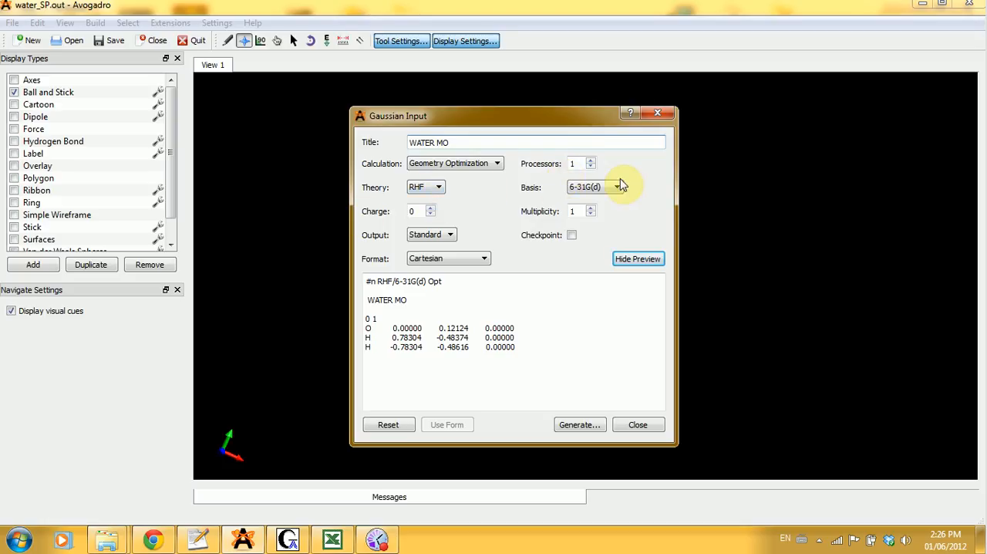
pyautogui.moveTo(522, 386)
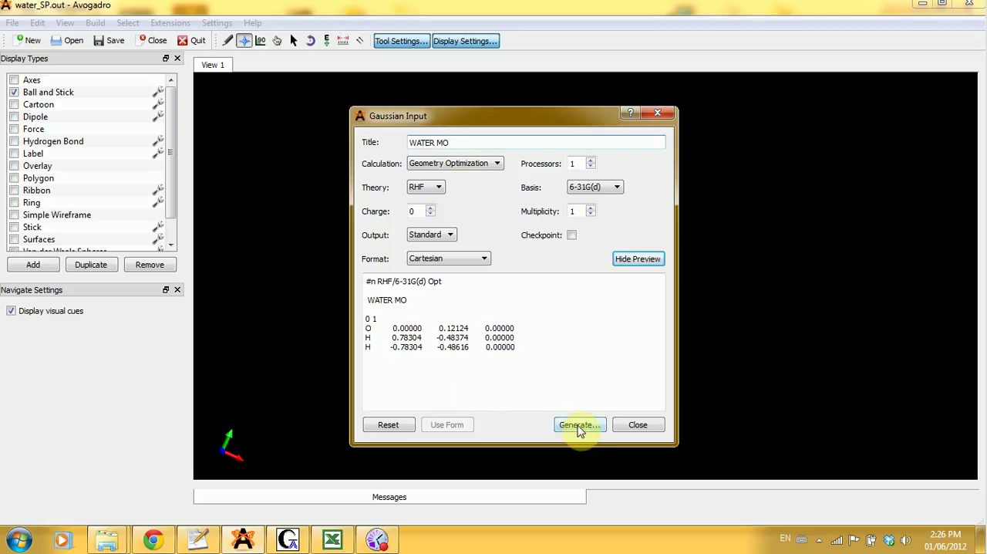
# Generate the input, save it as water_MO.com in the IO folder and close the setup.
pyautogui.click(577, 426)
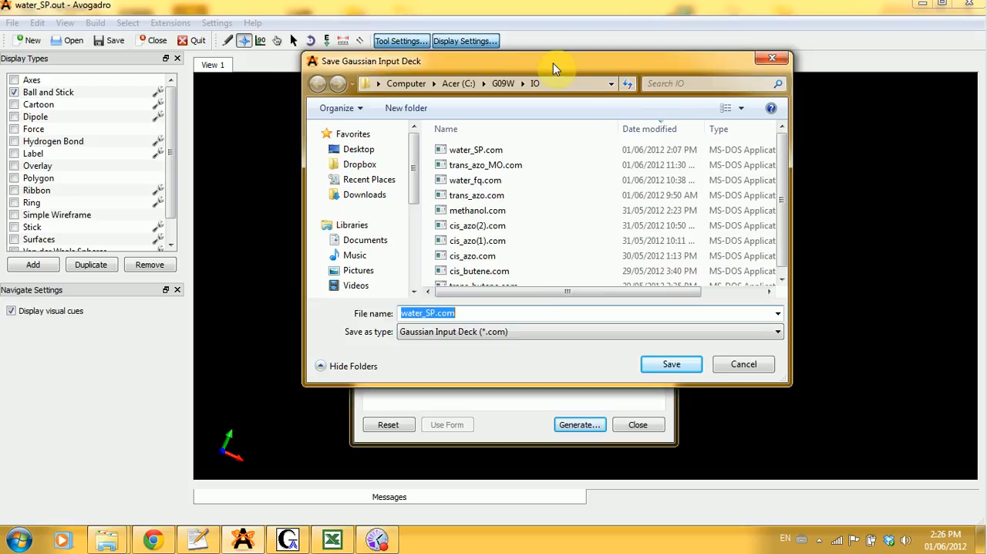
pyautogui.moveTo(556, 62); pyautogui.dragTo(555, 80)
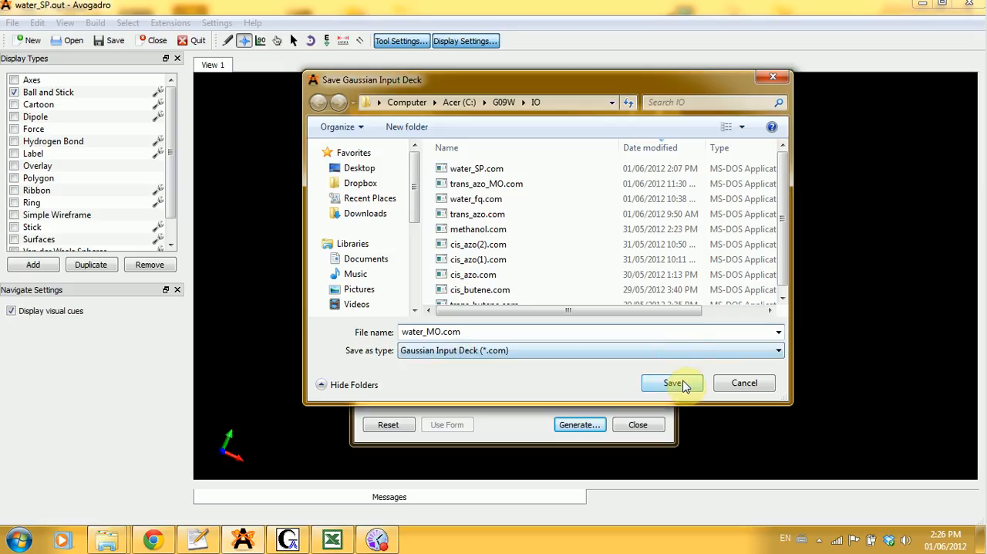
pyautogui.click(673, 382)
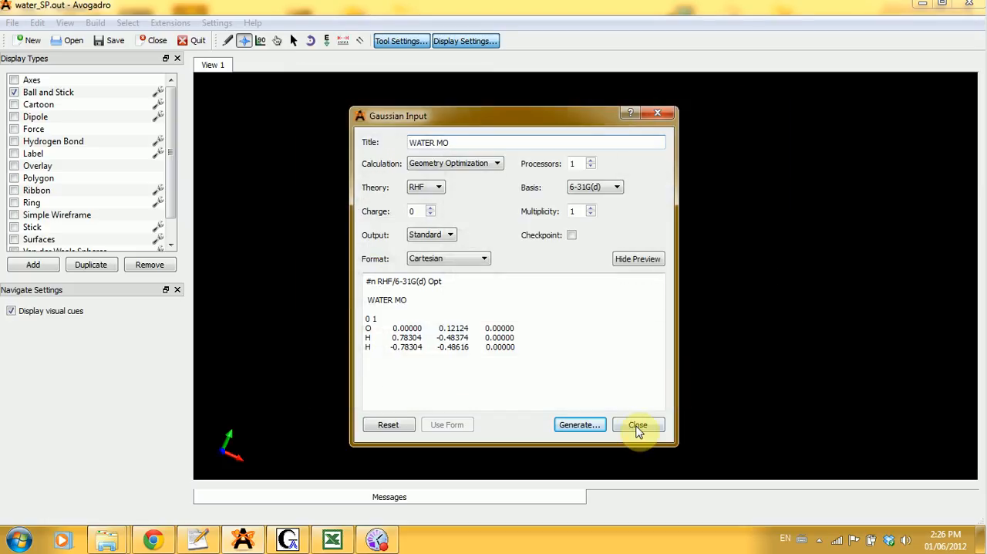
pyautogui.click(638, 424)
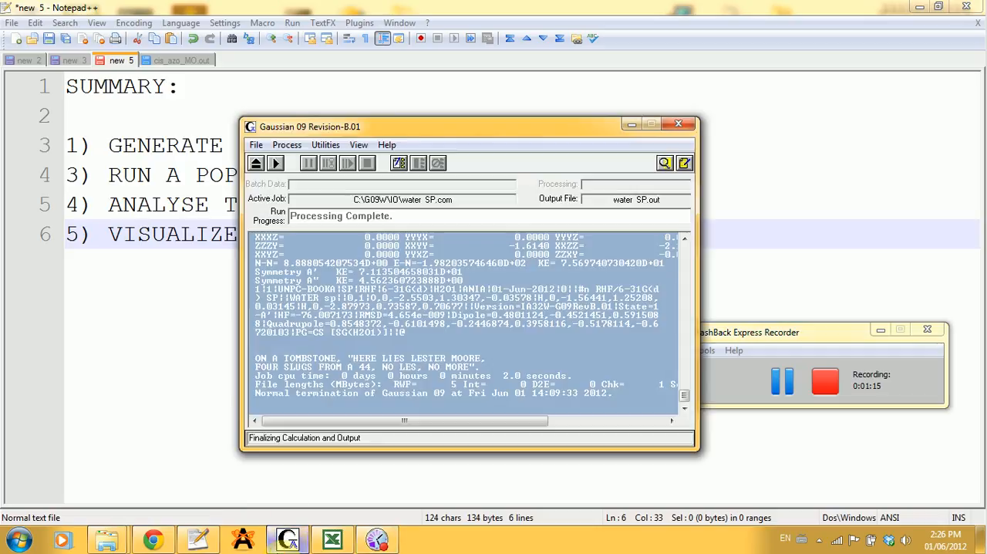
# Load water_MO.com in Gaussian 09 via File > Open for job editing.
pyautogui.click(256, 145)
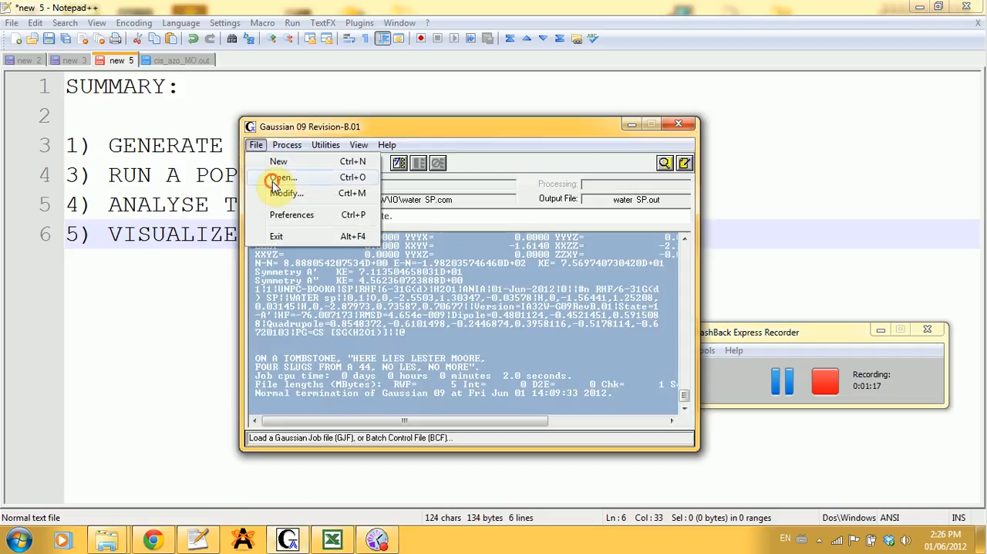
pyautogui.click(284, 178)
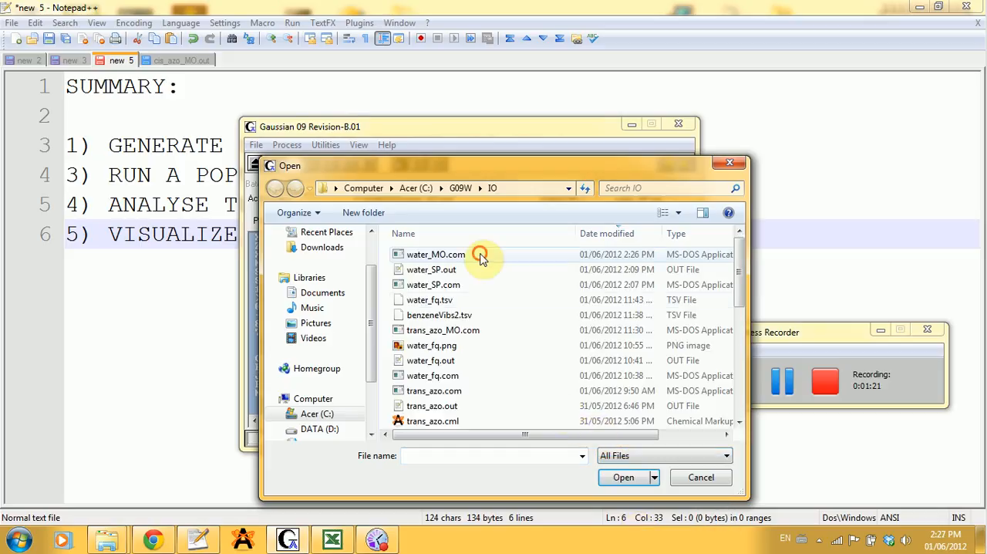
pyautogui.doubleClick(435, 254)
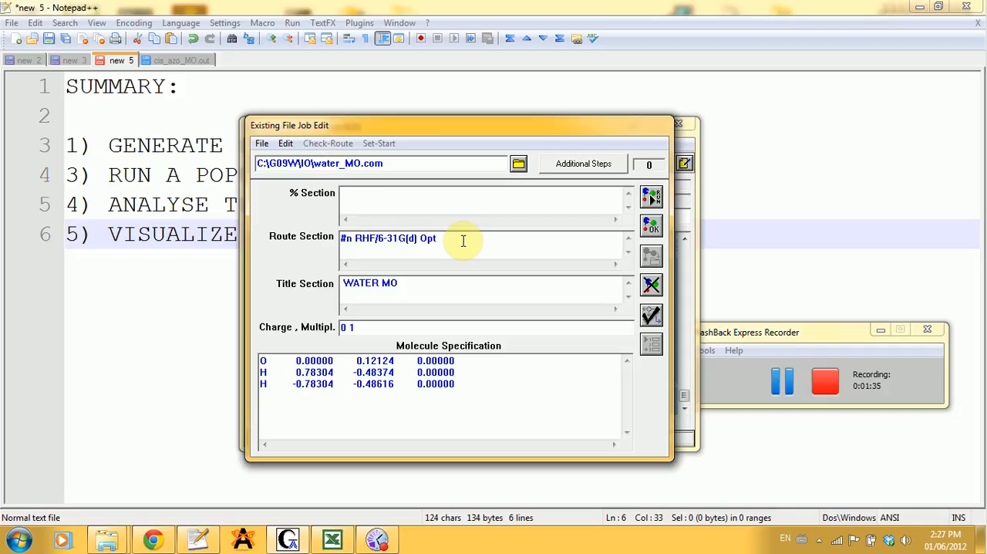
pyautogui.moveTo(324, 238)
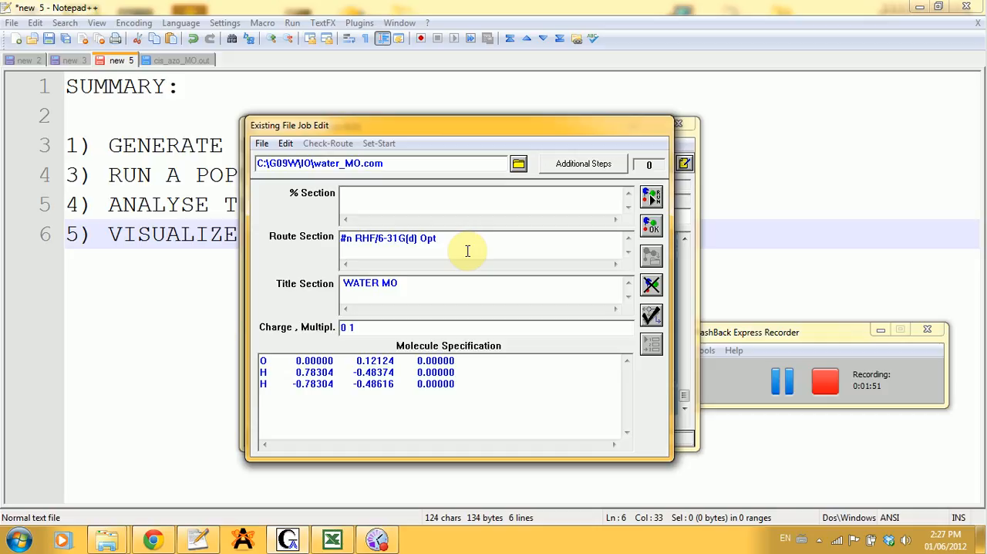
# Edit the route section to read #n RHF/6-31G(d) Pop=Reg FormCheck Opt.
pyautogui.write('p=Reg Form')
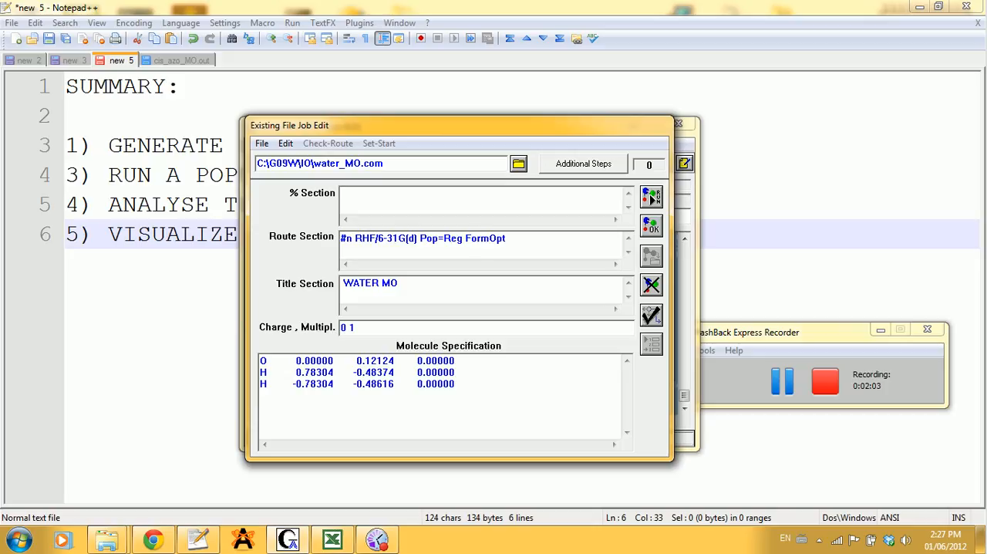
pyautogui.write('Check')
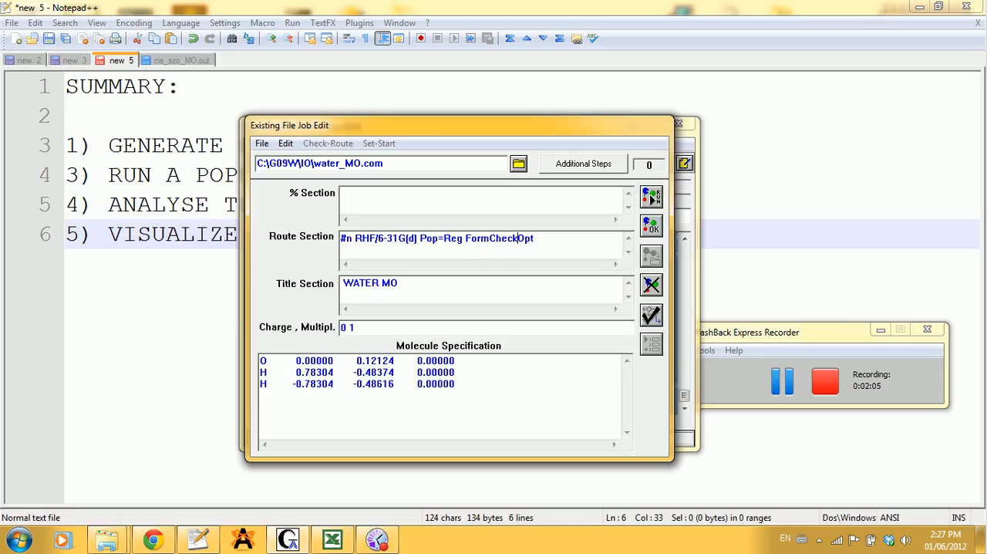
pyautogui.press('BackSpace')
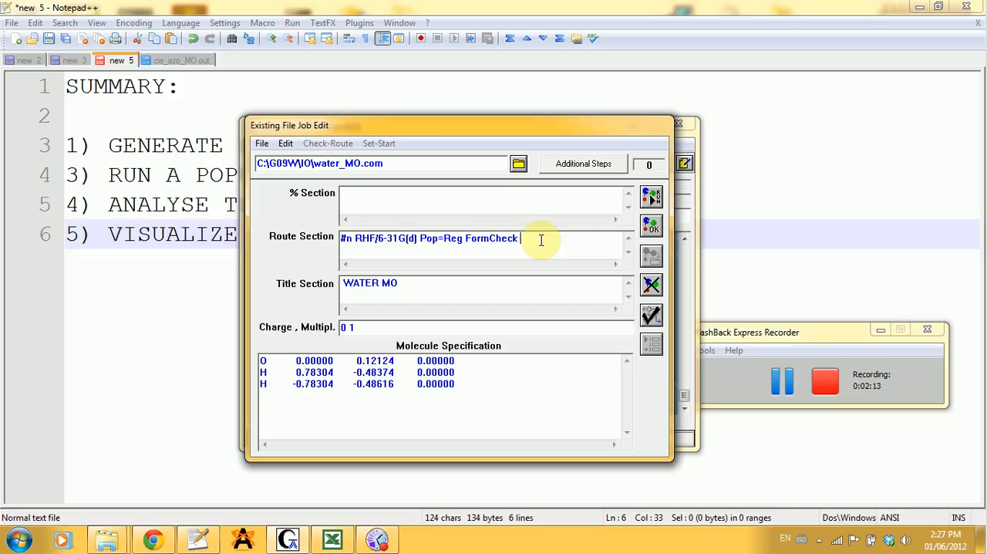
pyautogui.write('Opt')
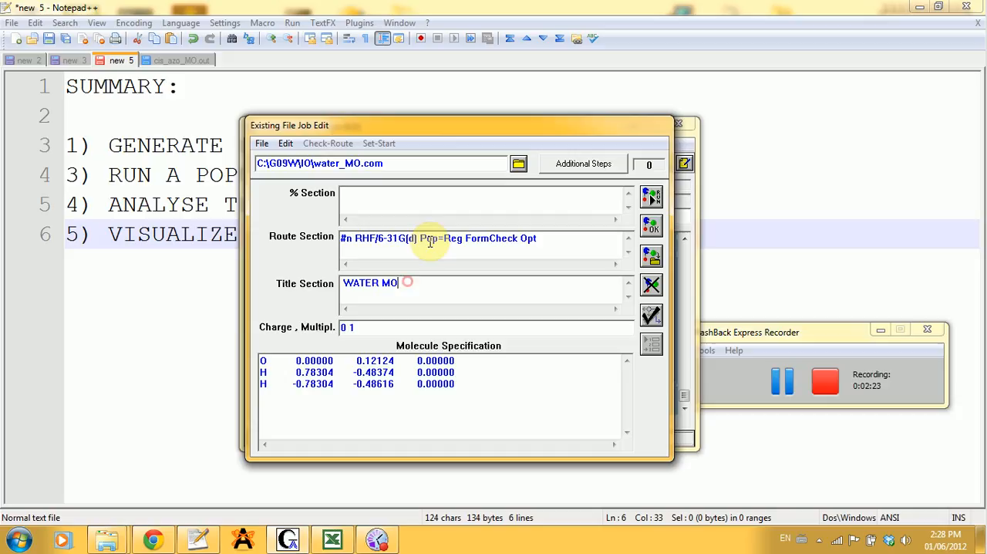
# Highlight the Pop=Reg and then FormCheck keywords to explain them.
pyautogui.doubleClick(440, 238)
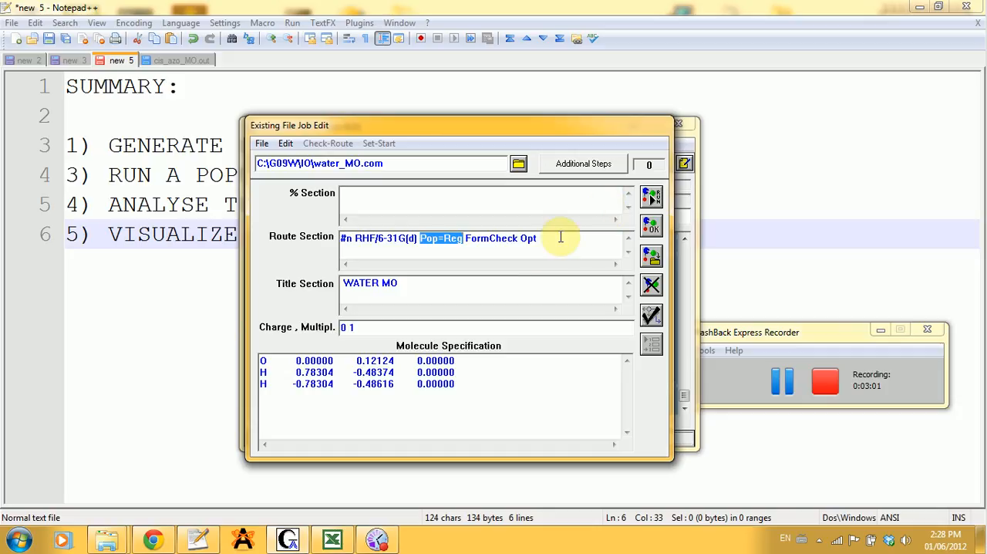
pyautogui.click(562, 237)
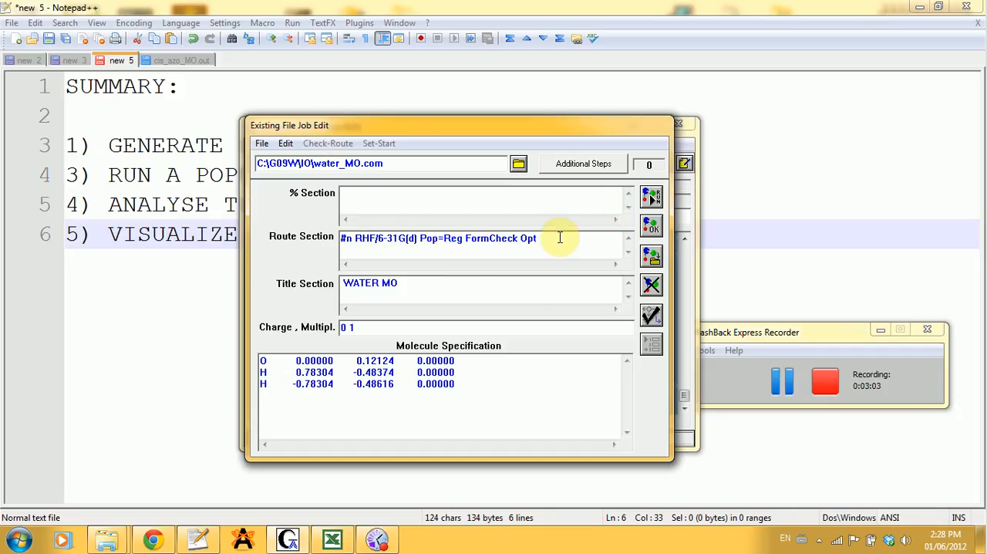
pyautogui.moveTo(466, 238)
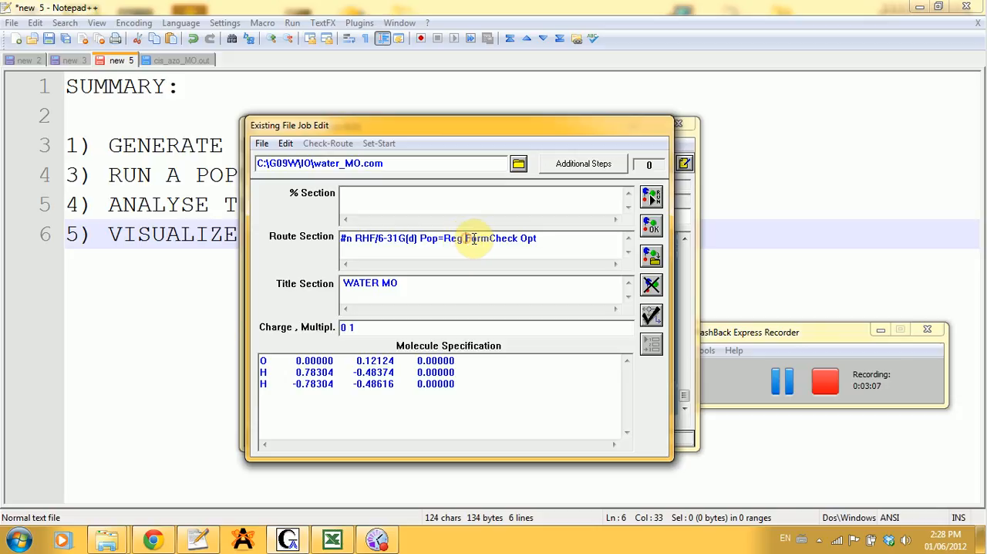
pyautogui.doubleClick(490, 238)
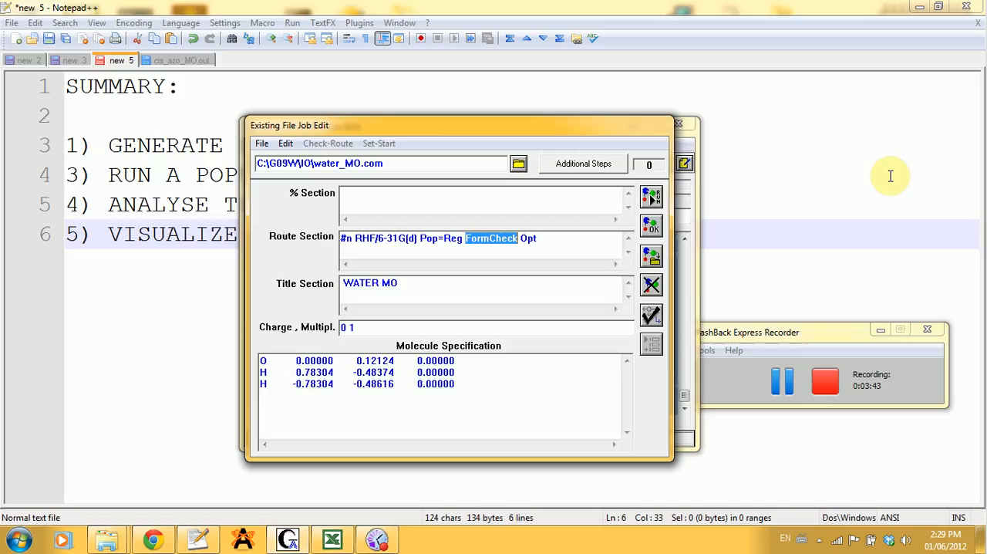
pyautogui.moveTo(687, 191)
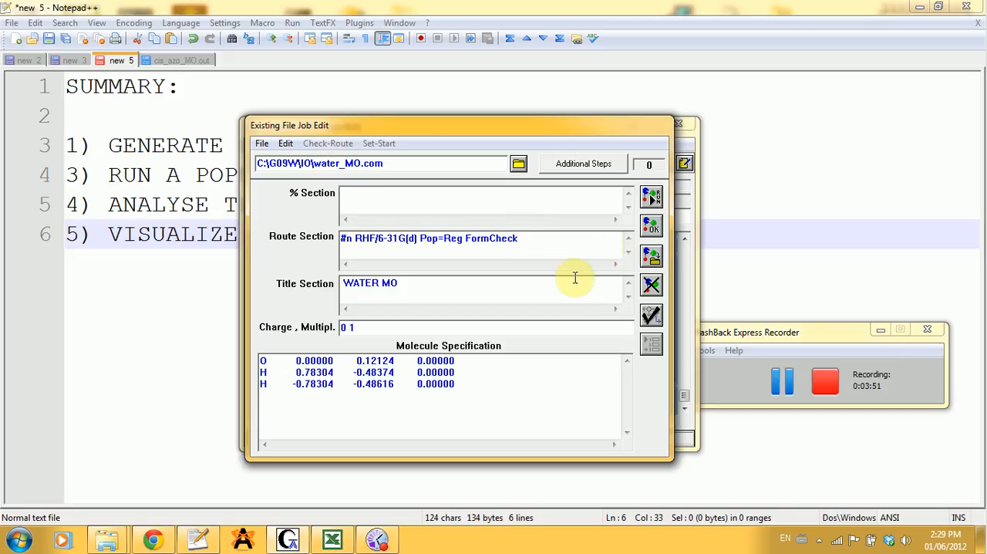
pyautogui.moveTo(320, 408)
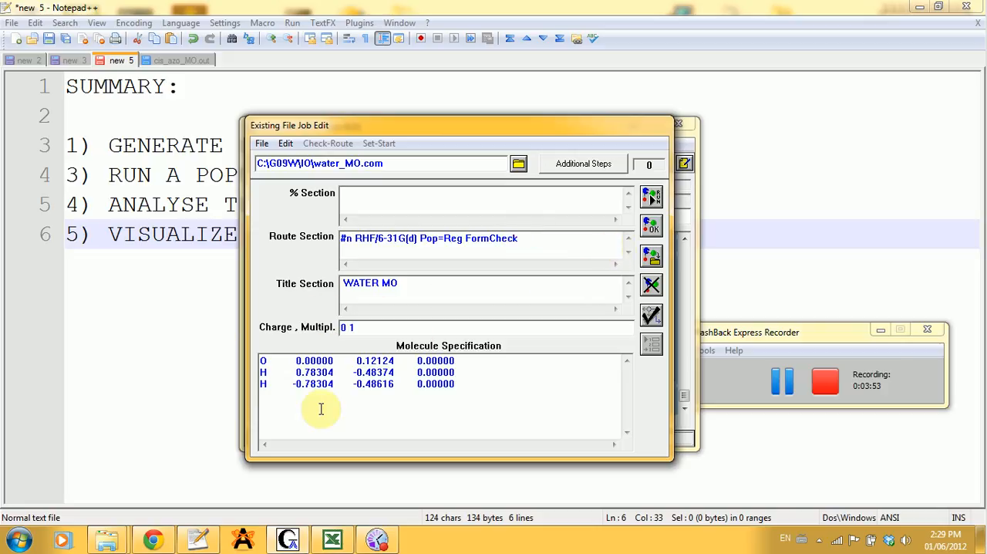
pyautogui.moveTo(478, 334)
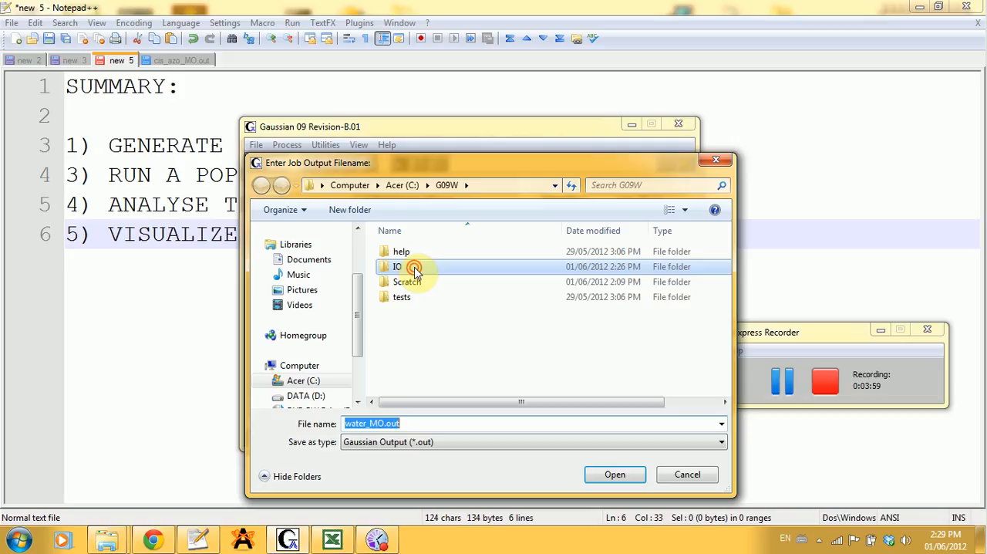
# Save the output as water_MO.out in the IO folder and run the job.
pyautogui.doubleClick(398, 265)
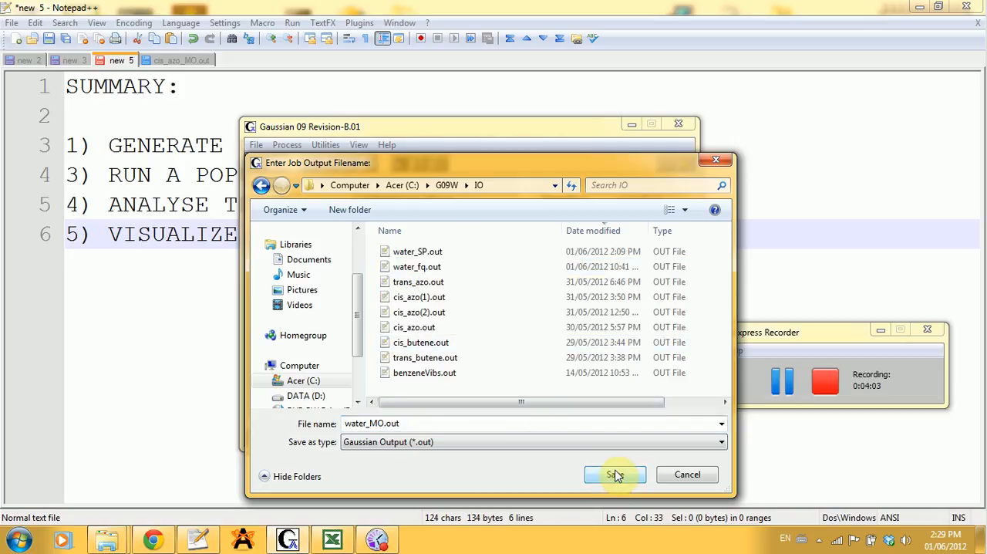
pyautogui.click(614, 473)
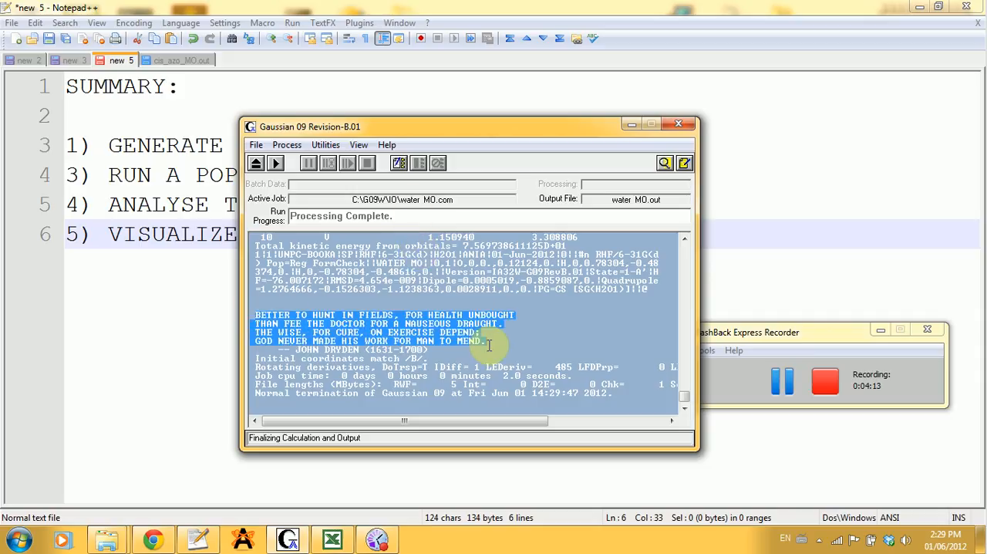
pyautogui.moveTo(559, 294)
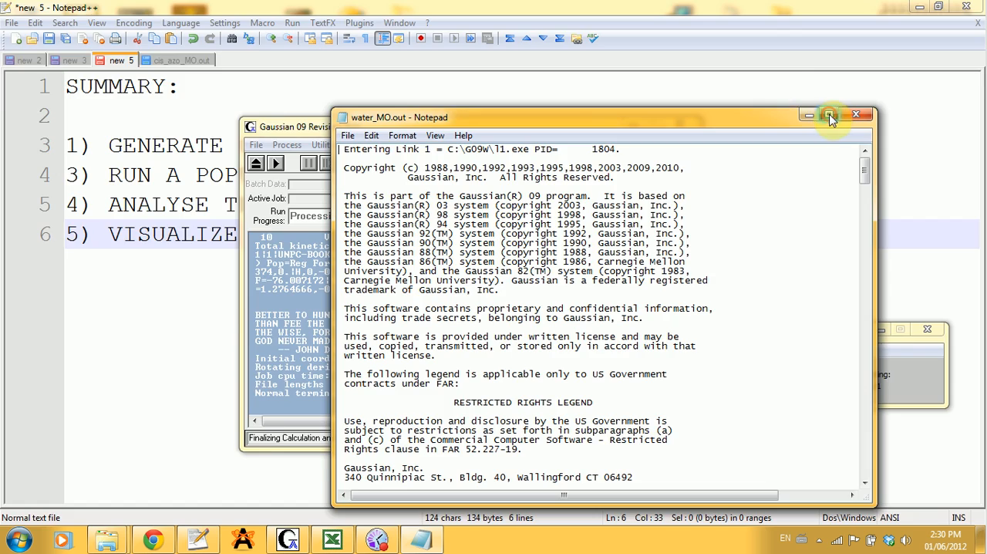
# Maximize water_MO.out and scroll to the orbital eigenvalues and molecular orbital coefficients.
pyautogui.click(832, 118)
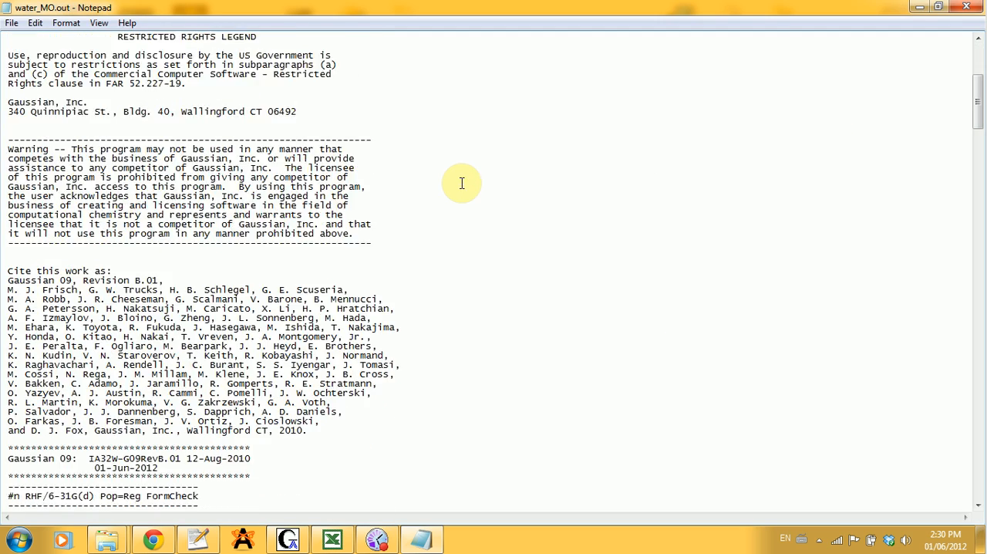
pyautogui.scroll(-3)
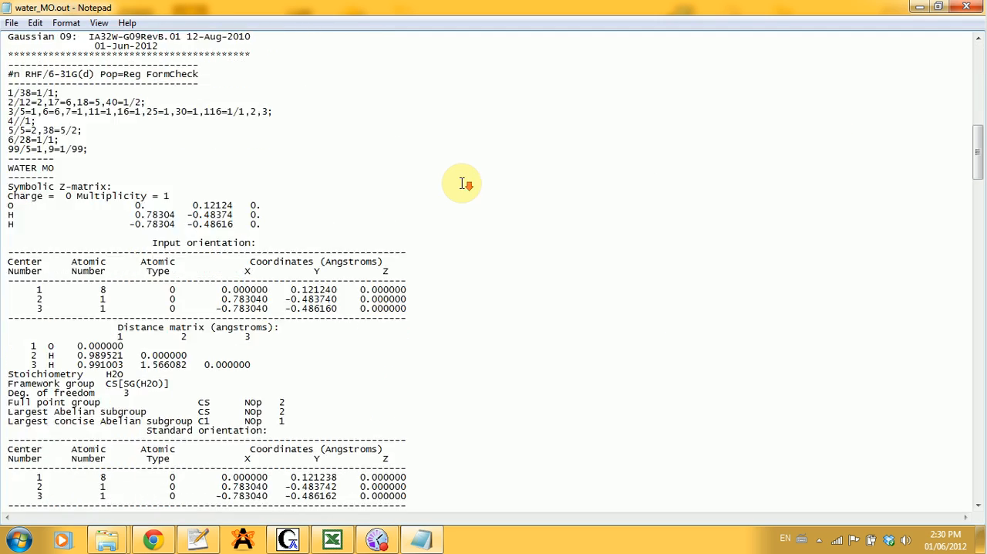
pyautogui.scroll(-3)
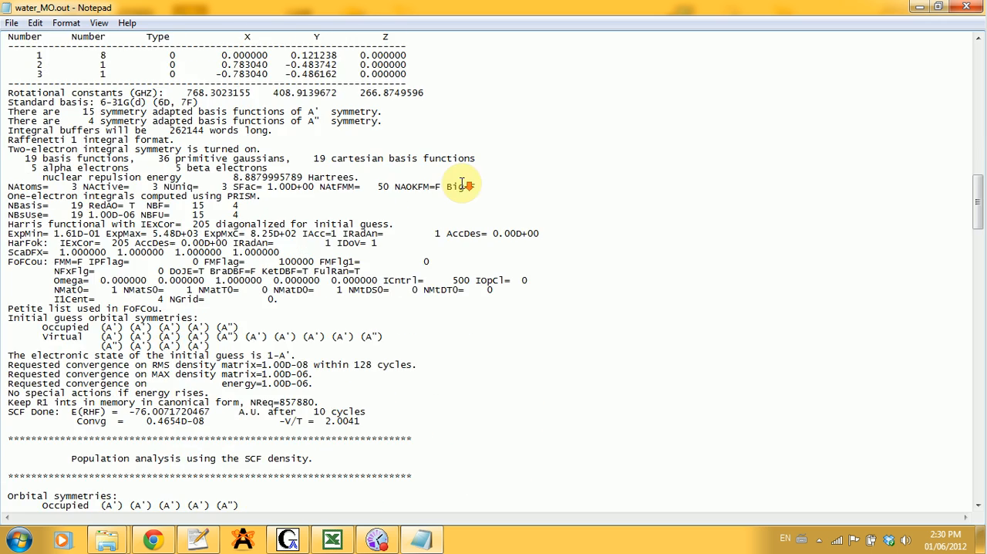
pyautogui.scroll(-3)
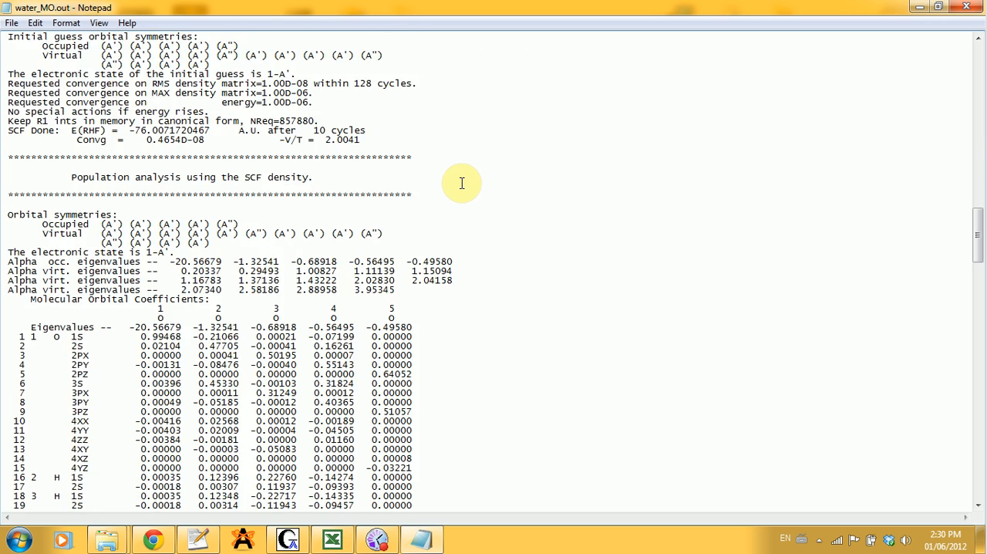
pyautogui.scroll(-3)
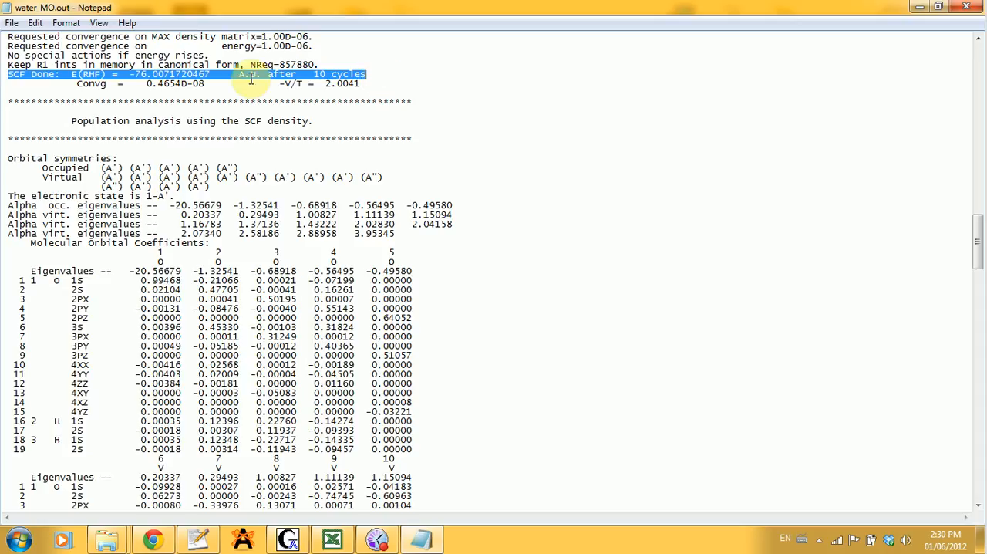
pyautogui.moveTo(278, 102)
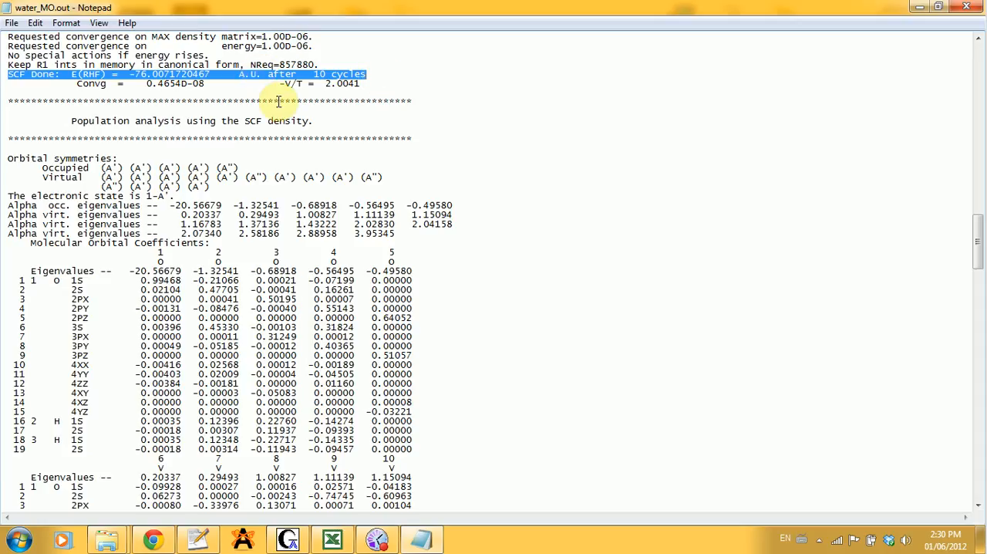
pyautogui.moveTo(281, 131)
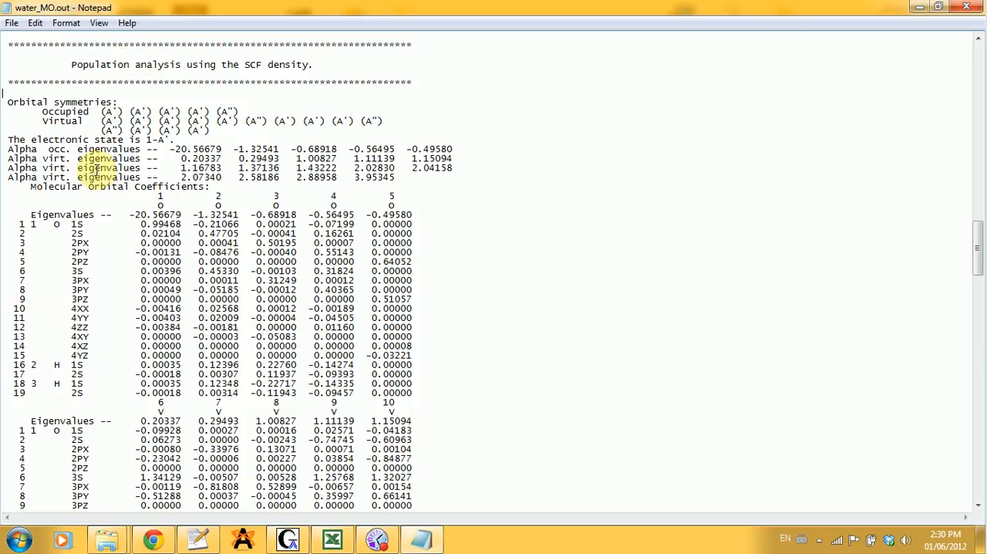
pyautogui.scroll(3)
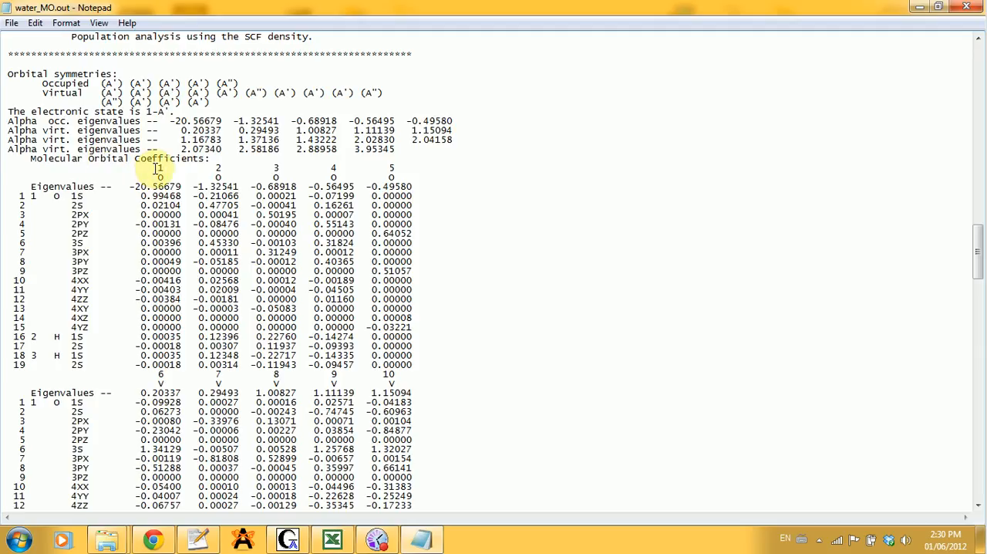
pyautogui.moveTo(155, 167); pyautogui.dragTo(286, 167)
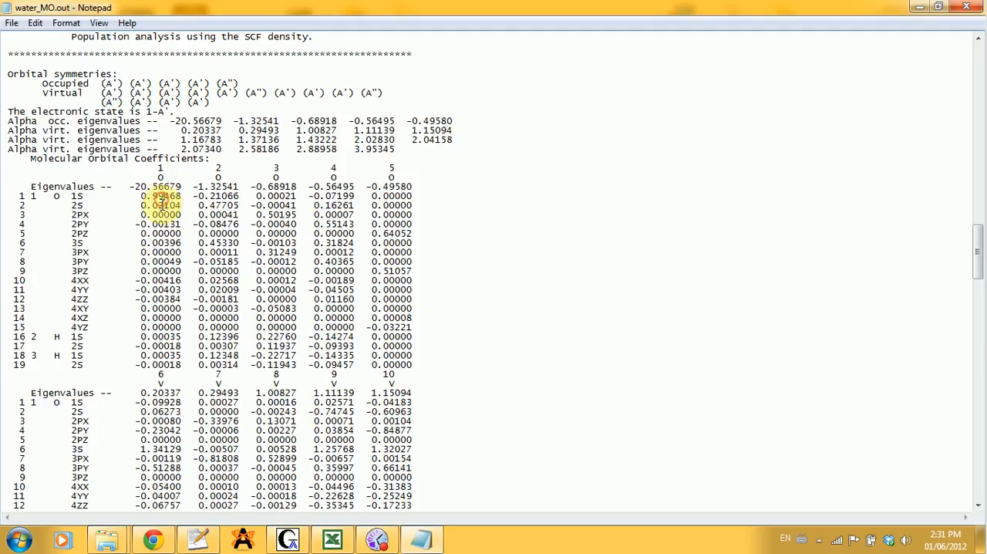
pyautogui.moveTo(70, 204)
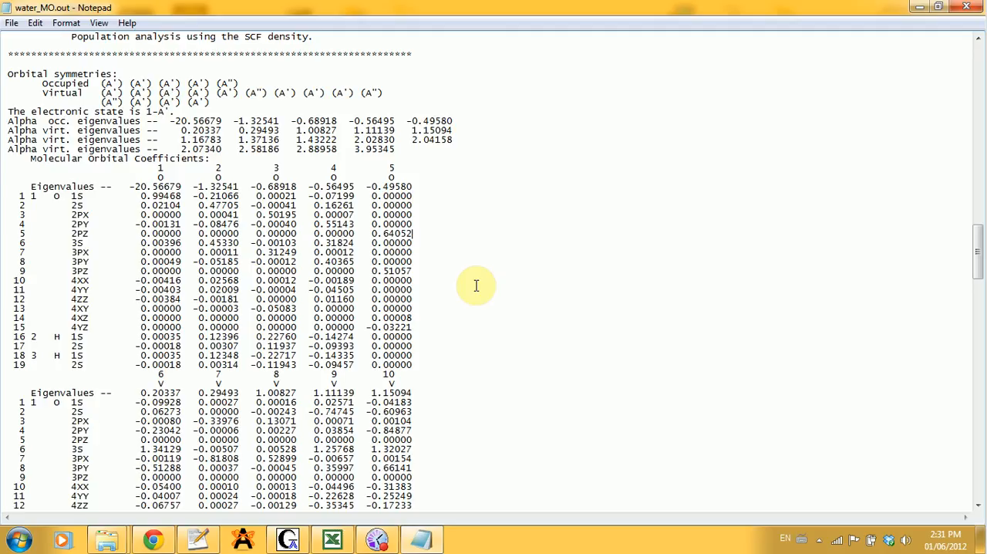
pyautogui.scroll(-3)
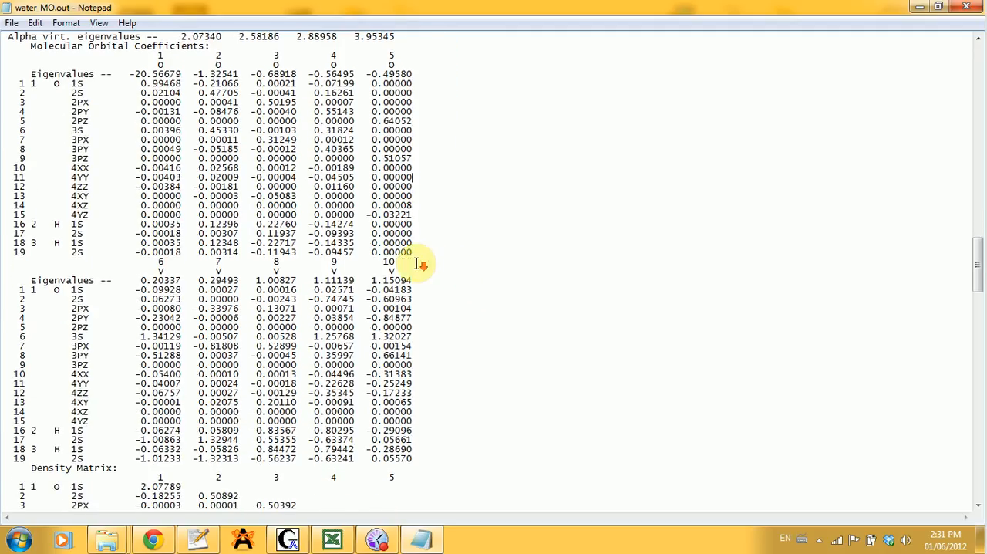
pyautogui.scroll(3)
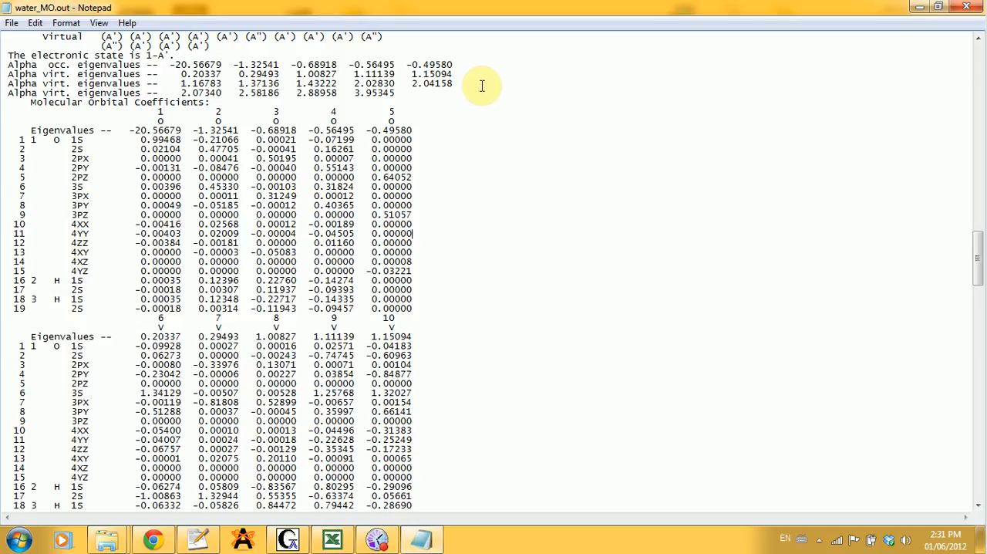
pyautogui.moveTo(367, 126)
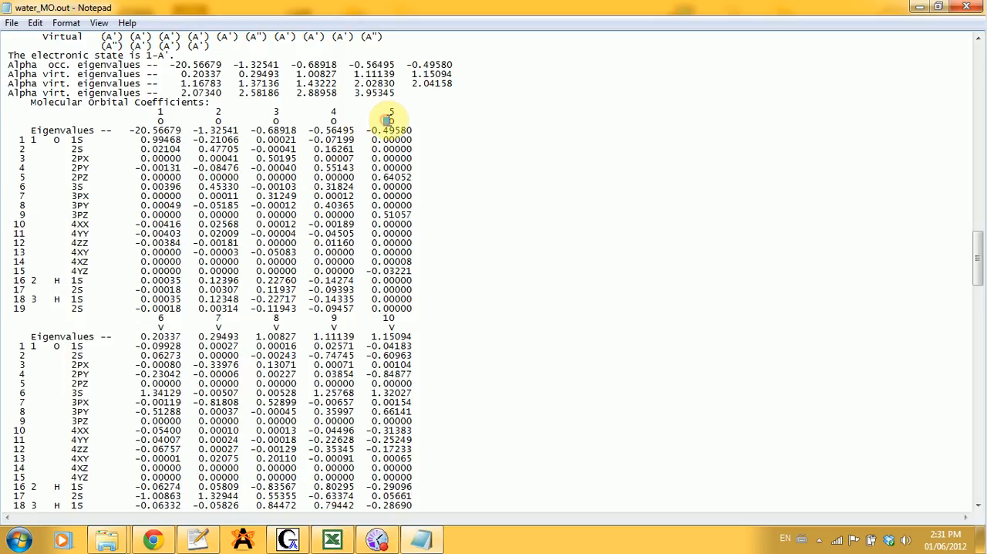
pyautogui.moveTo(164, 323)
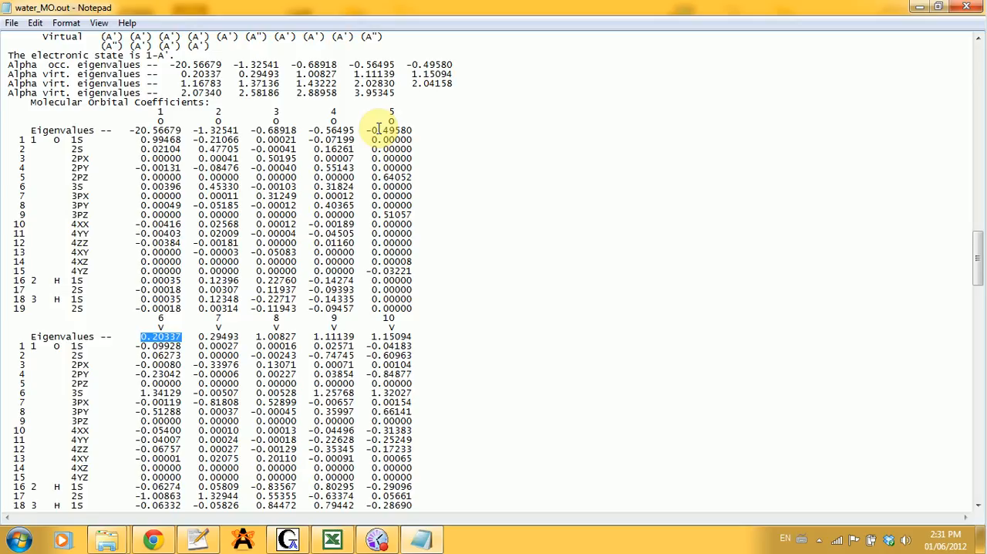
pyautogui.moveTo(371, 132)
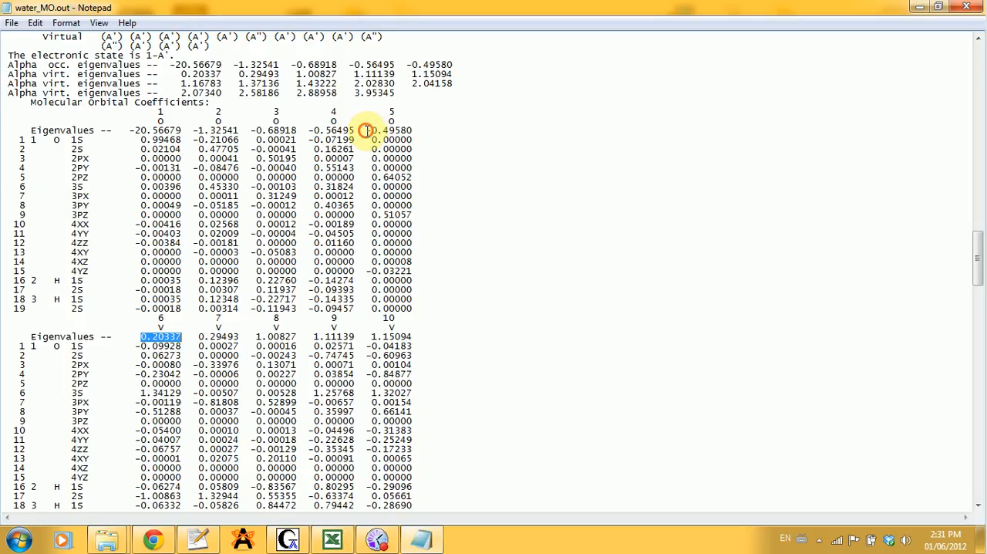
pyautogui.scroll(-3)
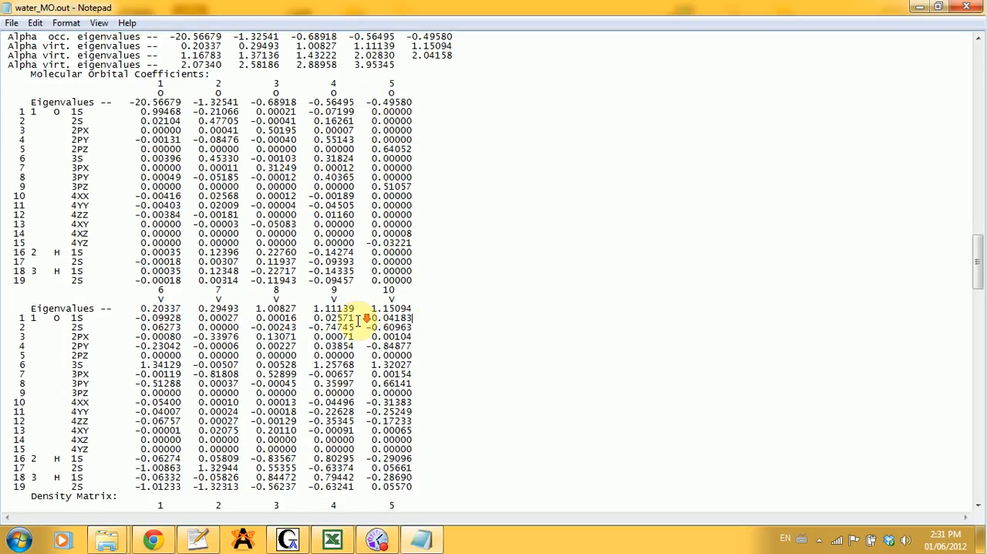
pyautogui.scroll(3)
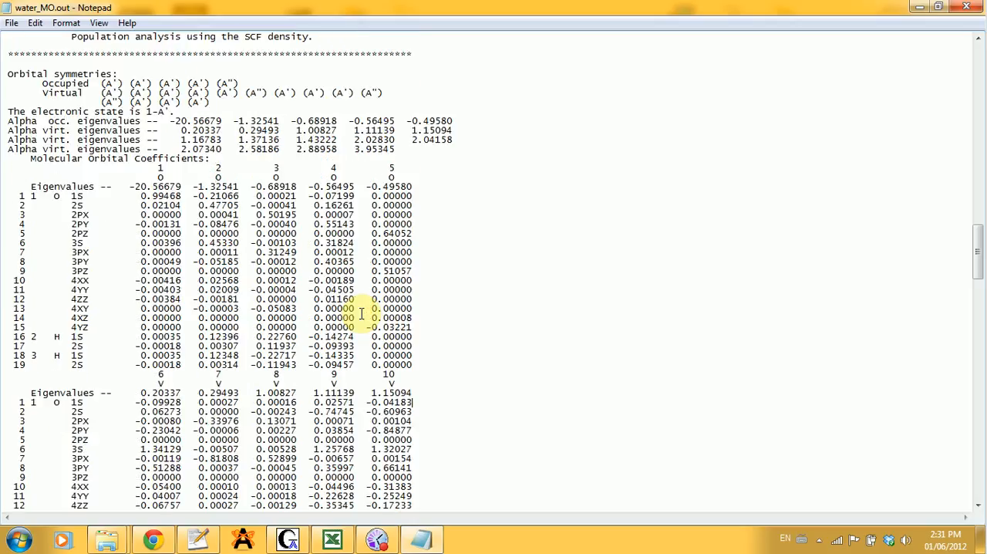
pyautogui.moveTo(457, 273)
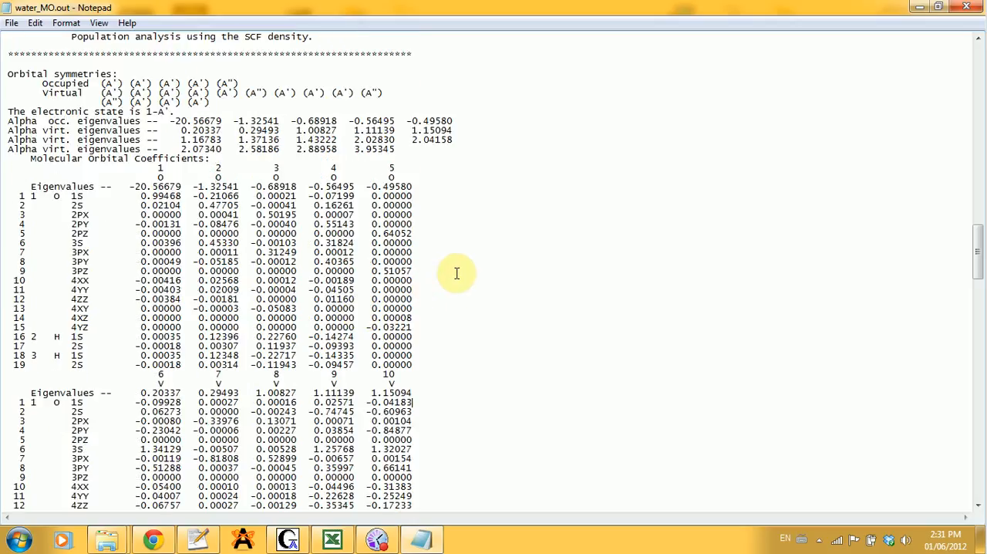
pyautogui.moveTo(449, 254)
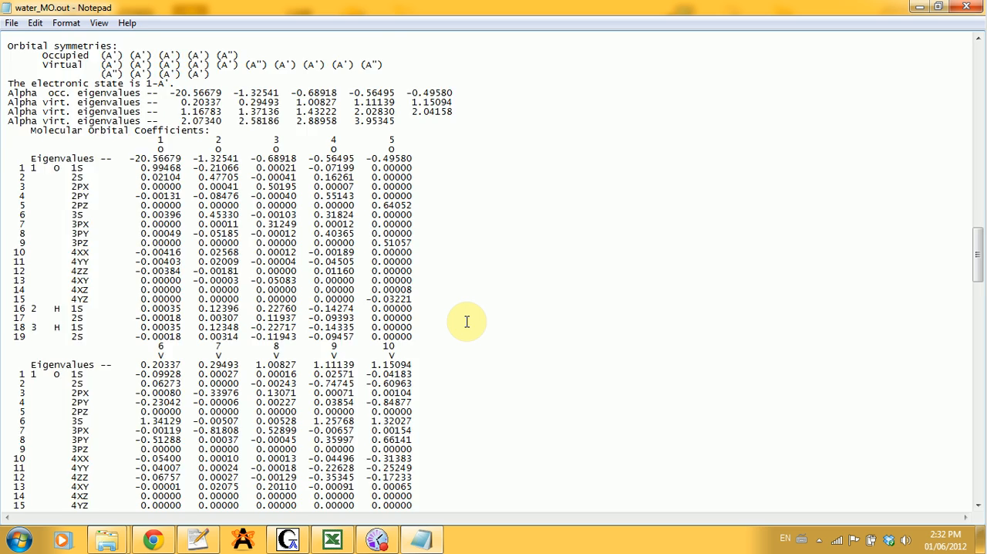
pyautogui.scroll(-3)
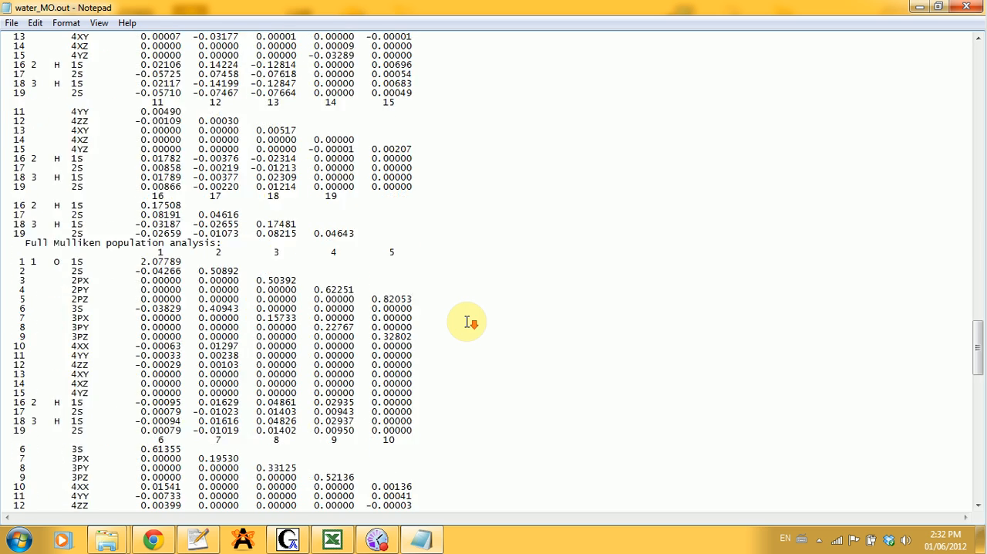
pyautogui.scroll(3)
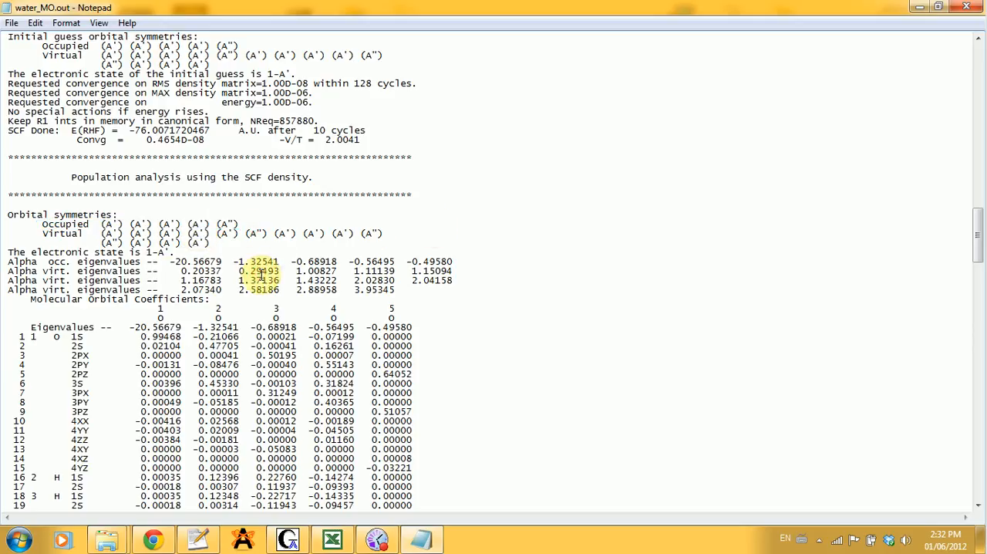
pyautogui.scroll(-3)
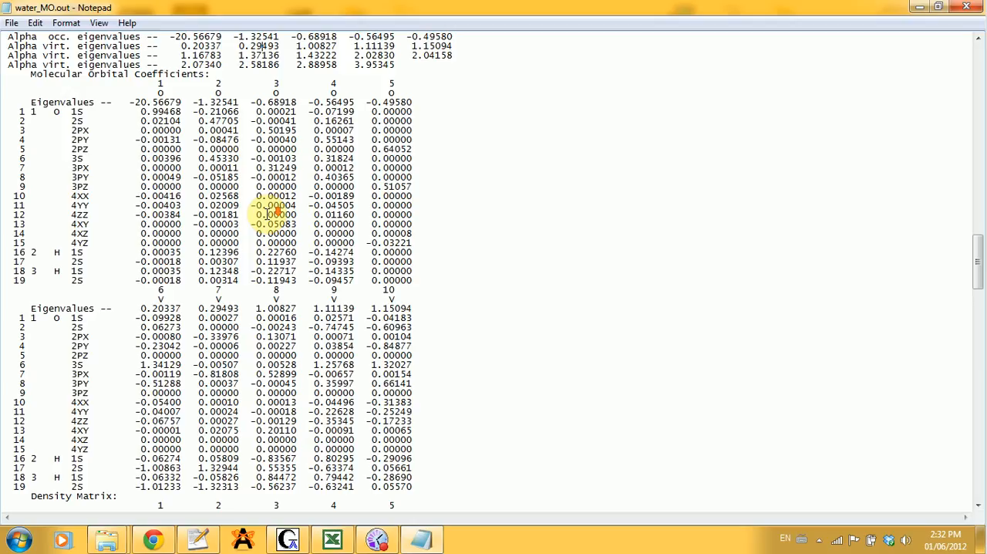
pyautogui.scroll(-3)
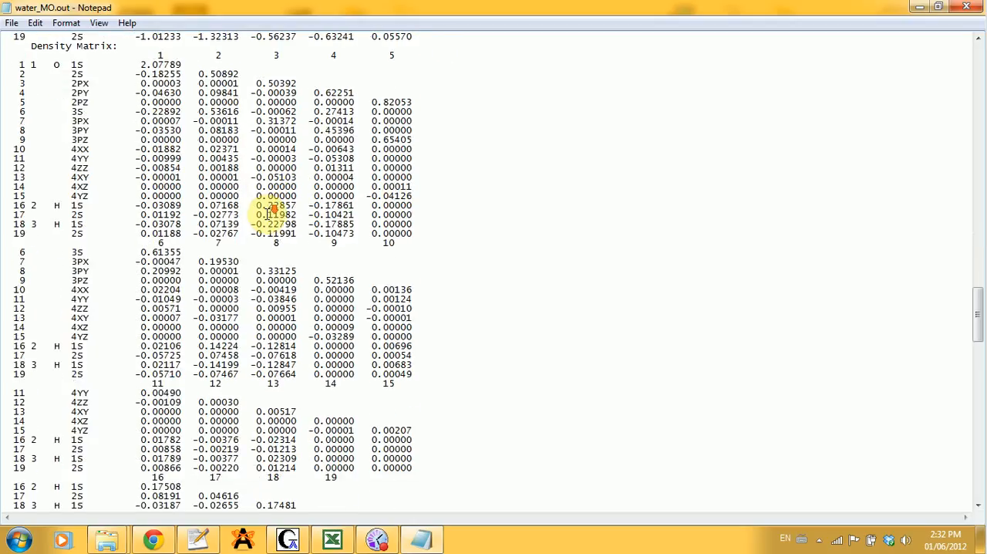
pyautogui.scroll(-3)
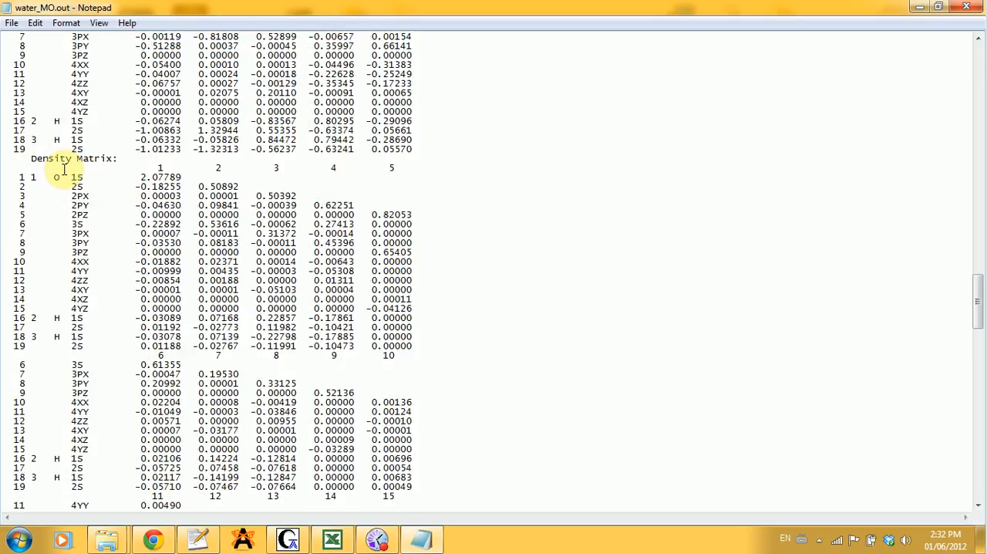
pyautogui.scroll(-3)
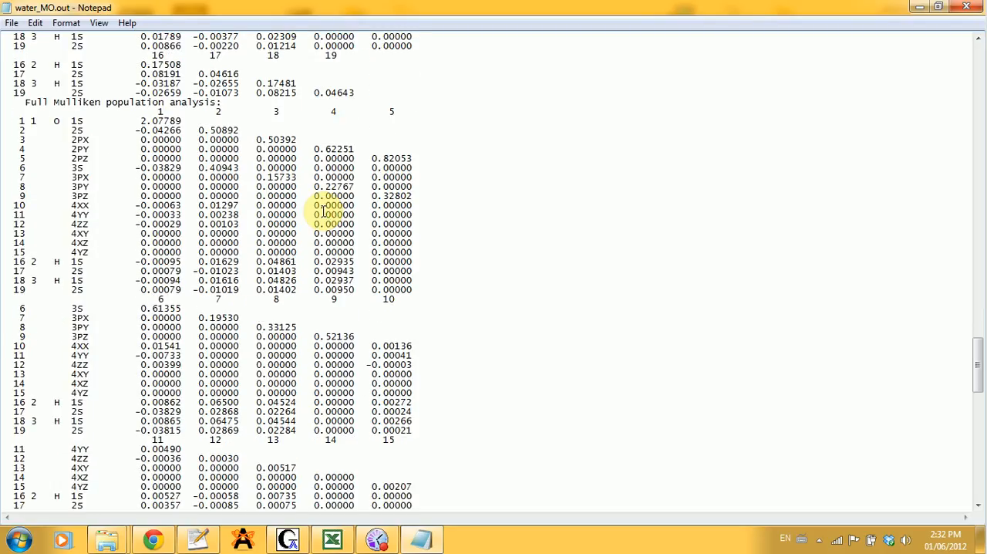
pyautogui.scroll(-3)
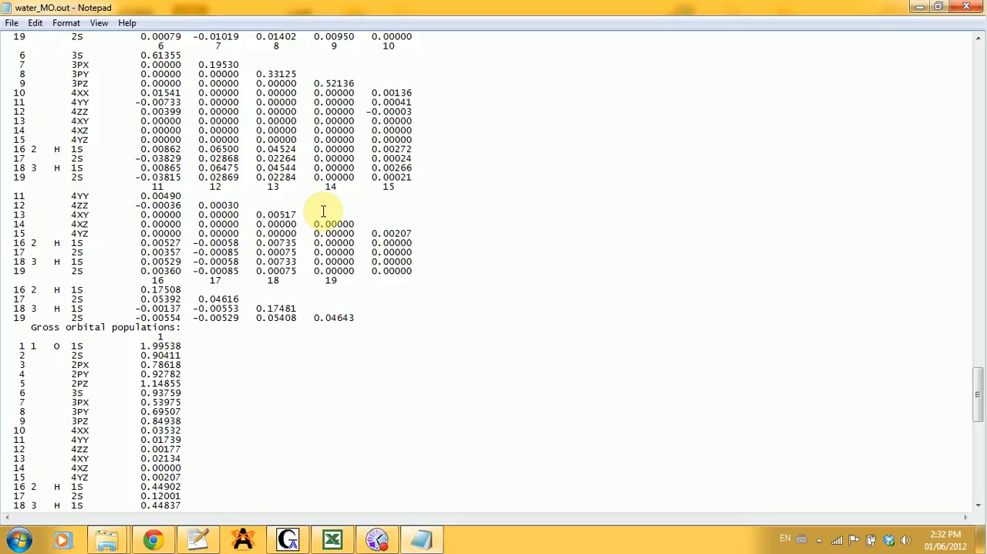
pyautogui.scroll(-3)
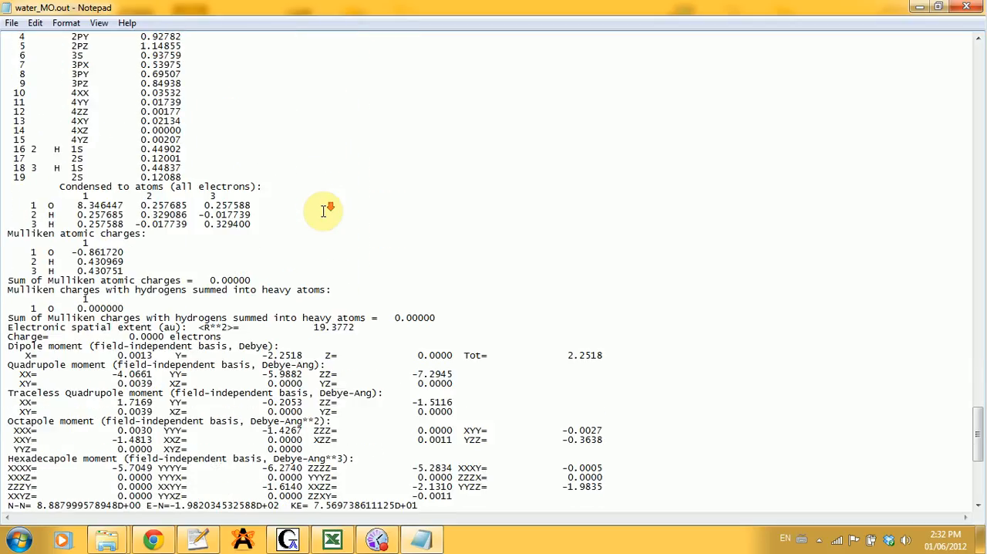
# Scroll to the orbital energies table, highlight it for review, then clear the highlight.
pyautogui.scroll(-3)
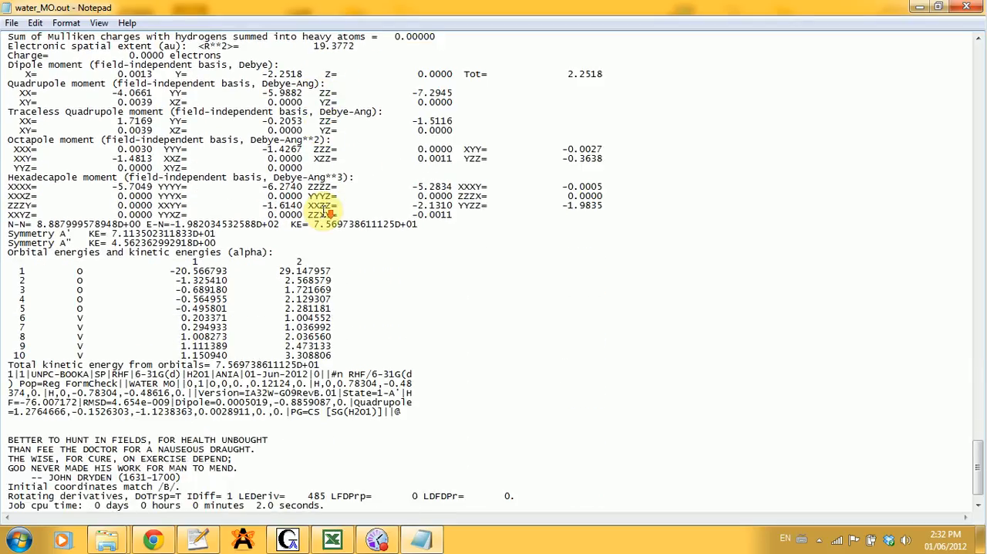
pyautogui.scroll(-3)
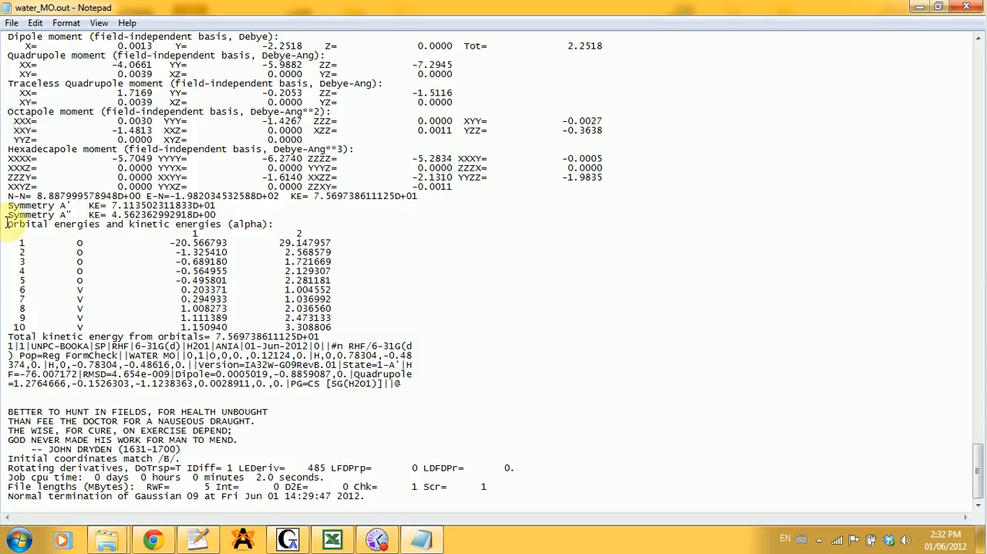
pyautogui.moveTo(8, 223); pyautogui.dragTo(309, 233)
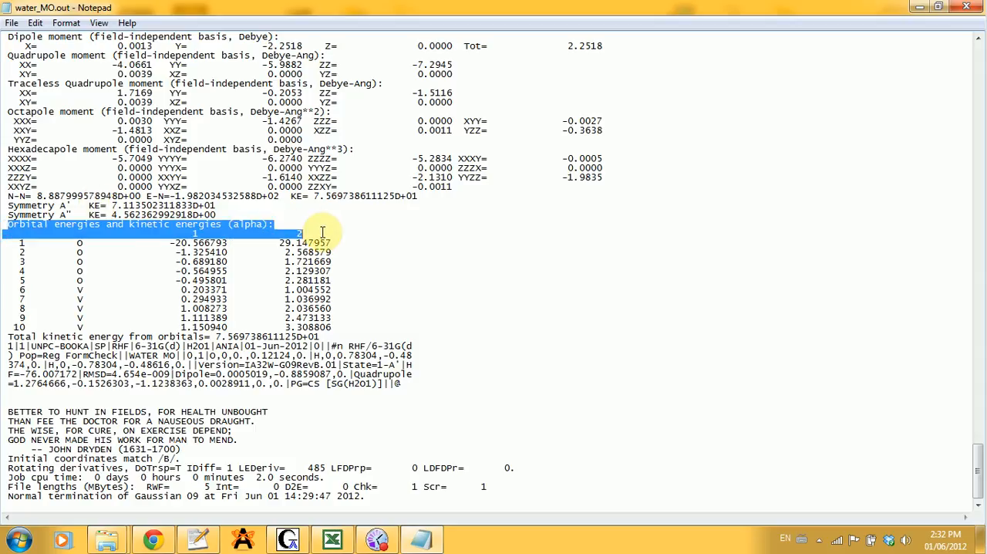
pyautogui.moveTo(323, 233); pyautogui.dragTo(352, 328)
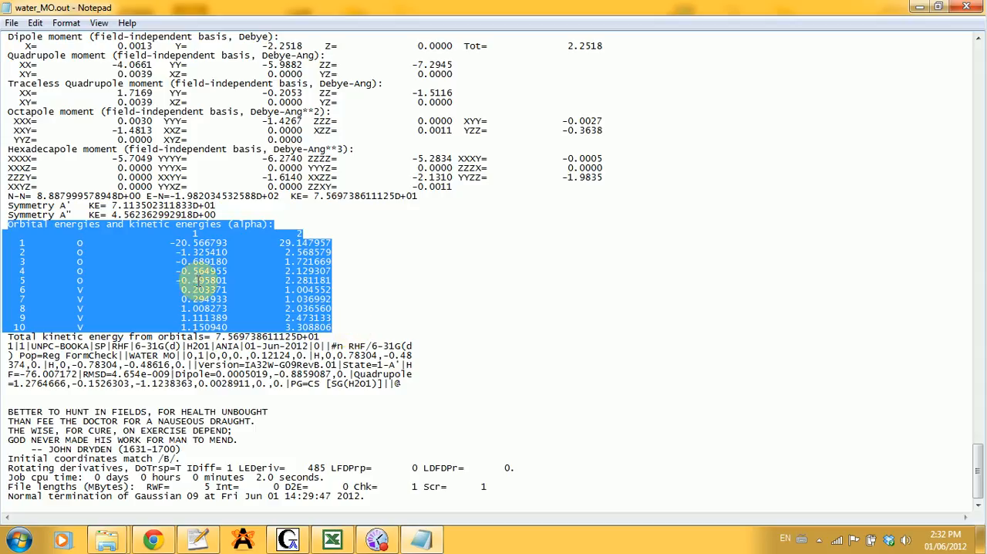
pyautogui.moveTo(349, 280)
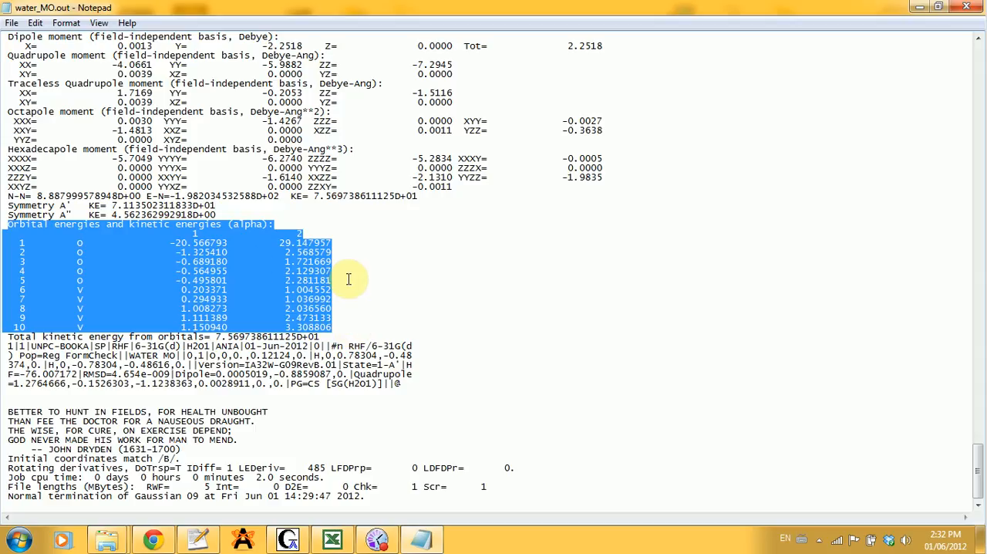
pyautogui.moveTo(416, 352)
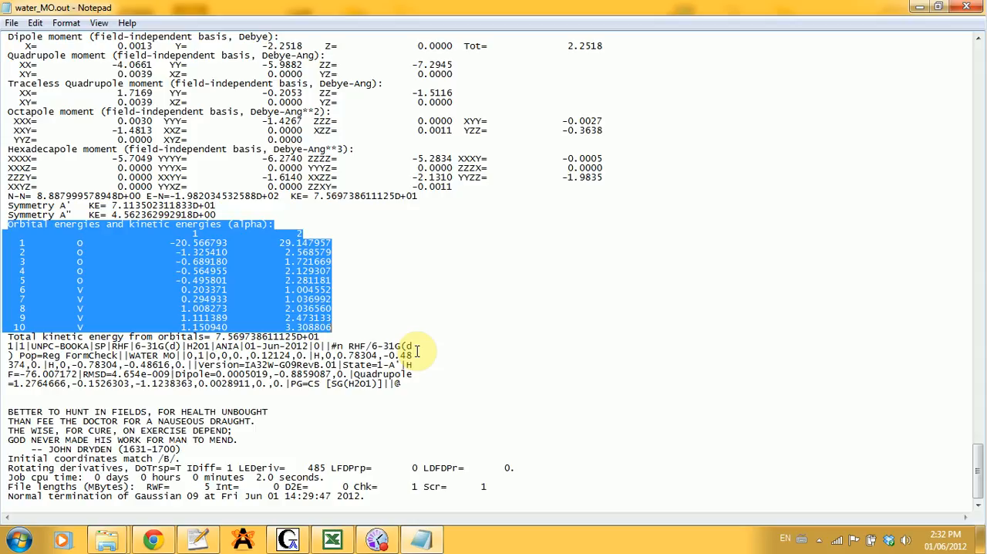
pyautogui.moveTo(358, 271)
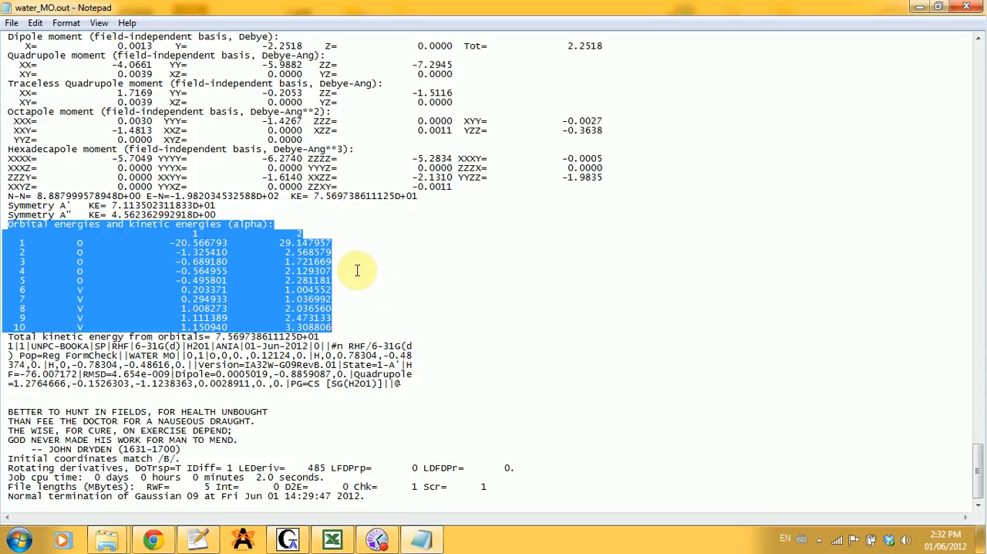
pyautogui.click(469, 299)
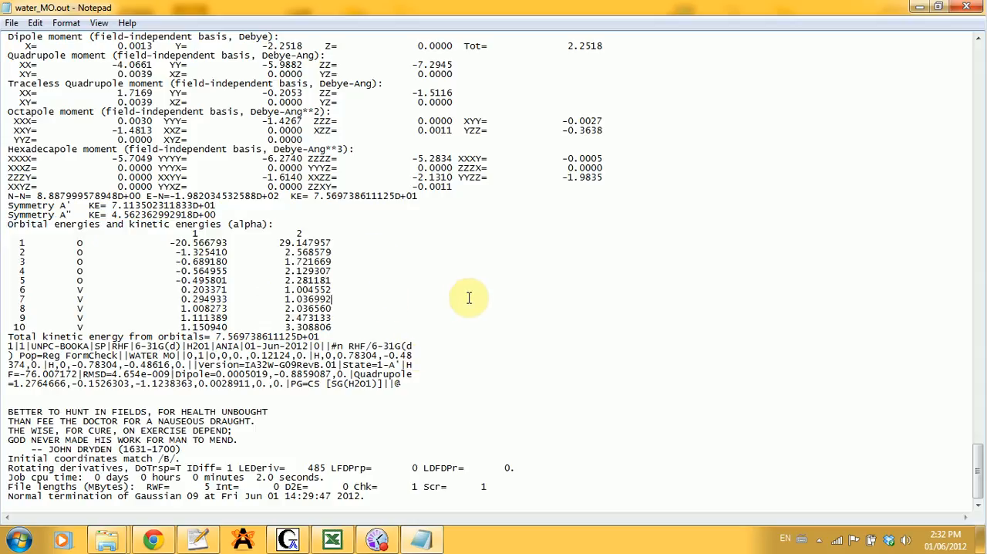
pyautogui.moveTo(720, 145)
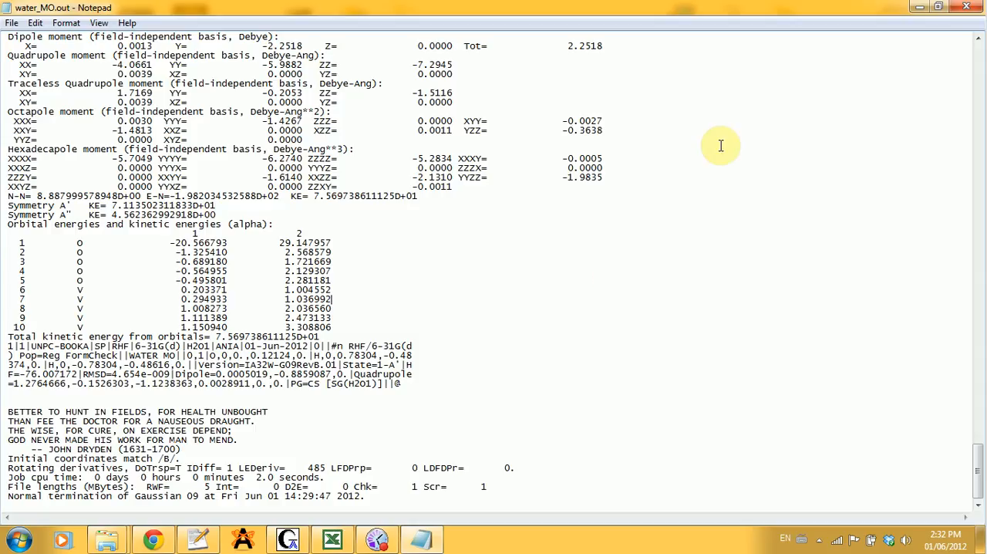
pyautogui.moveTo(966, 6)
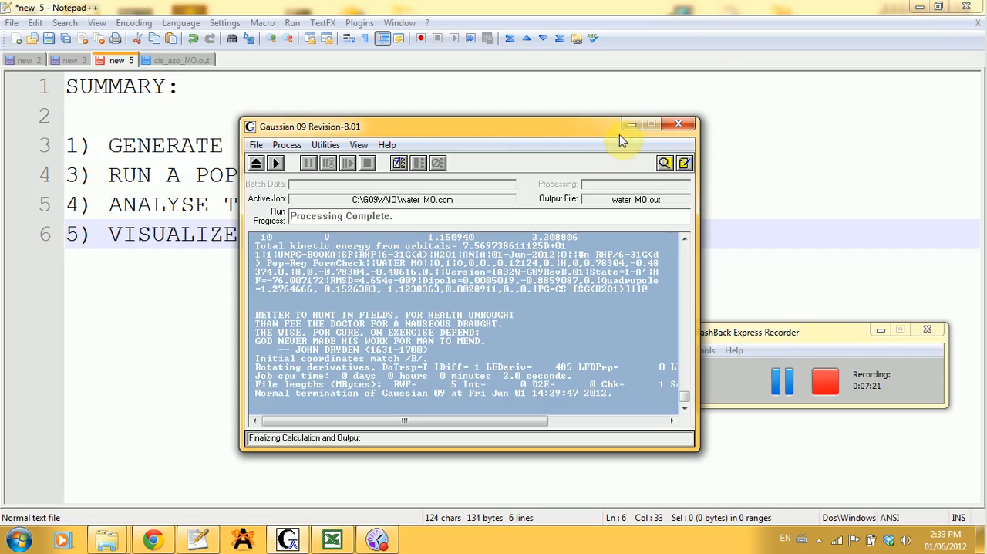
pyautogui.moveTo(631, 124)
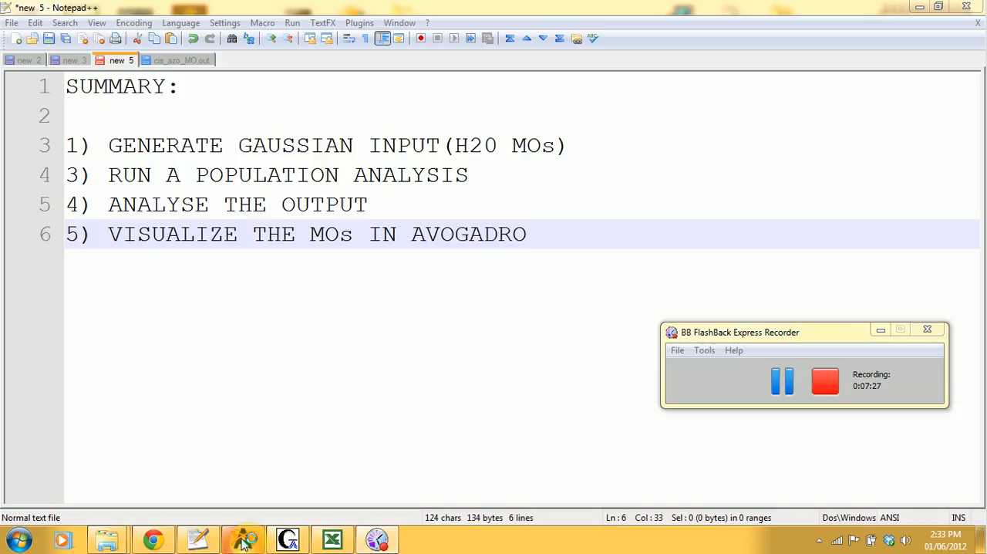
# Switch to Avogadro showing the water molecule from water_MO.out.
pyautogui.click(244, 539)
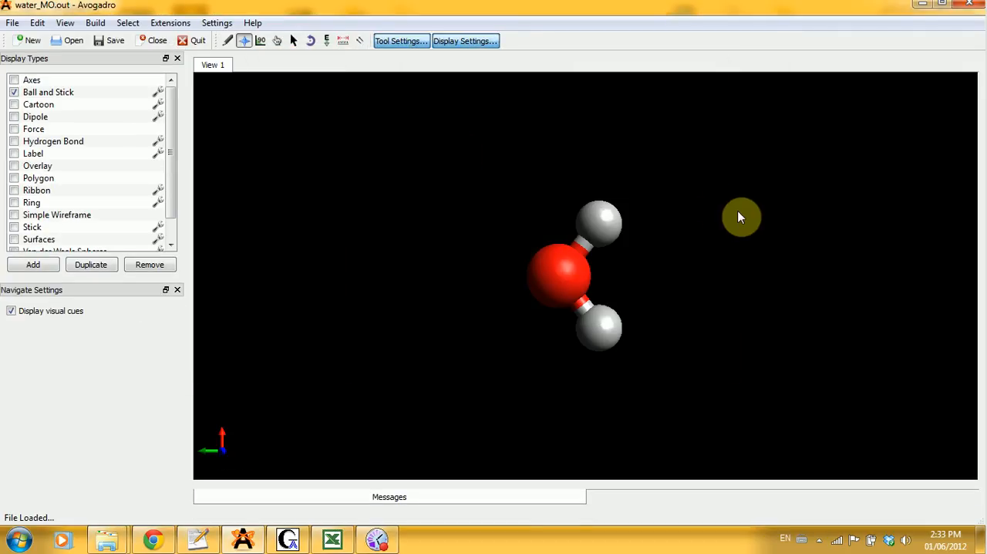
pyautogui.moveTo(668, 313)
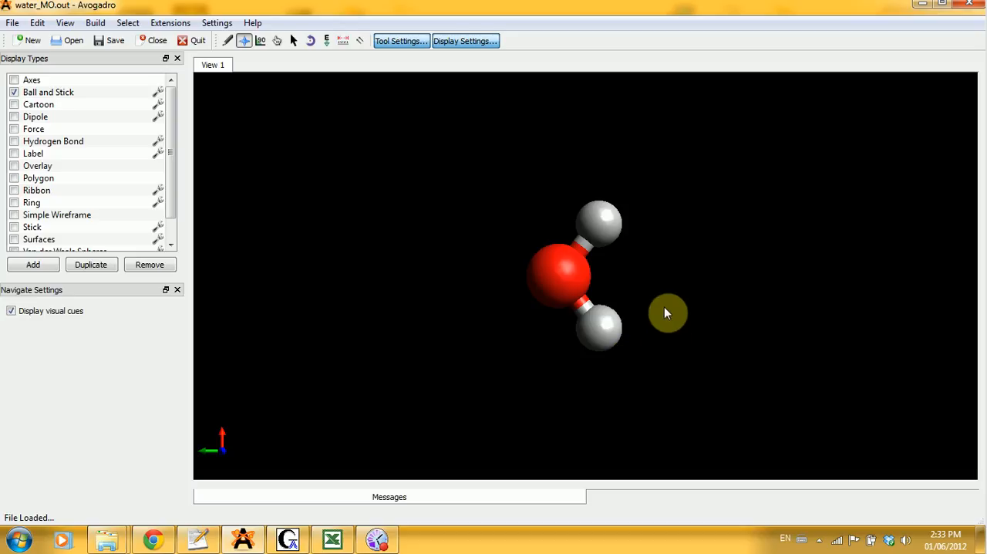
pyautogui.moveTo(656, 303)
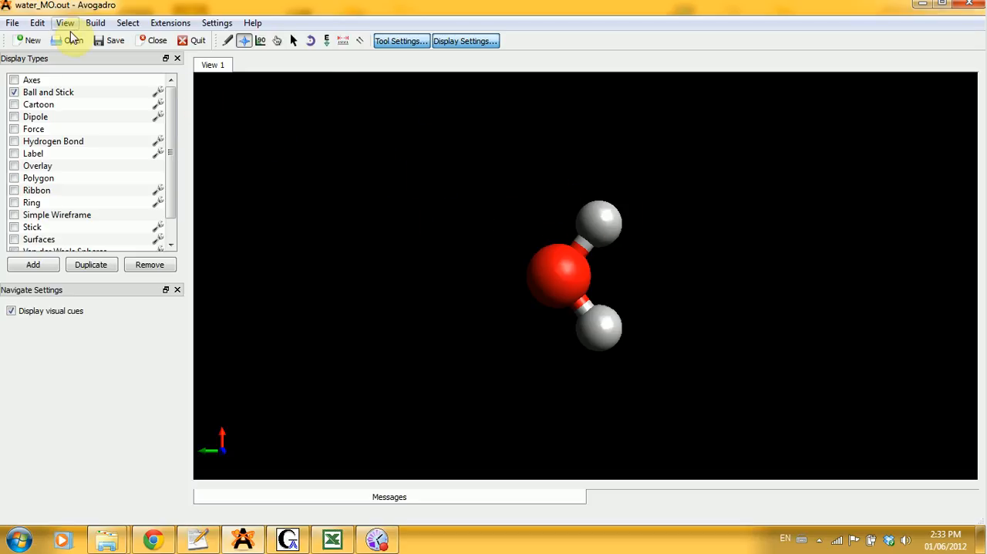
# Bring up Avogadro's Open File dialog on the IO folder.
pyautogui.click(71, 40)
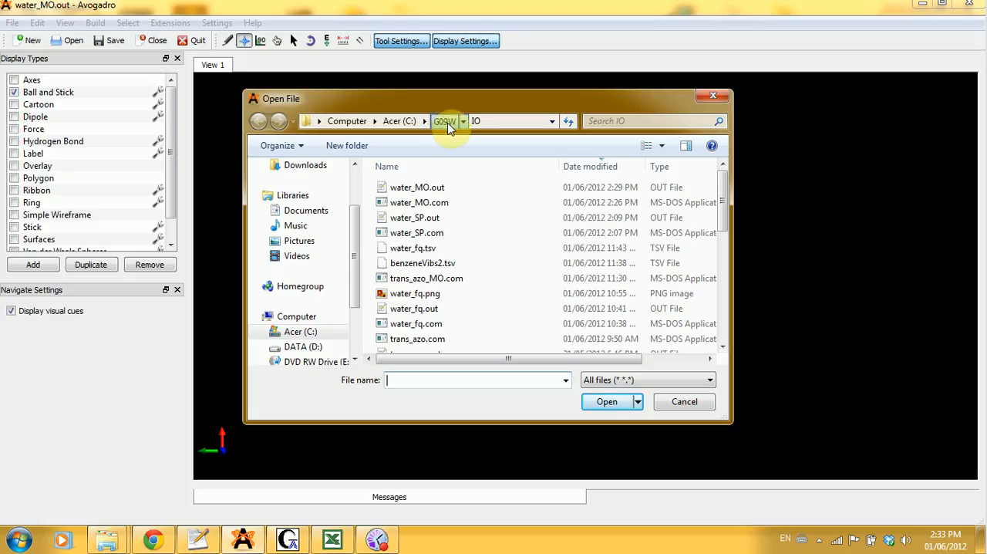
# Navigate to G09W > Scratch and load the Test.FChk checkpoint file.
pyautogui.click(444, 120)
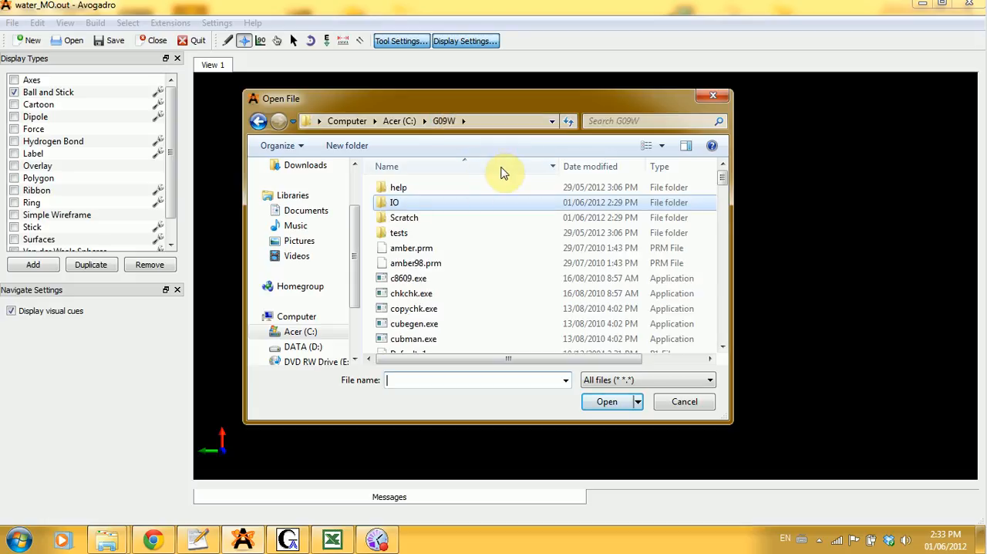
pyautogui.moveTo(413, 194)
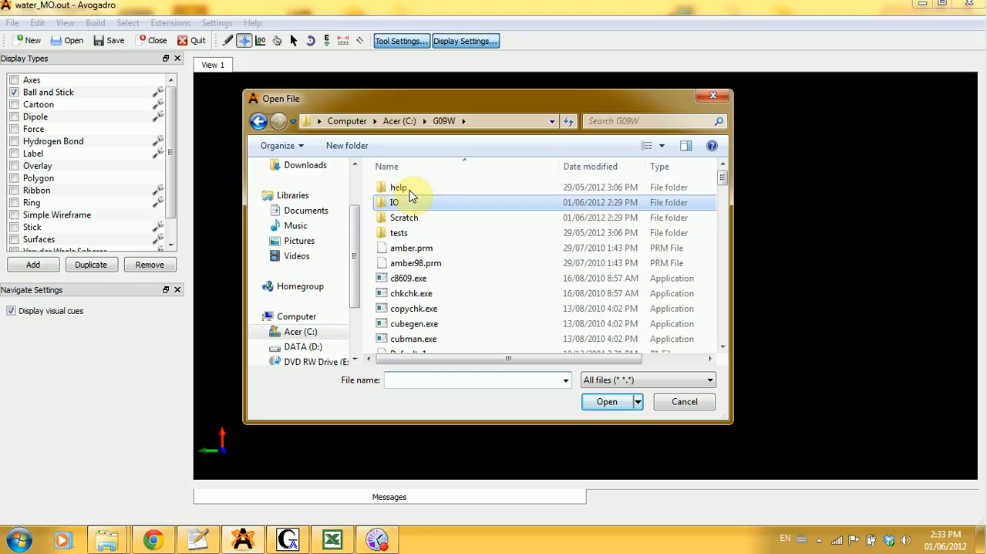
pyautogui.moveTo(417, 224)
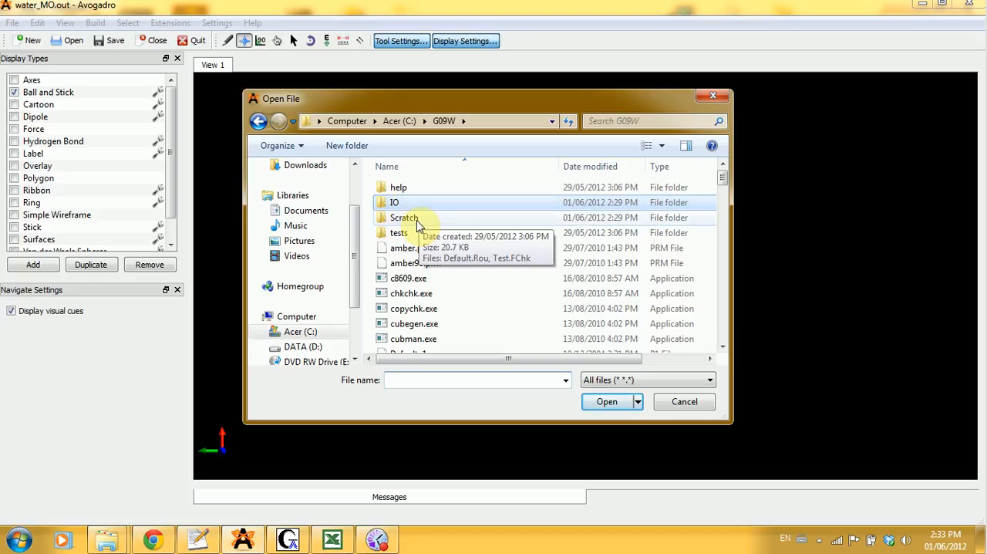
pyautogui.click(404, 216)
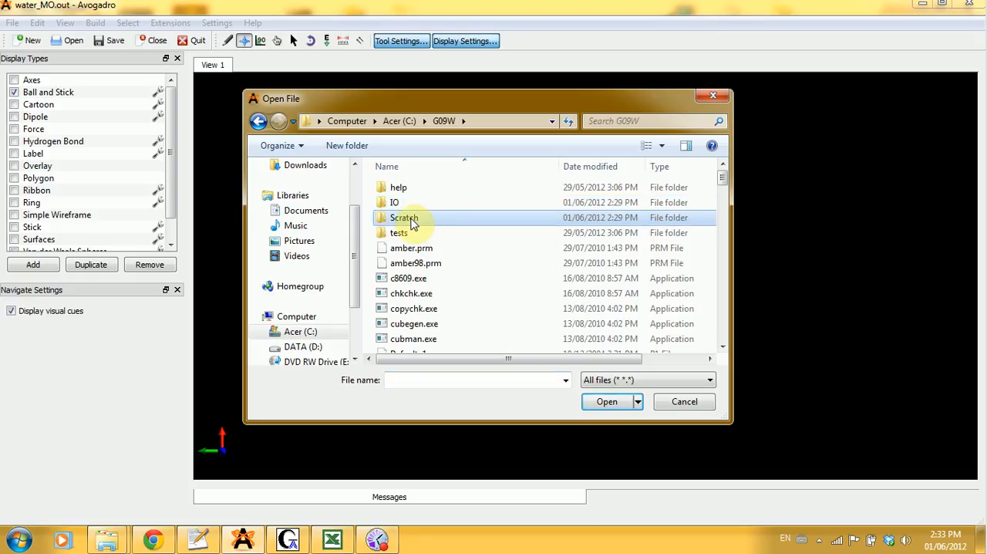
pyautogui.doubleClick(404, 218)
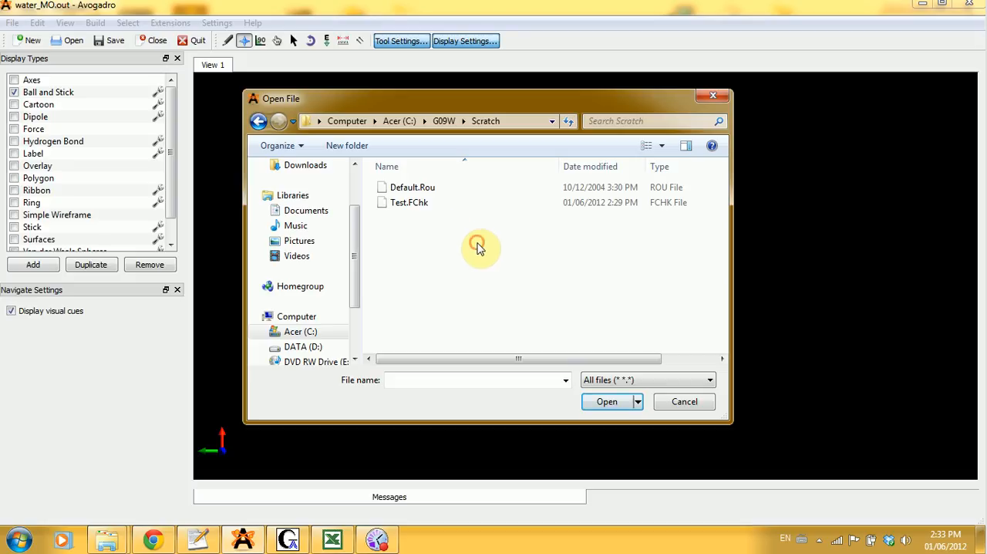
pyautogui.click(409, 202)
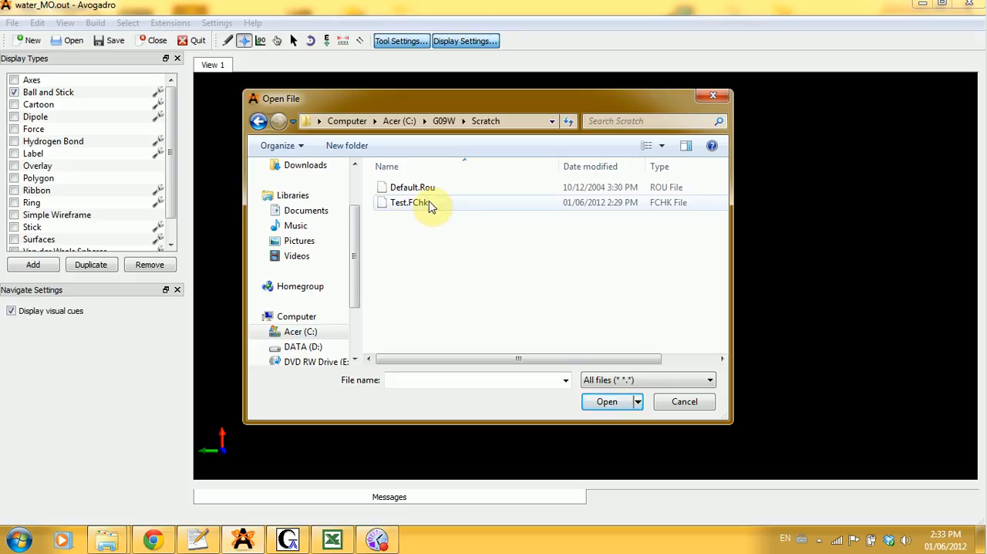
pyautogui.click(409, 203)
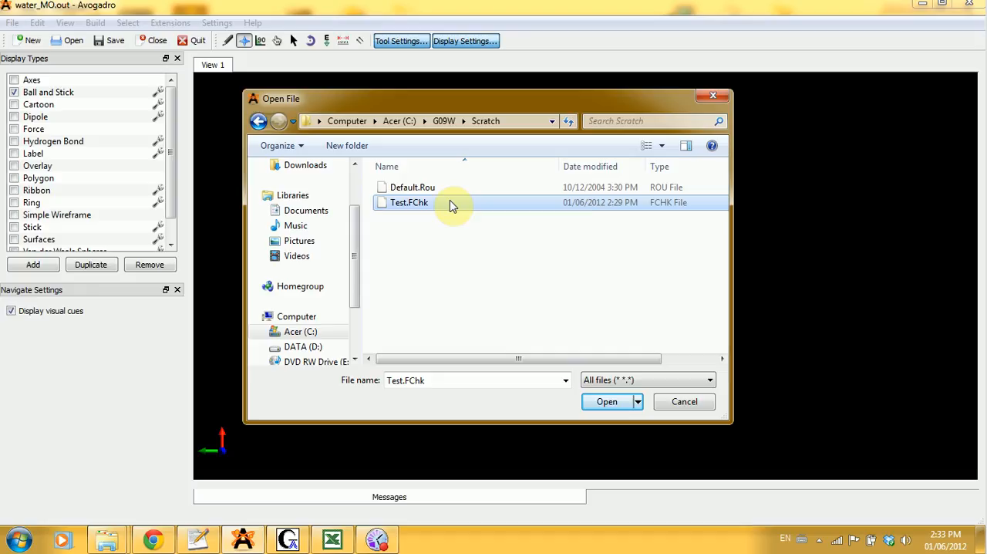
pyautogui.moveTo(480, 234)
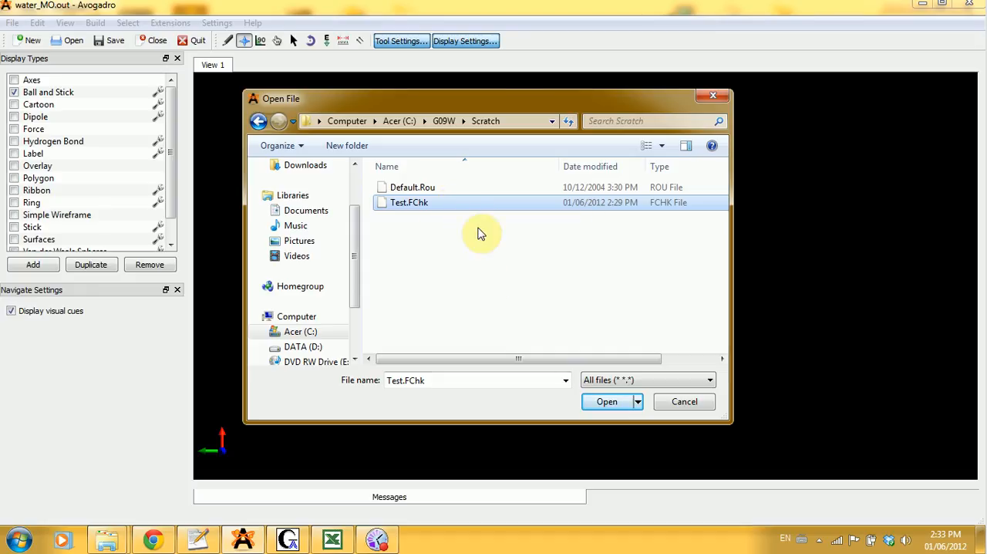
pyautogui.moveTo(652, 384)
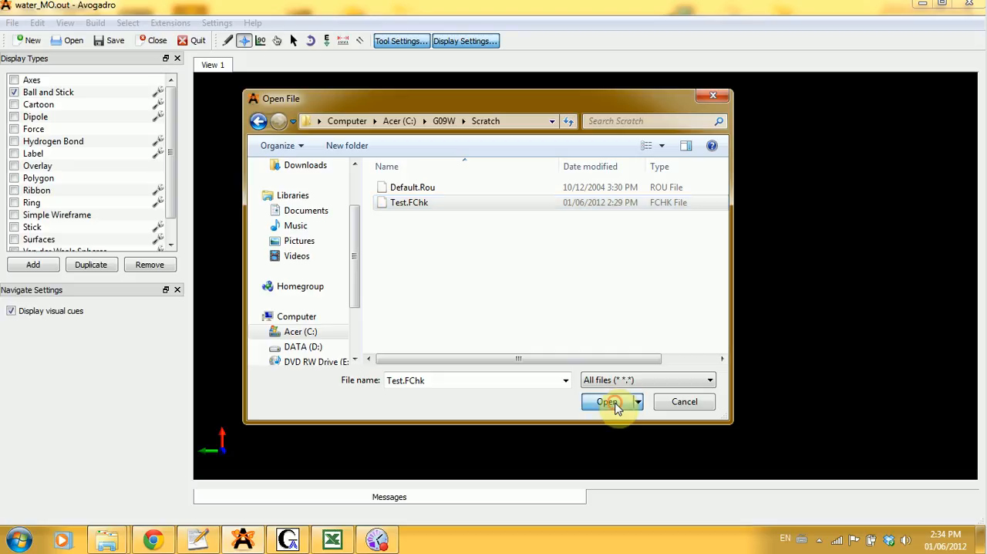
pyautogui.click(608, 402)
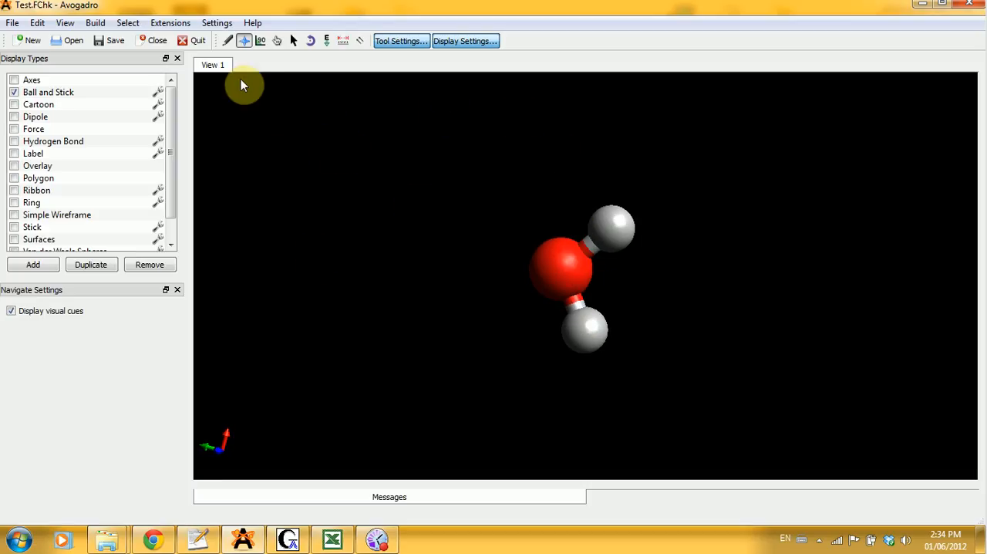
# Bring up the Create Surfaces dialog from the Extensions menu.
pyautogui.click(169, 21)
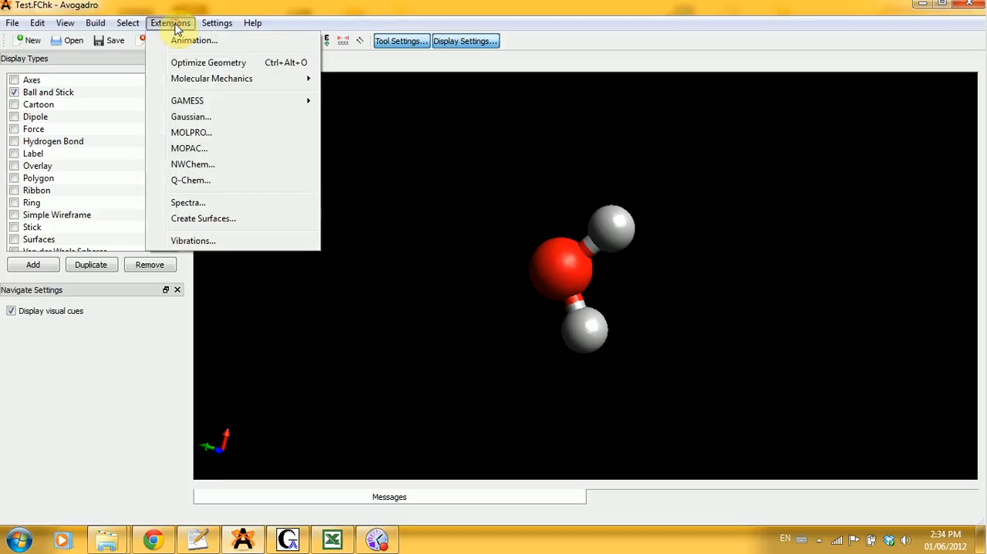
pyautogui.moveTo(211, 79)
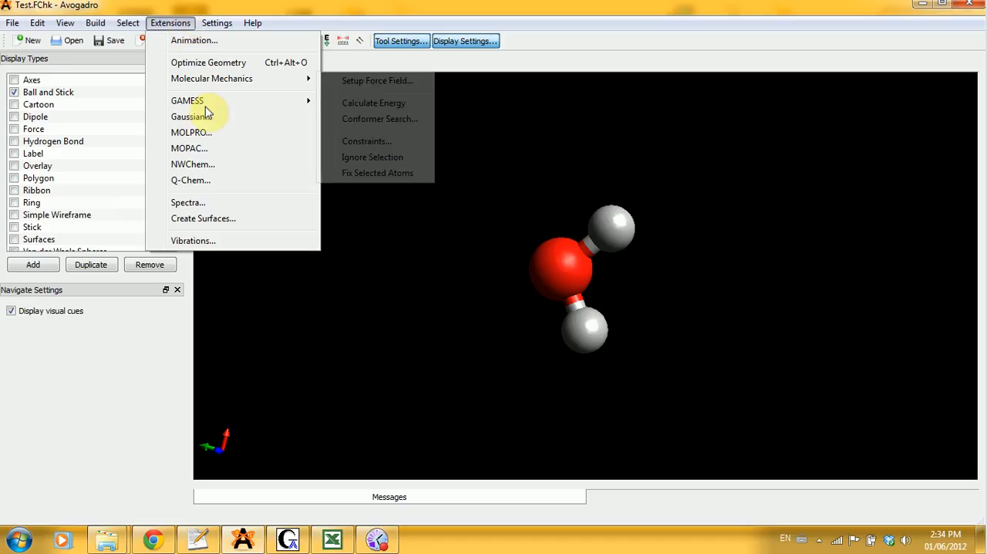
pyautogui.moveTo(246, 220)
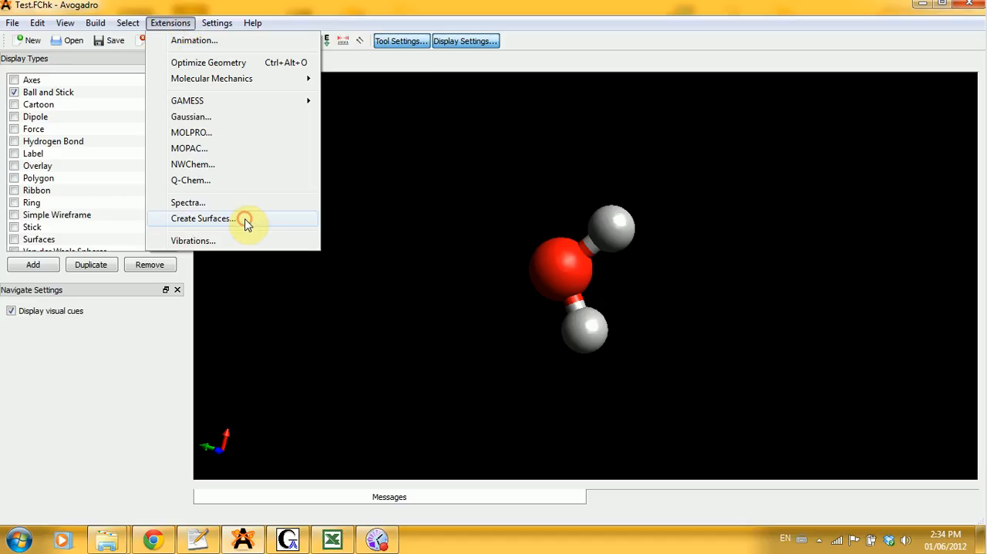
pyautogui.click(203, 219)
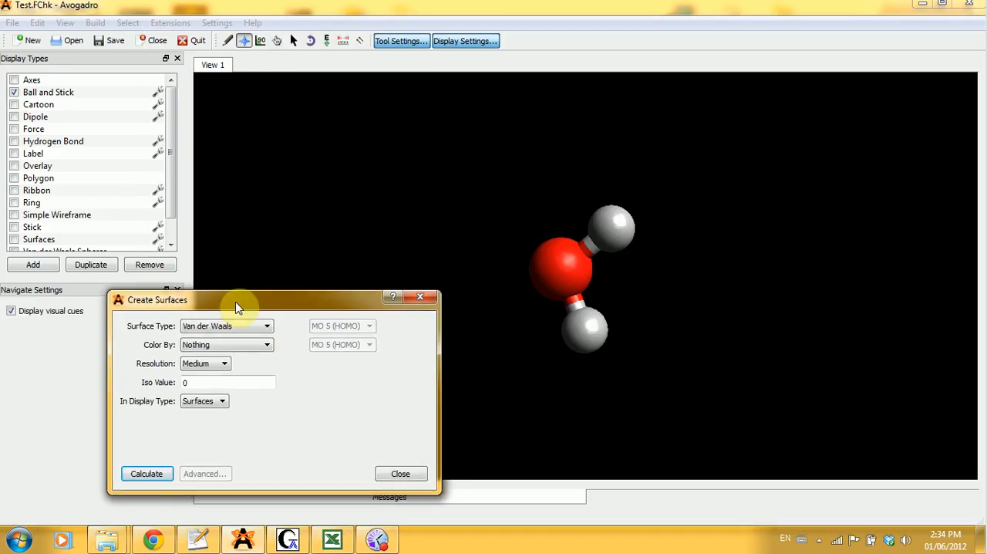
# Set the surface type to Molecular Orbital and choose MO 5 (HOMO) as the orbital.
pyautogui.moveTo(239, 300); pyautogui.dragTo(216, 275)
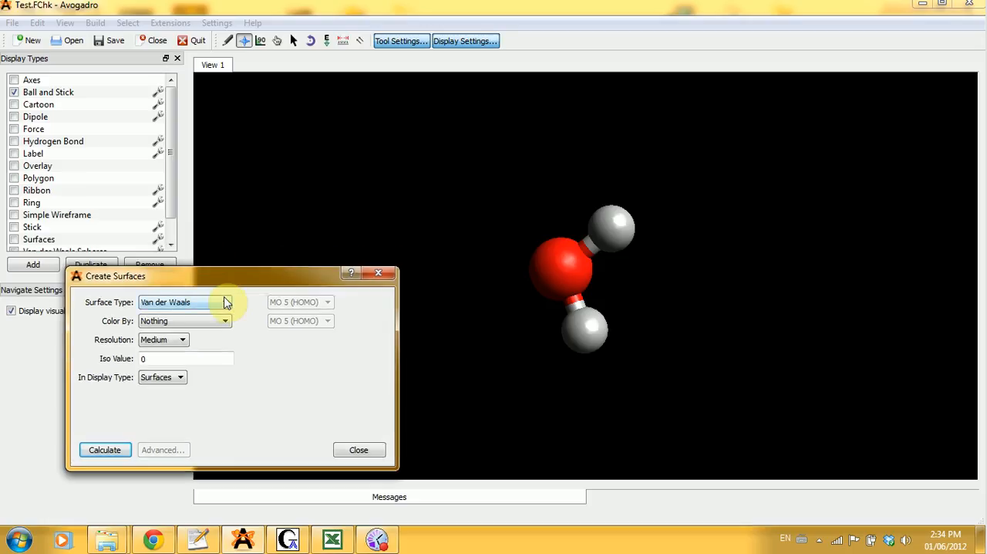
pyautogui.click(225, 303)
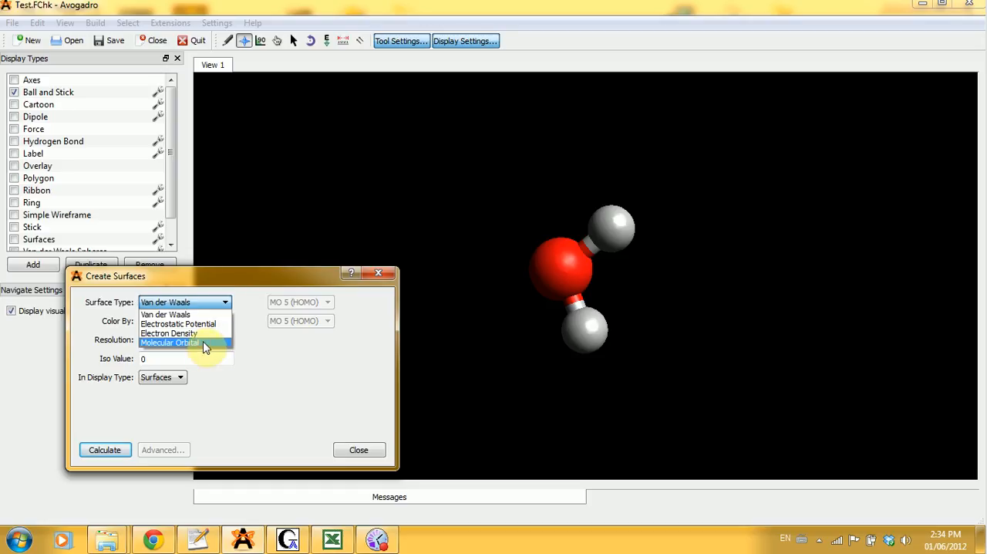
pyautogui.click(170, 343)
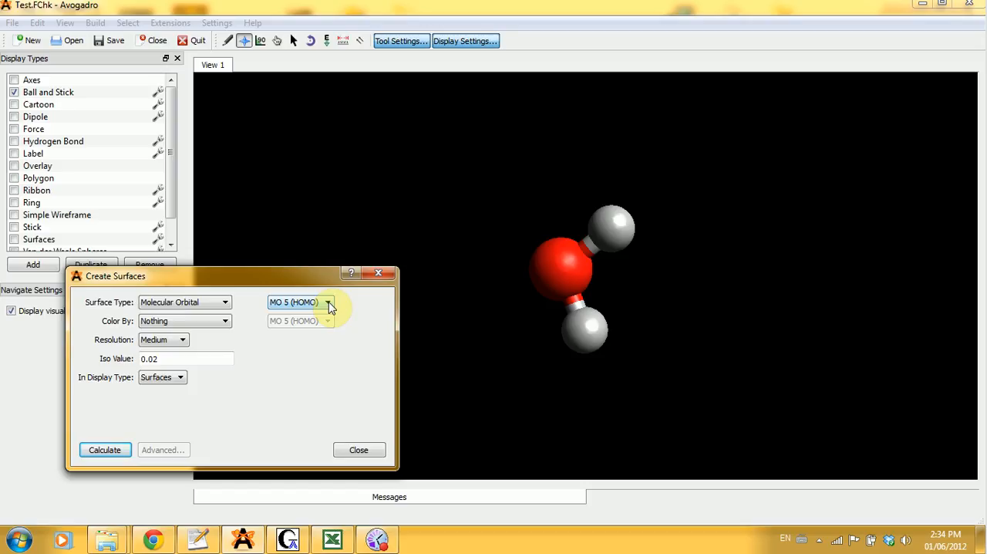
pyautogui.click(327, 302)
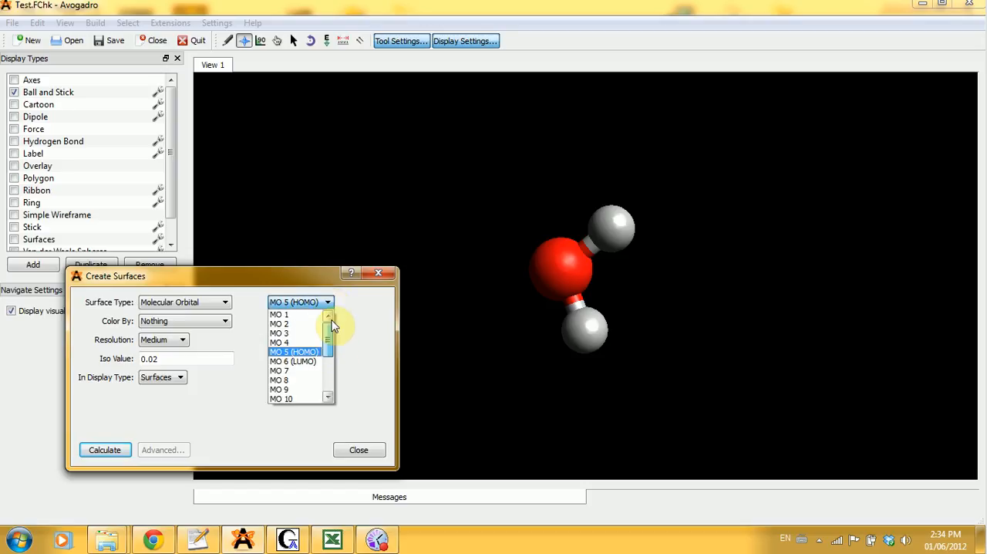
pyautogui.click(293, 352)
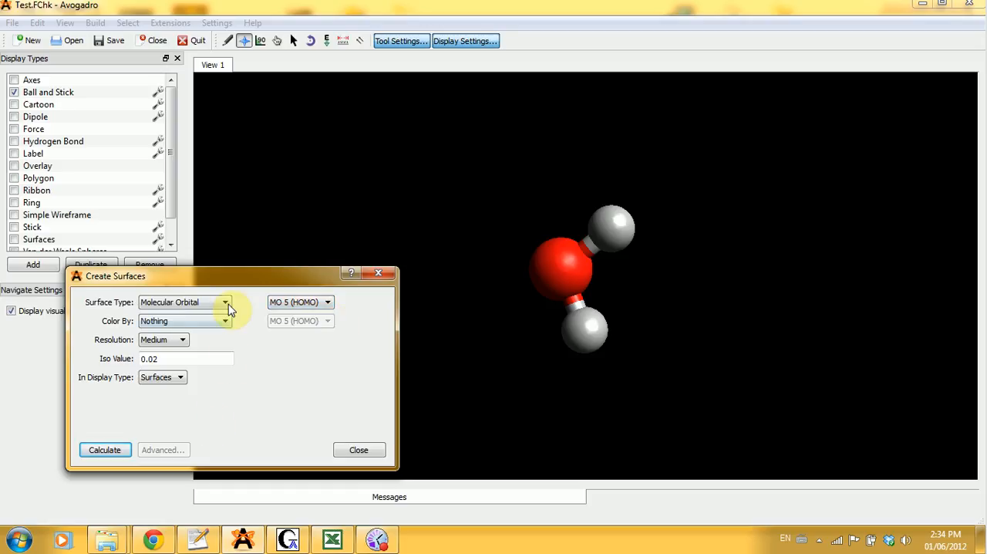
# Try Electrostatic Potential and Electron Density, return to Molecular Orbital and calculate the HOMO surface.
pyautogui.click(226, 302)
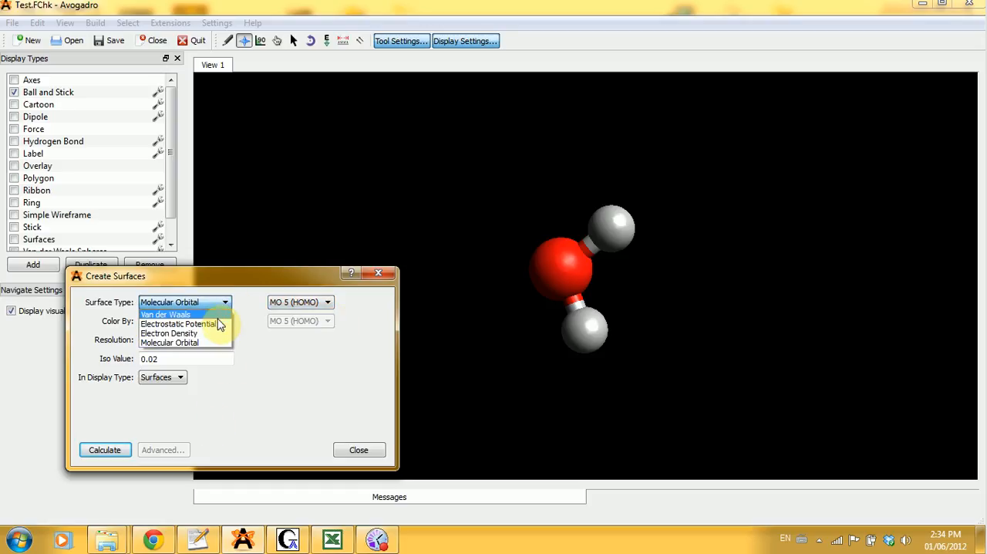
pyautogui.moveTo(179, 322)
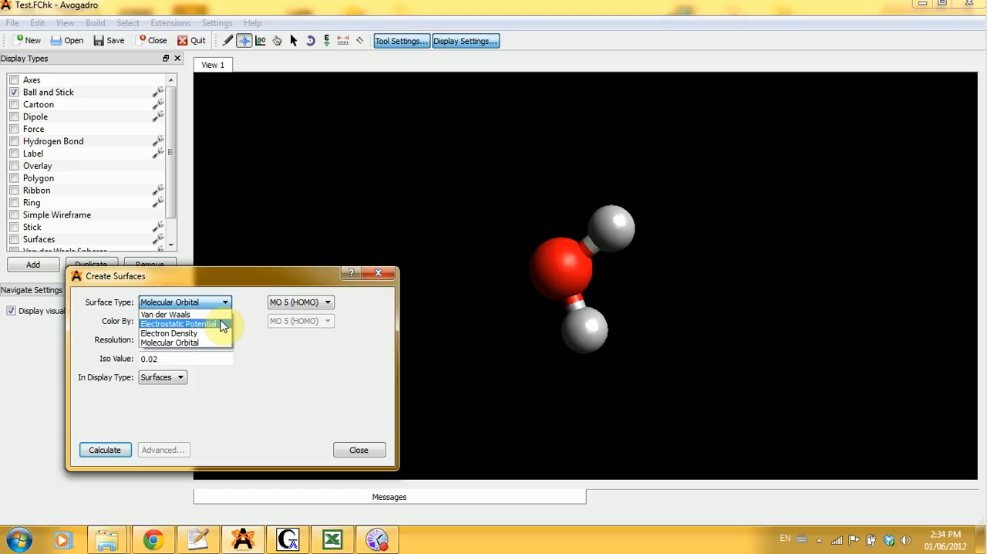
pyautogui.moveTo(219, 333)
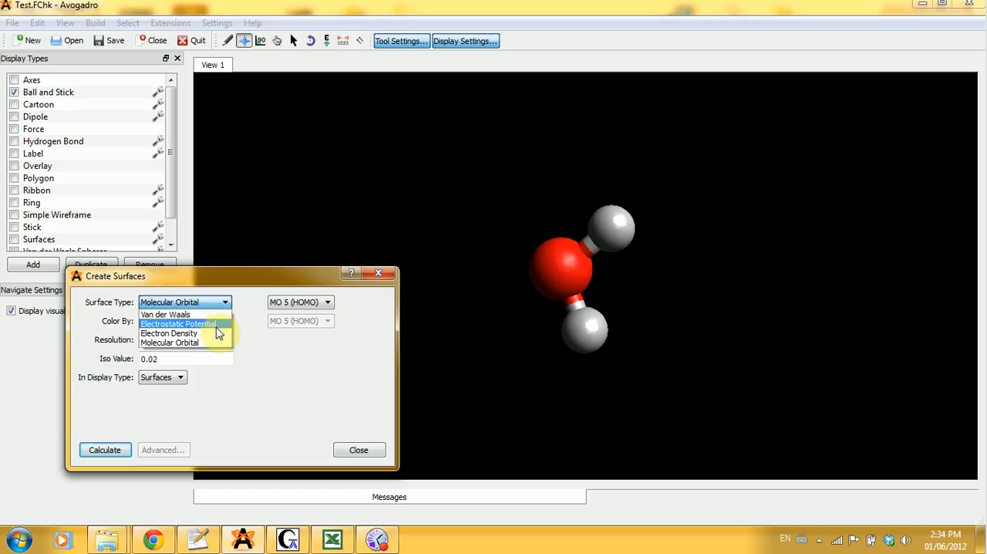
pyautogui.click(179, 323)
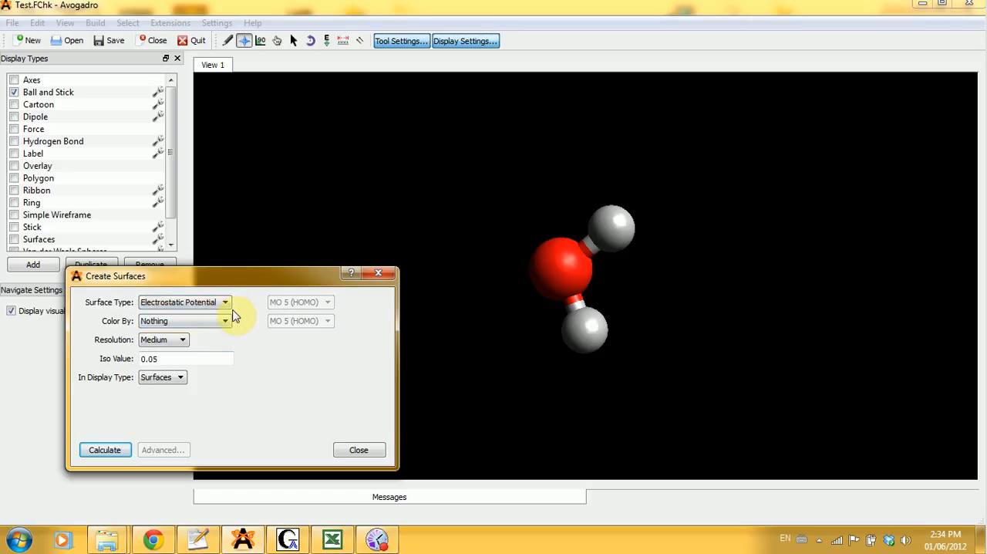
pyautogui.click(226, 302)
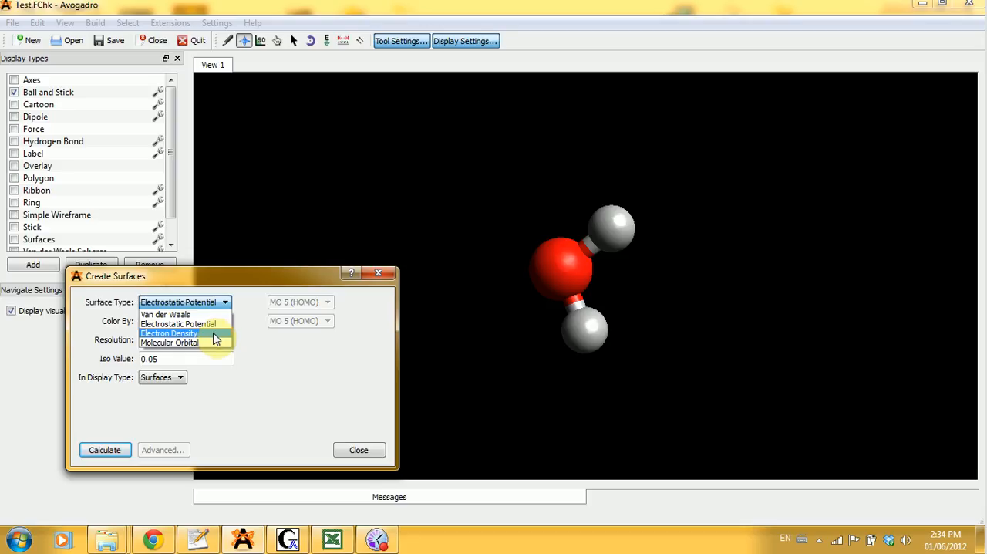
pyautogui.click(168, 333)
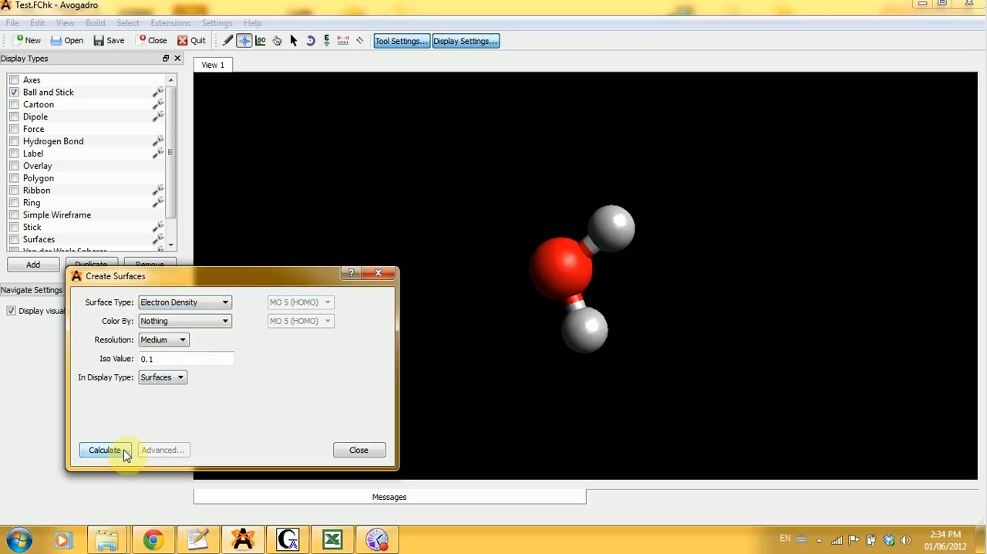
pyautogui.click(226, 302)
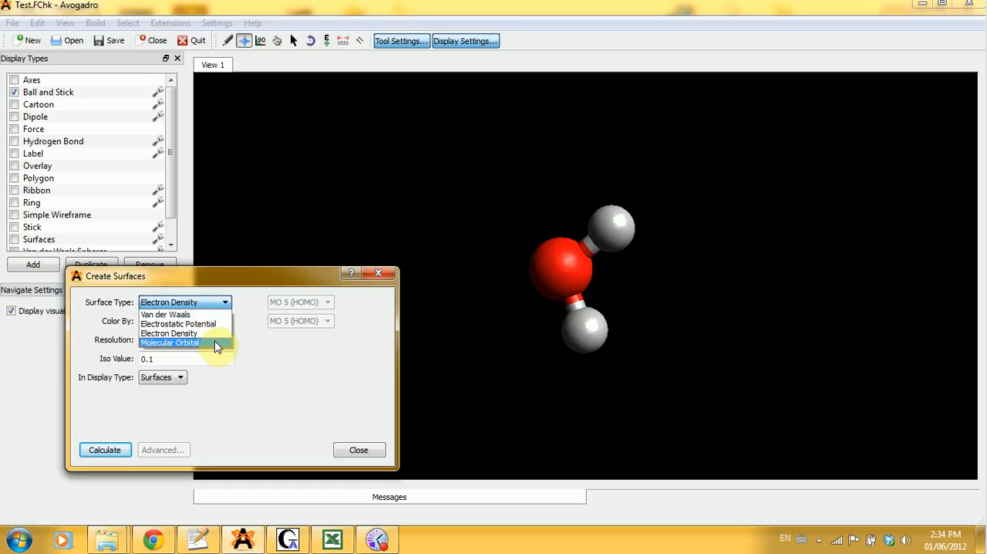
pyautogui.click(170, 343)
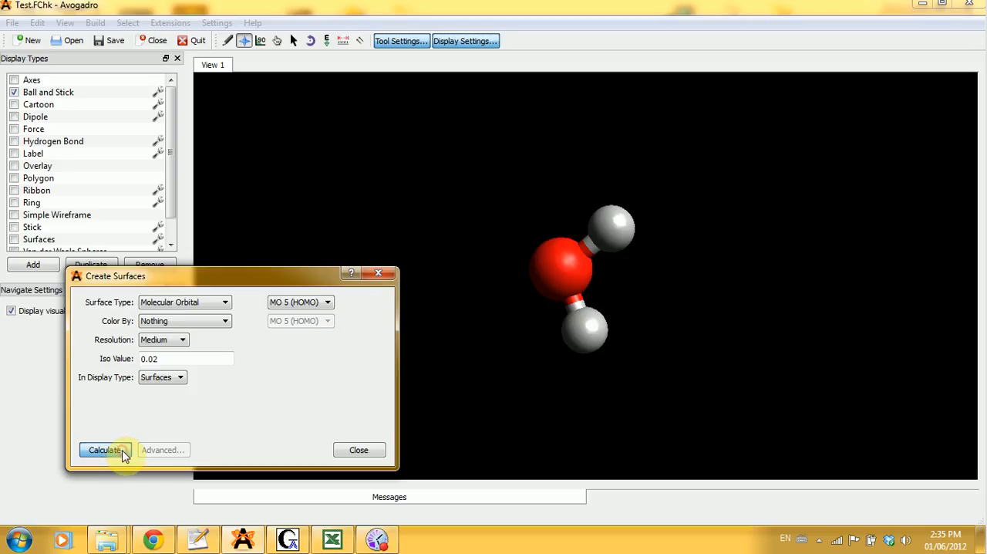
pyautogui.click(105, 451)
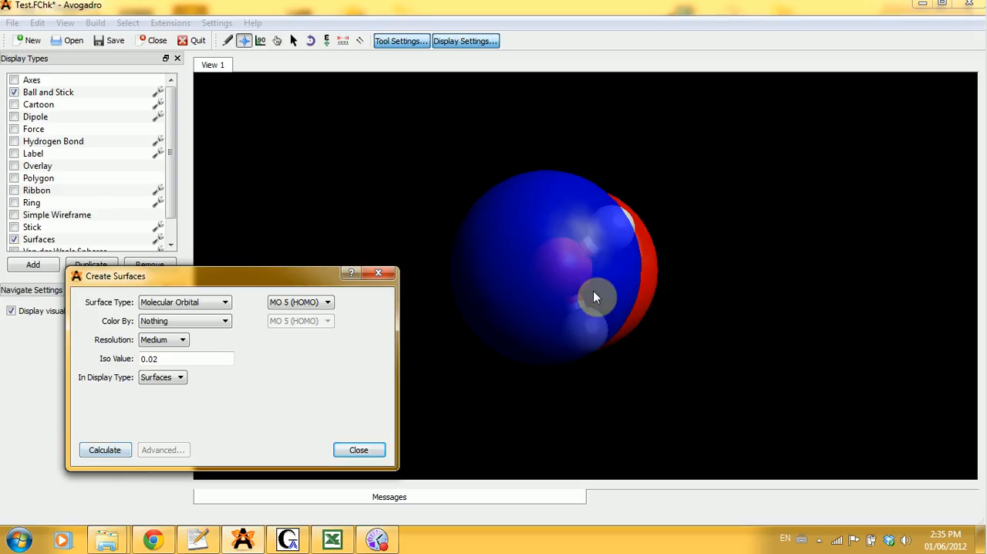
# Rotate the water molecule to inspect the blue and red HOMO lobes.
pyautogui.click(105, 451)
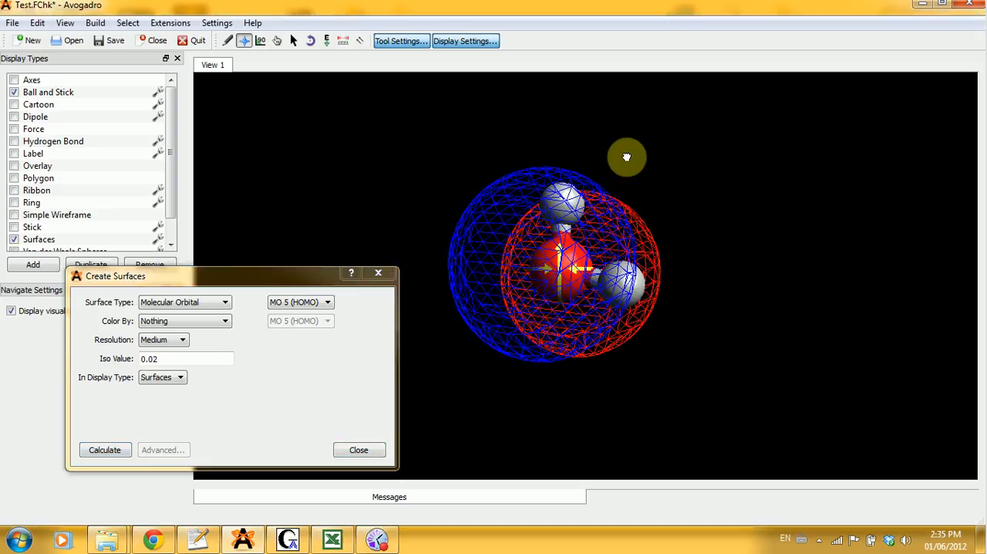
pyautogui.moveTo(626, 157); pyautogui.dragTo(839, 123)
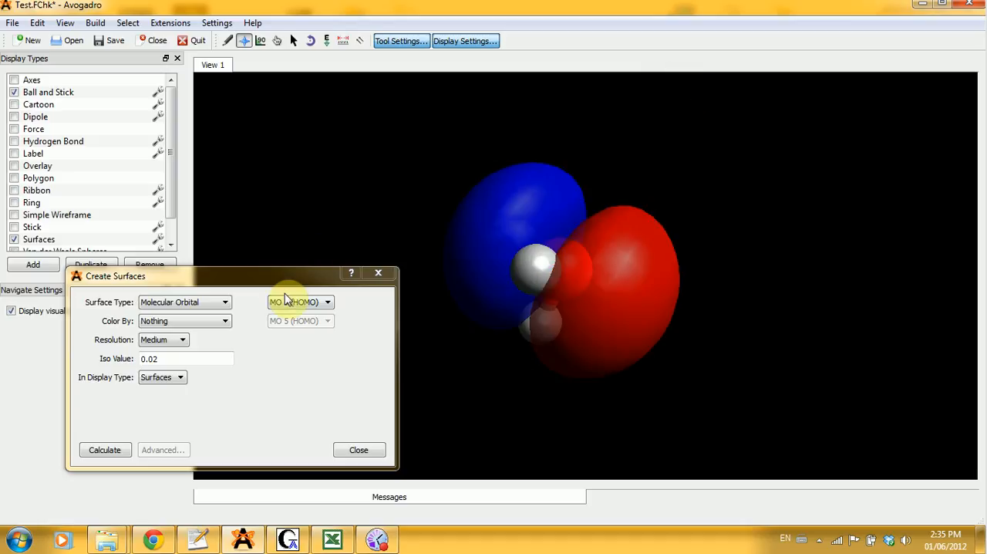
pyautogui.click(299, 303)
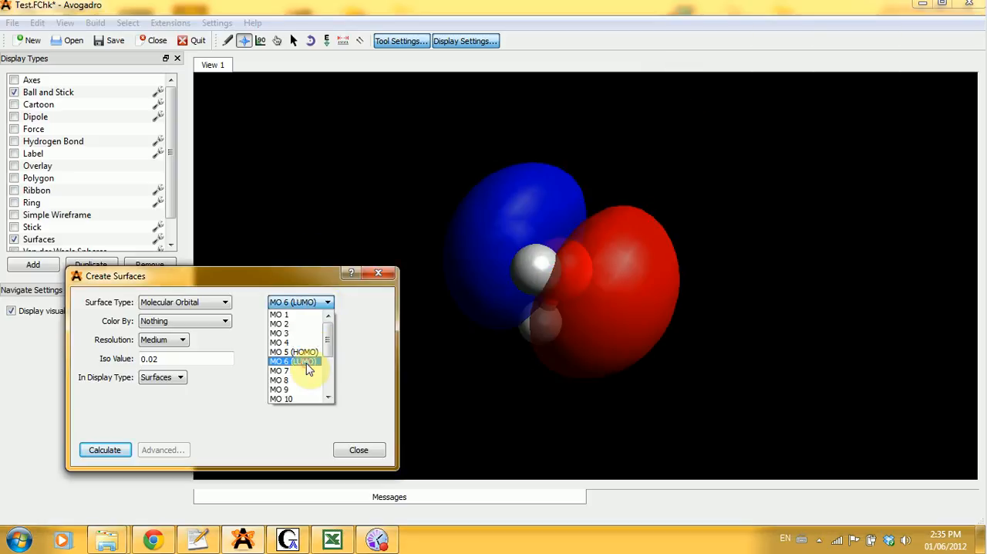
# Calculate the MO 6 (LUMO) surface and rotate the molecule to see its red ring-shaped lobe.
pyautogui.click(293, 361)
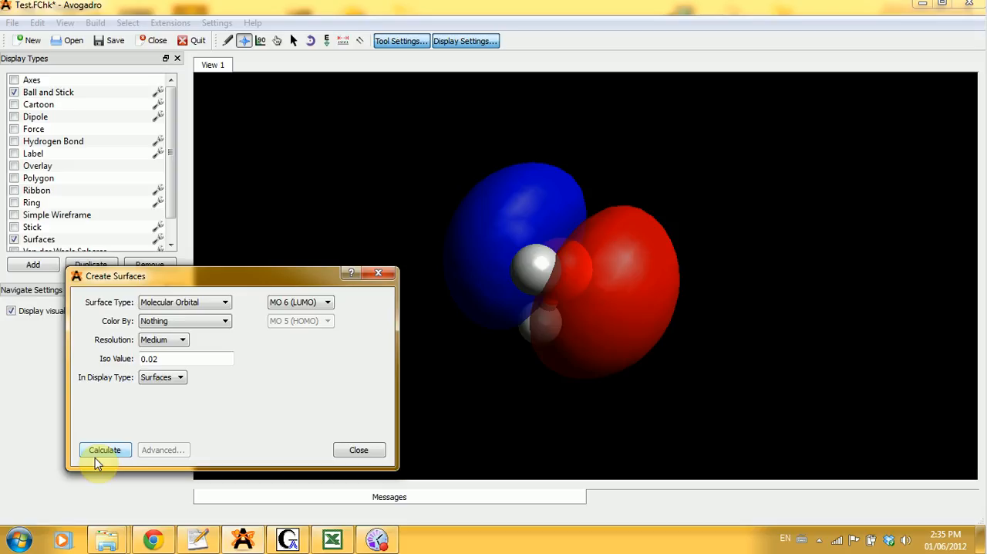
pyautogui.click(104, 450)
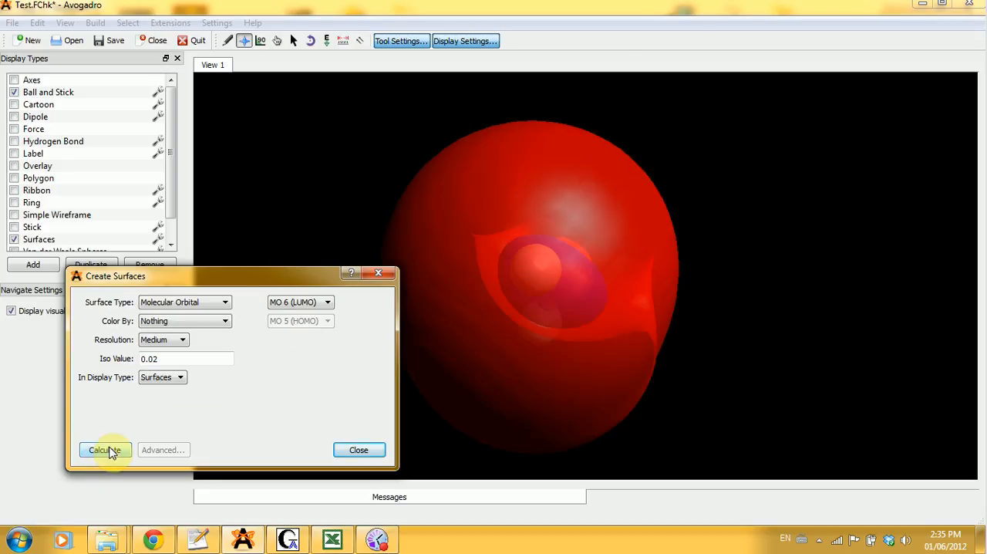
pyautogui.click(105, 451)
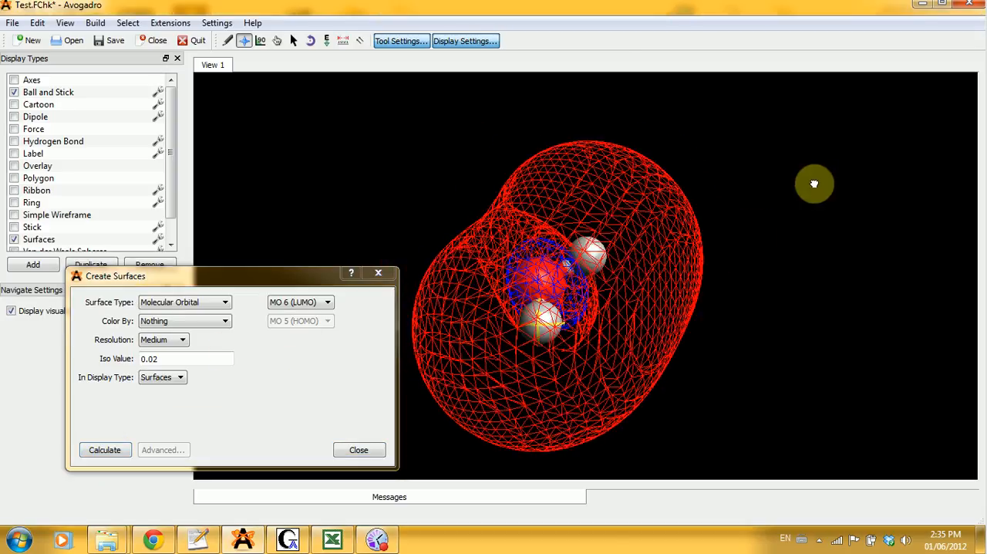
pyautogui.moveTo(815, 184); pyautogui.dragTo(780, 133)
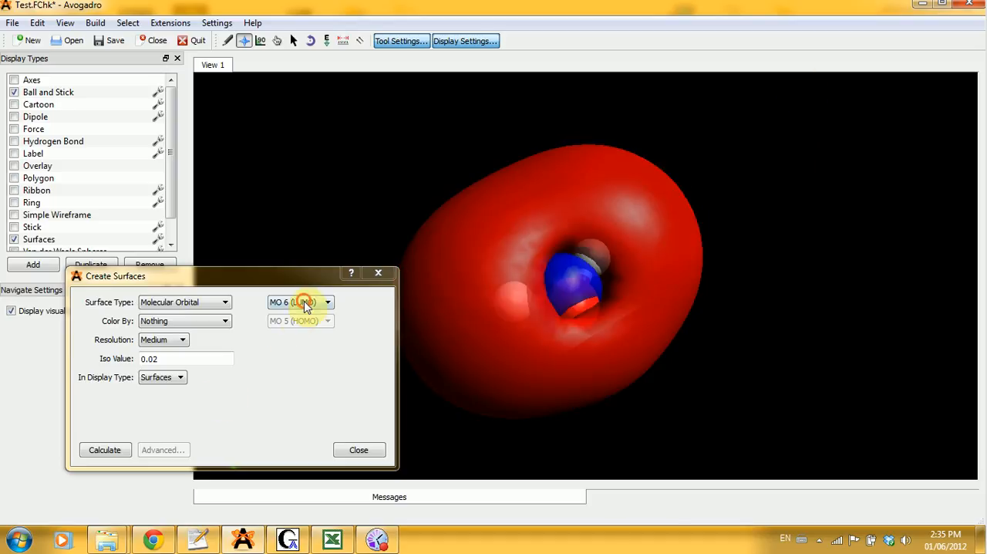
# Request the MO 3 orbital surface, which makes Avogadro crash.
pyautogui.click(327, 302)
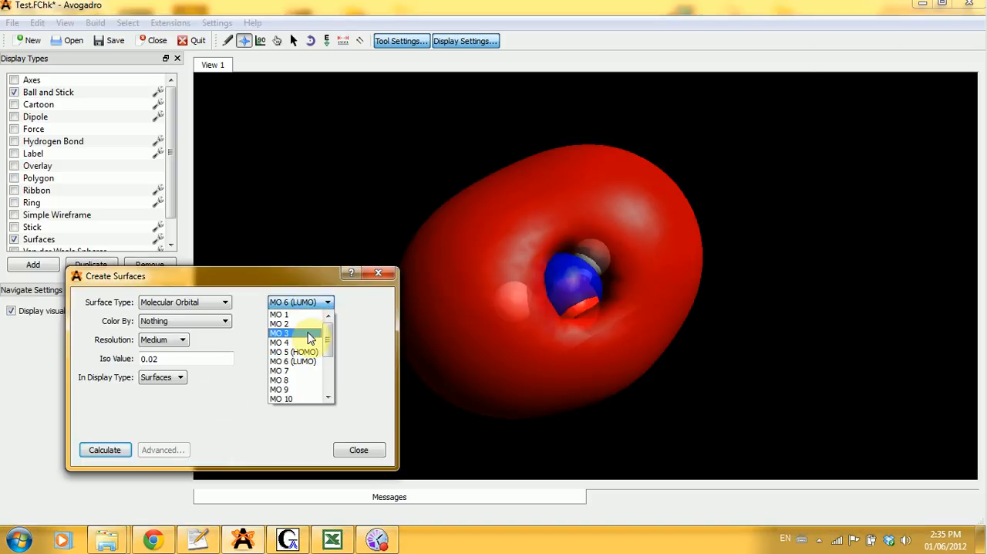
pyautogui.click(279, 333)
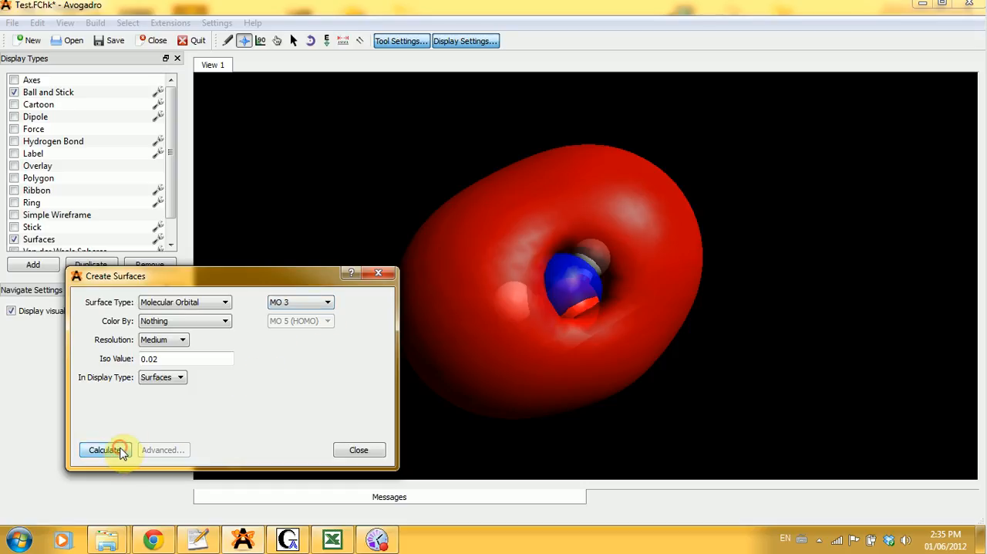
pyautogui.click(105, 451)
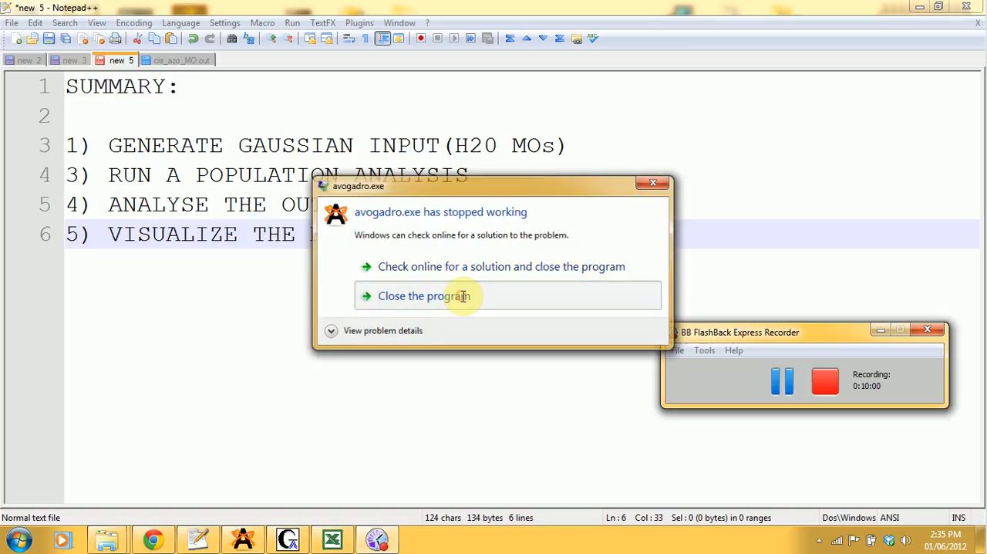
# Close the crashed Avogadro and reload the Test.FChk checkpoint file in a fresh session.
pyautogui.click(422, 296)
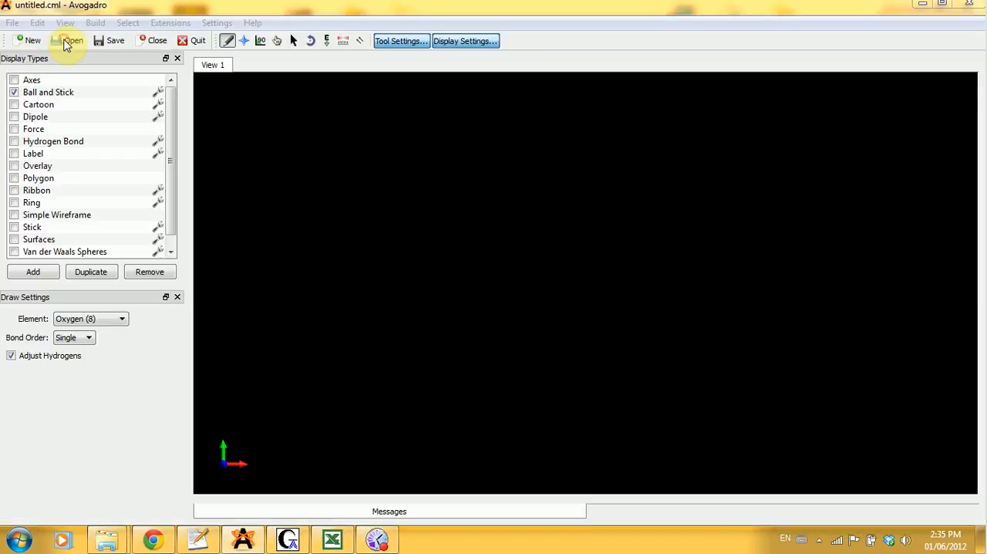
pyautogui.click(68, 40)
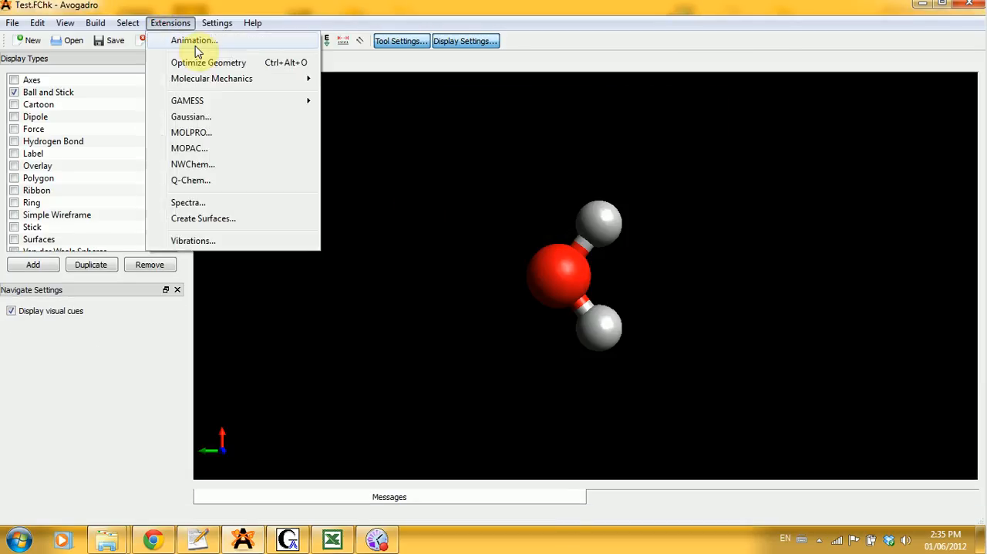
# Calculate the MO 3 surface successfully via Create Surfaces, then quit Avogadro discarding changes.
pyautogui.click(204, 219)
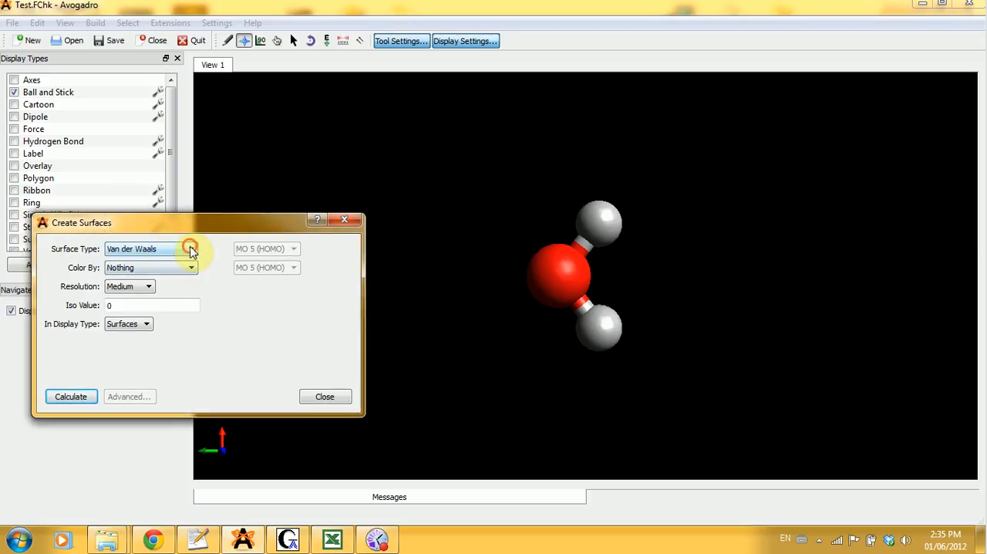
pyautogui.click(191, 248)
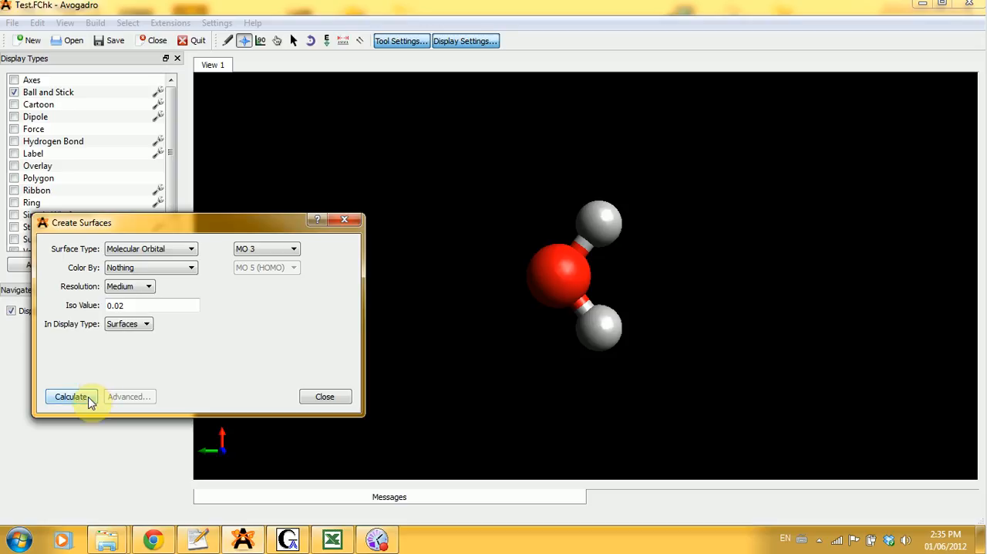
pyautogui.click(71, 395)
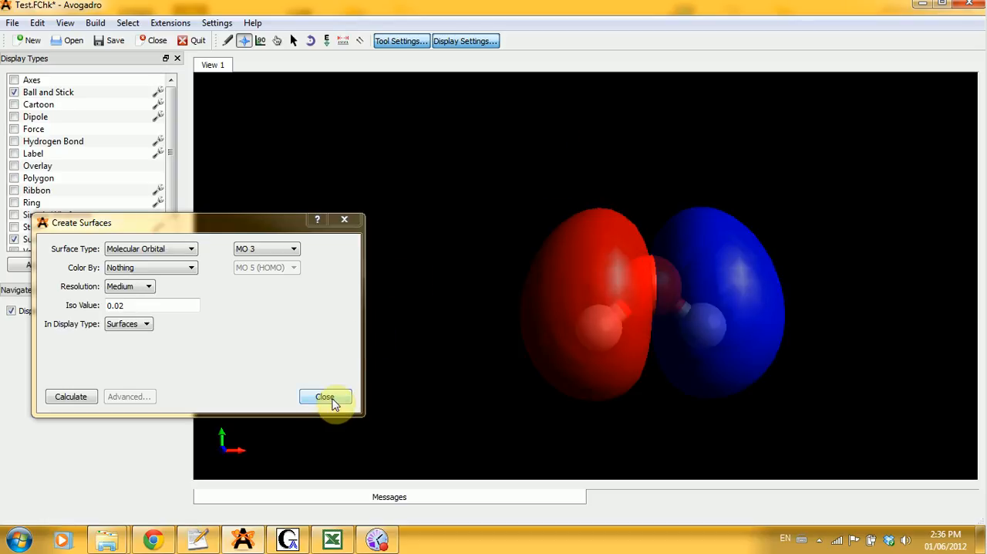
pyautogui.click(324, 395)
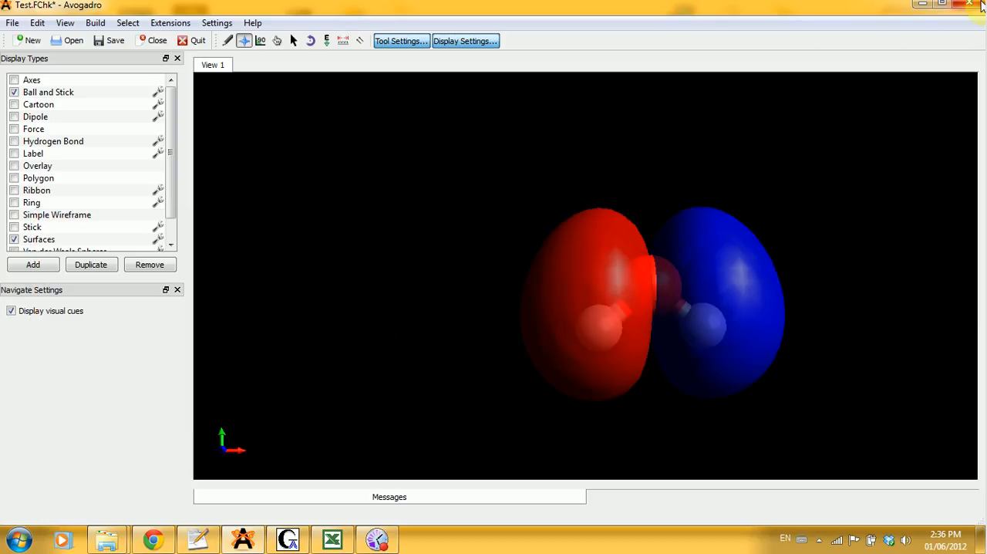
pyautogui.click(979, 5)
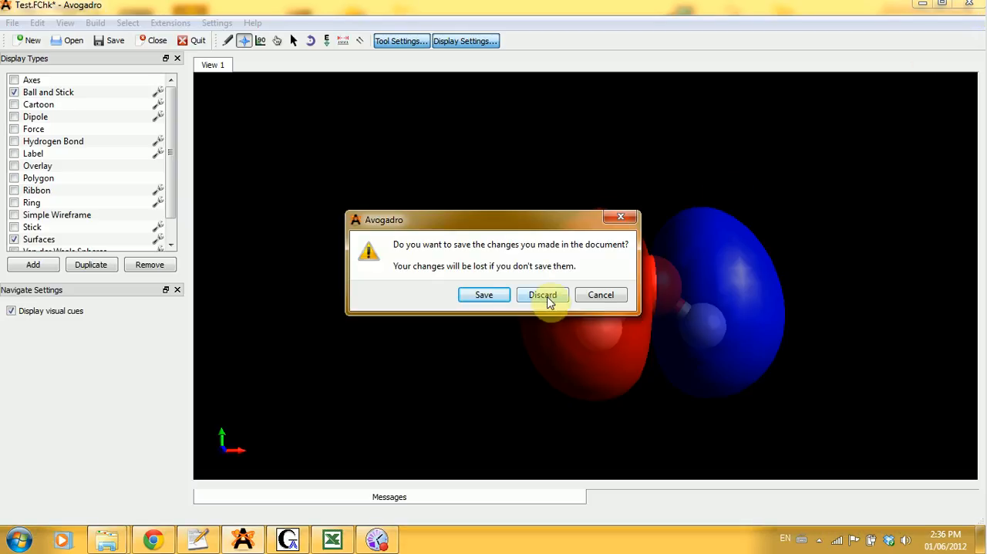
pyautogui.moveTo(484, 295)
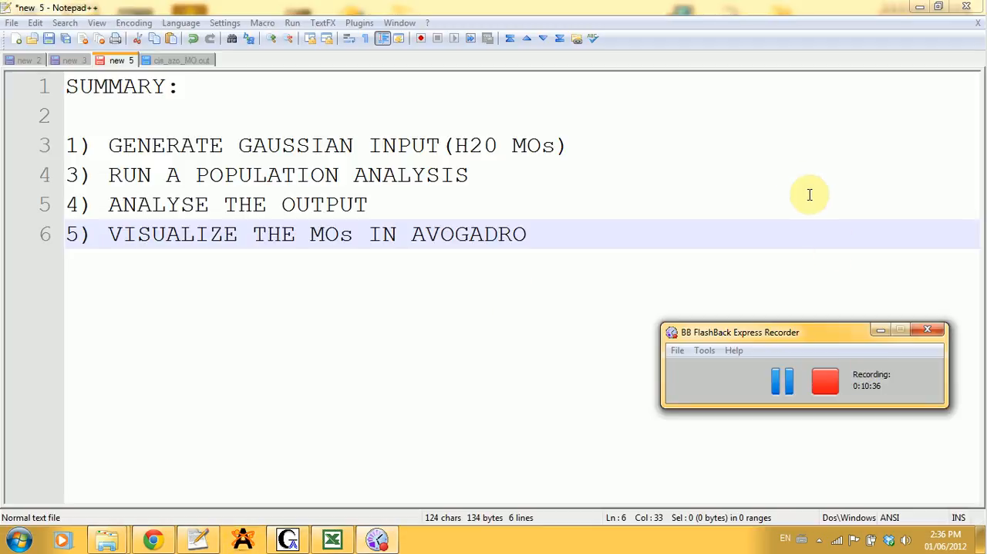
pyautogui.moveTo(802, 184)
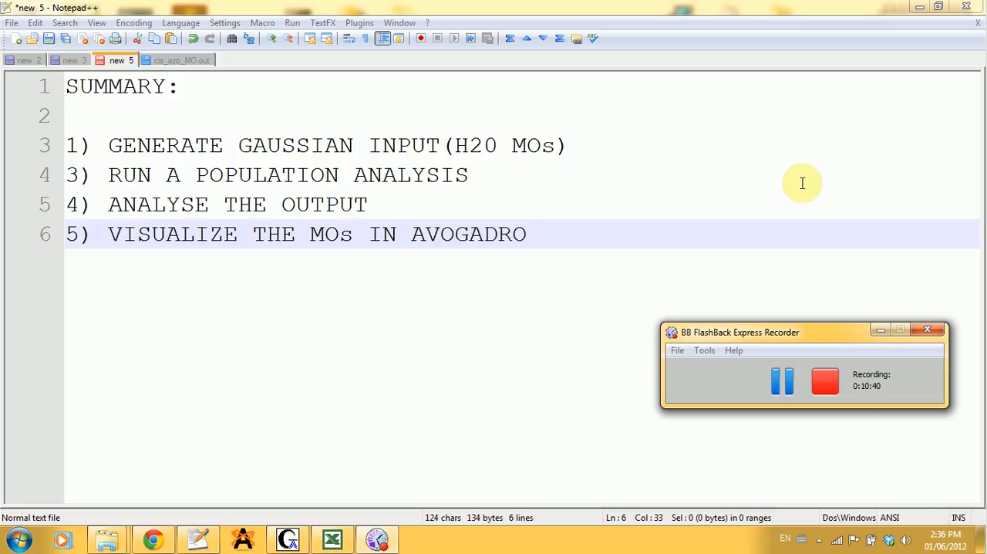
pyautogui.moveTo(765, 218)
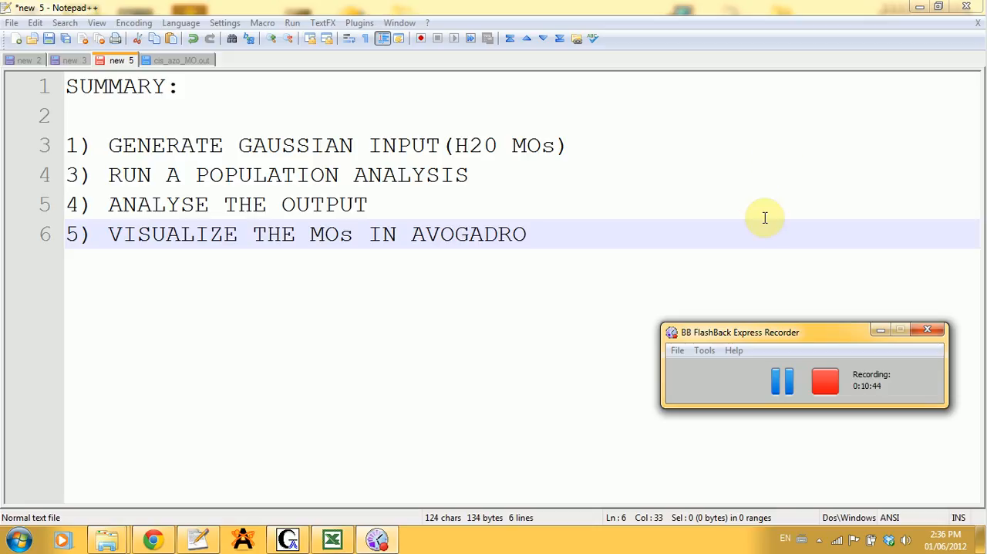